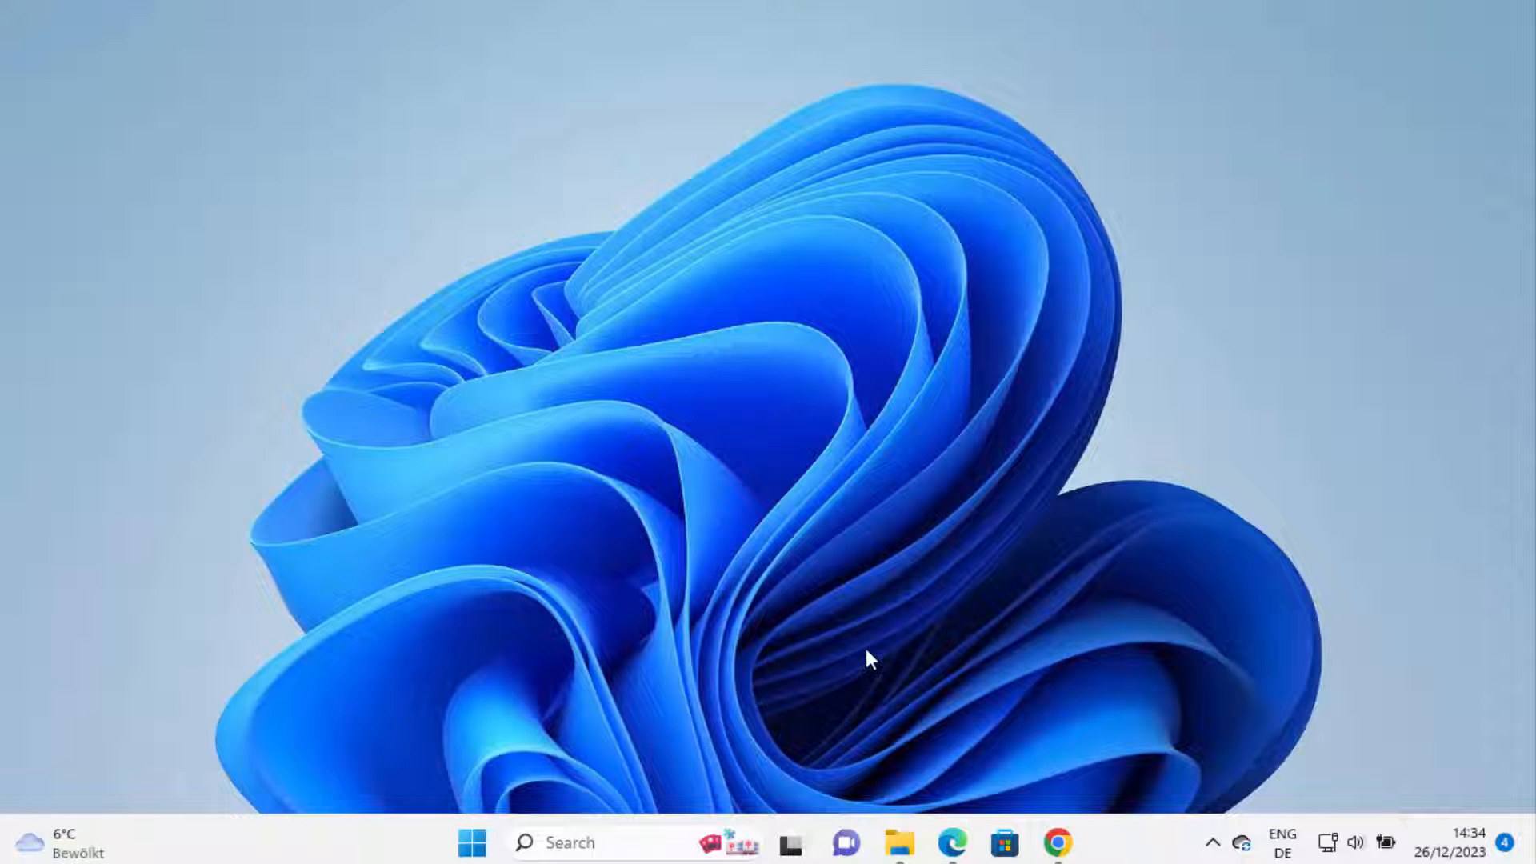
mouse_move(885, 783)
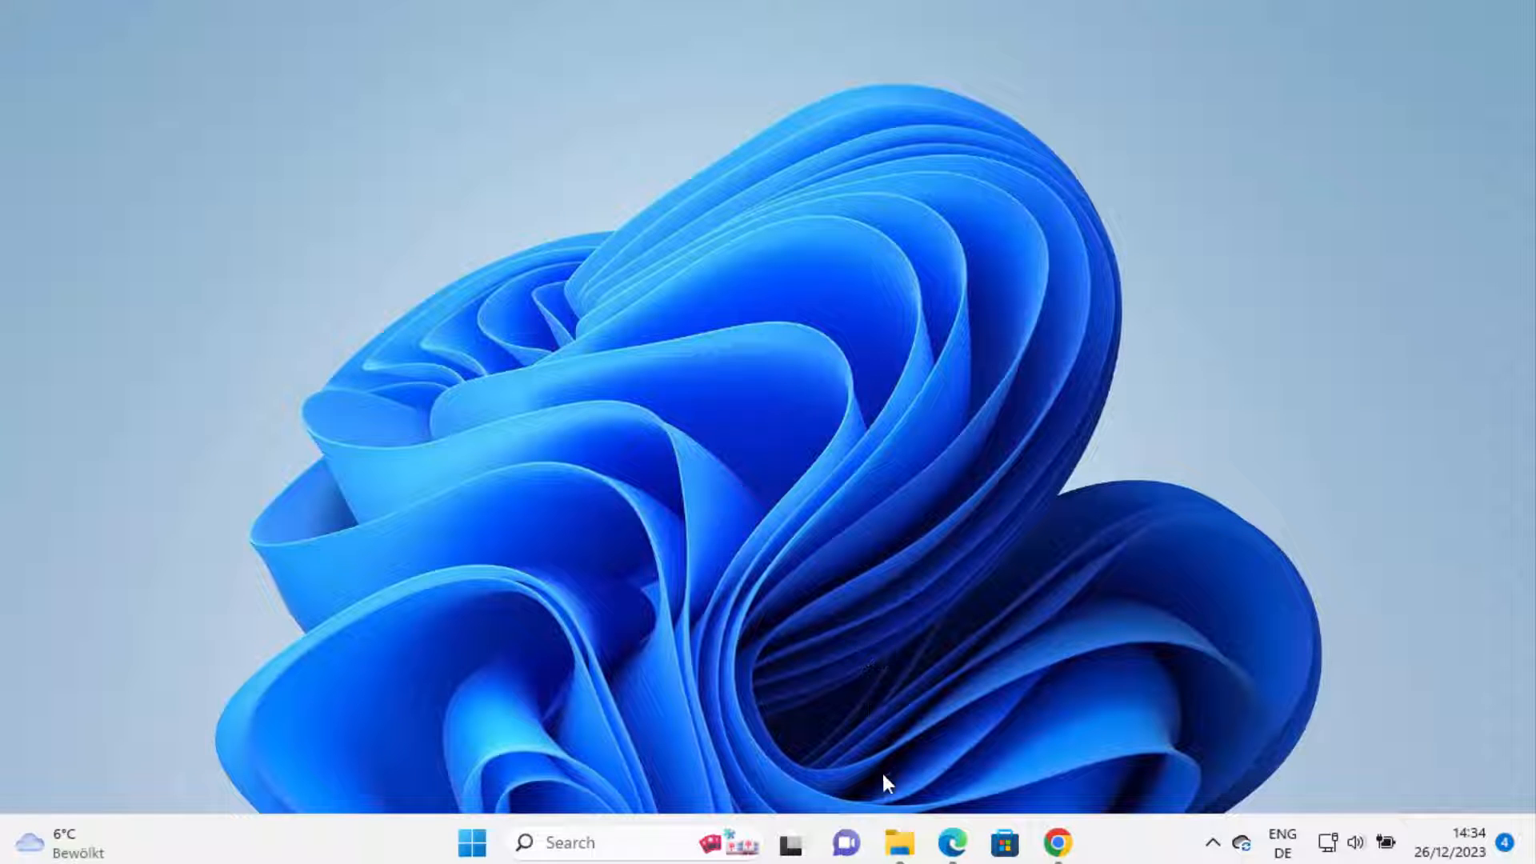
Show the Downloads folder containing Sample_PDF_1MB.pdf in File Explorer.
left_click(898, 843)
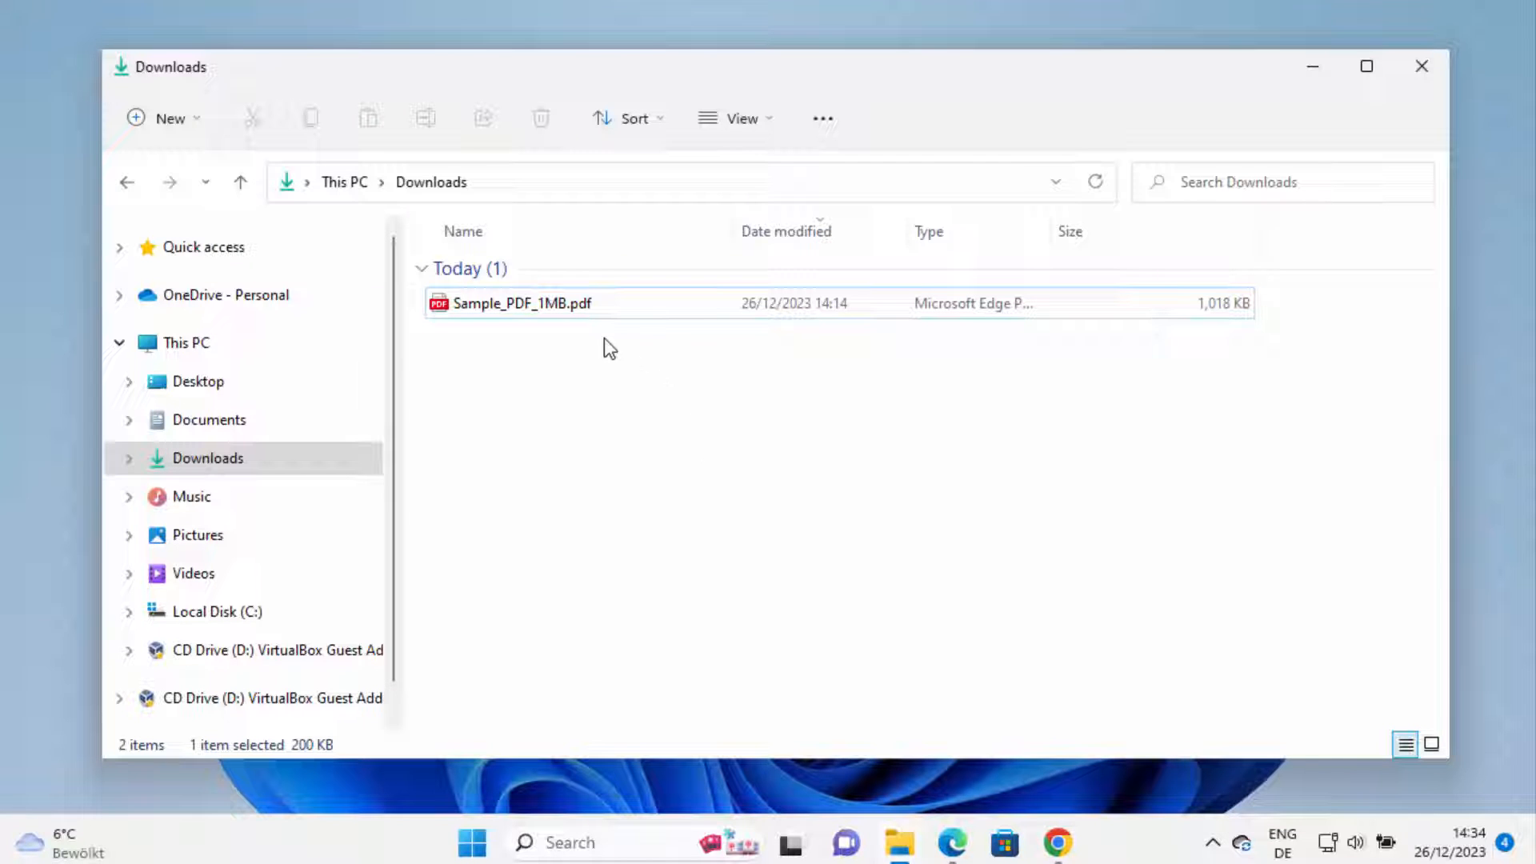
mouse_move(587, 314)
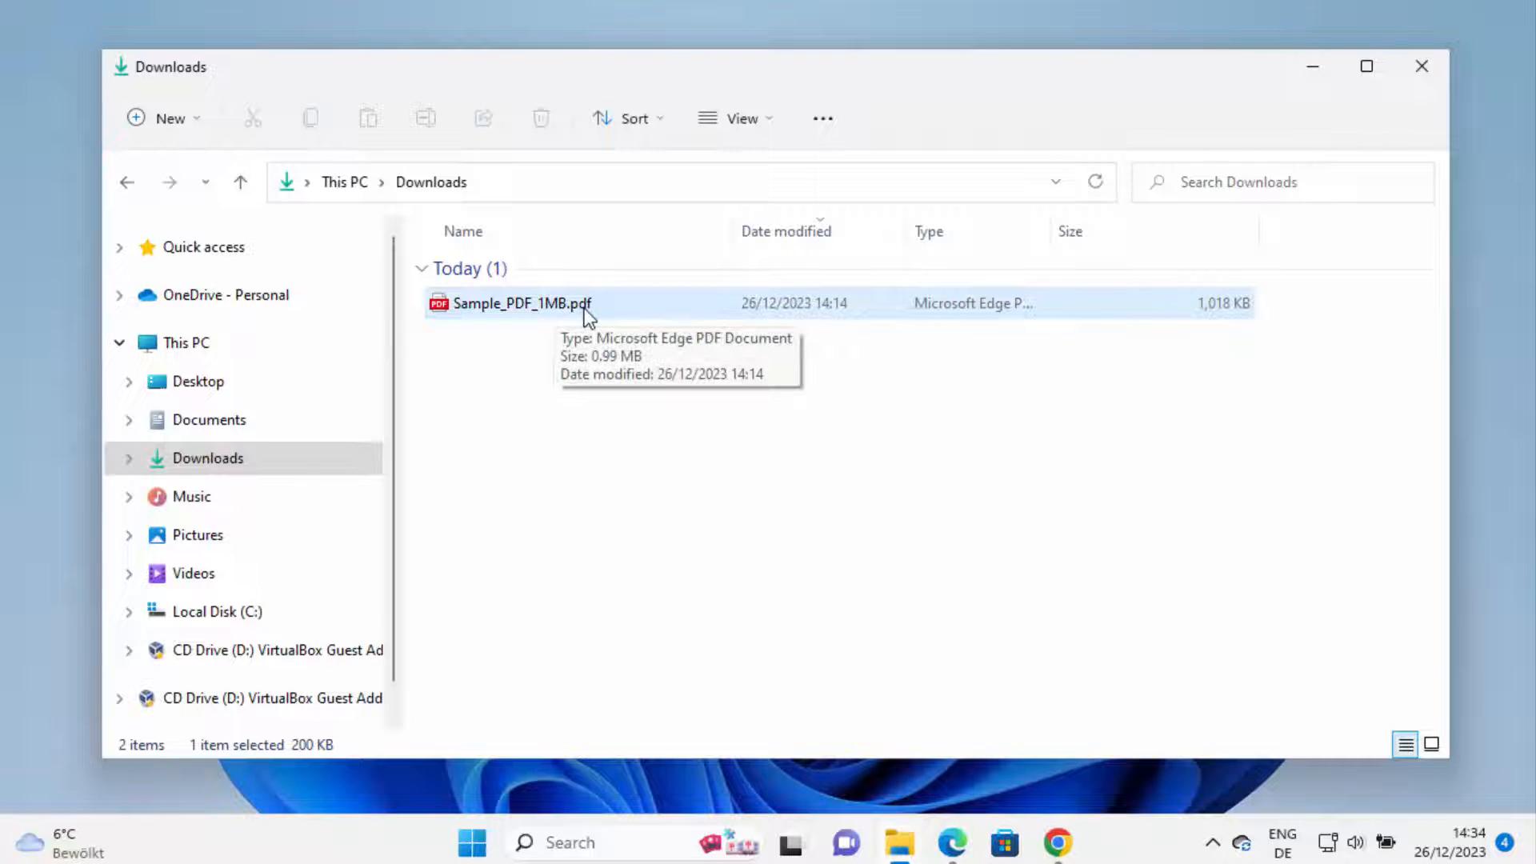
double_click(522, 302)
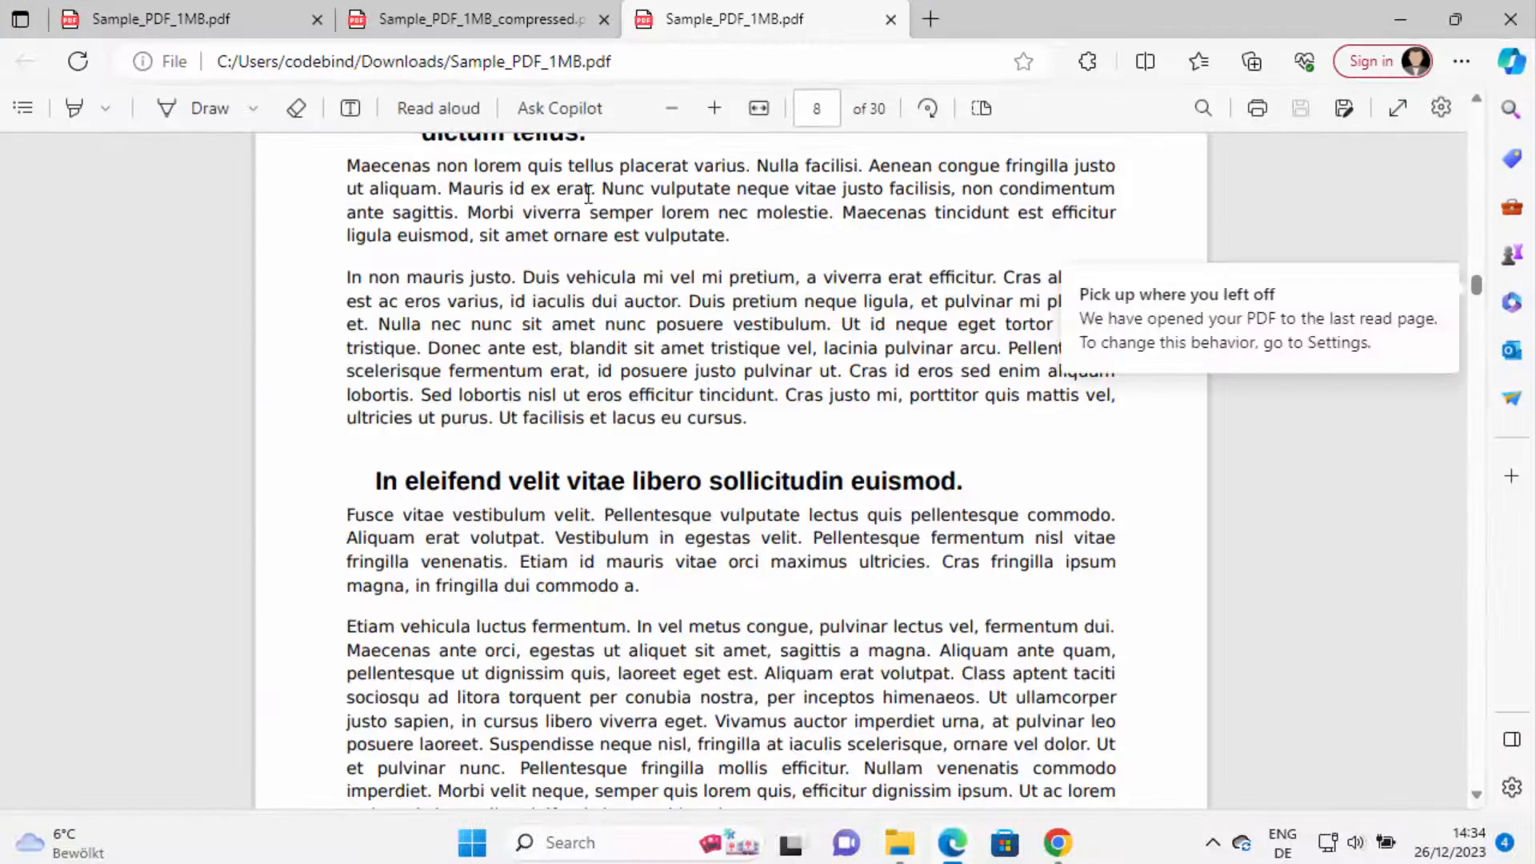
scroll("up", 3)
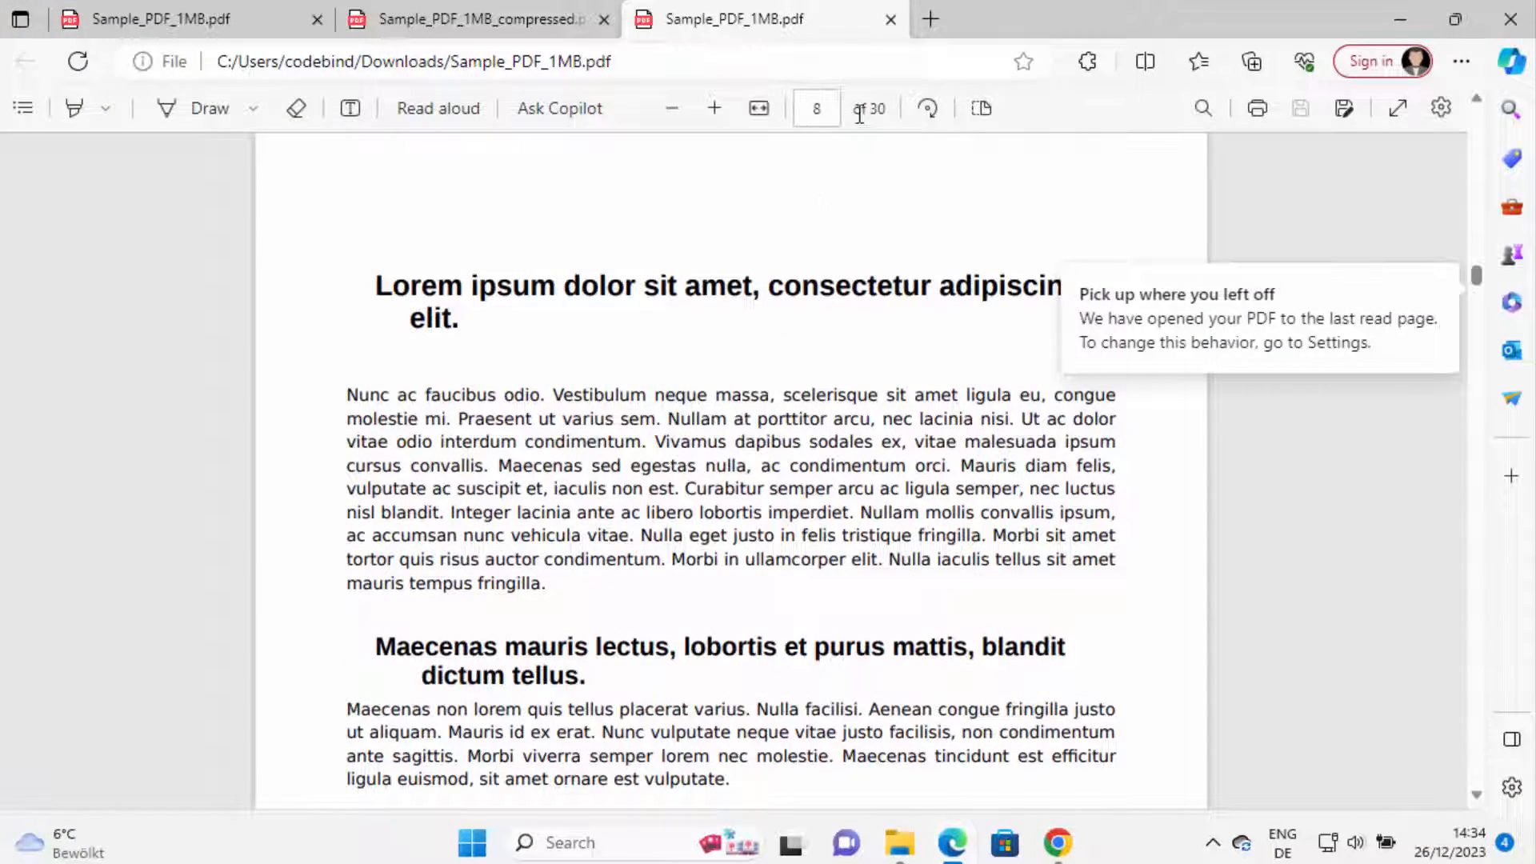
scroll("down", 3)
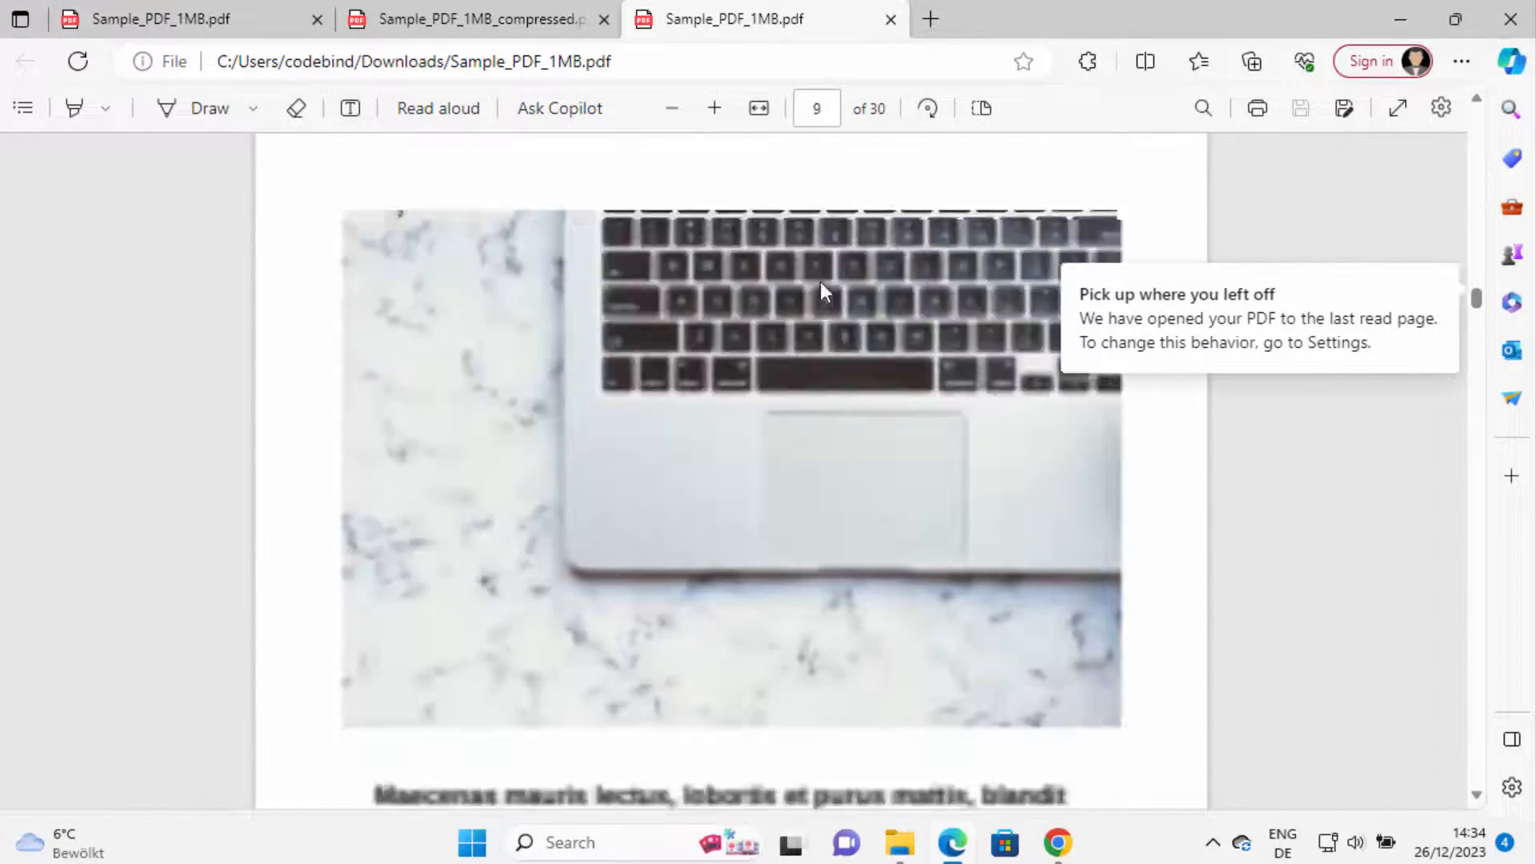
scroll("down", 3)
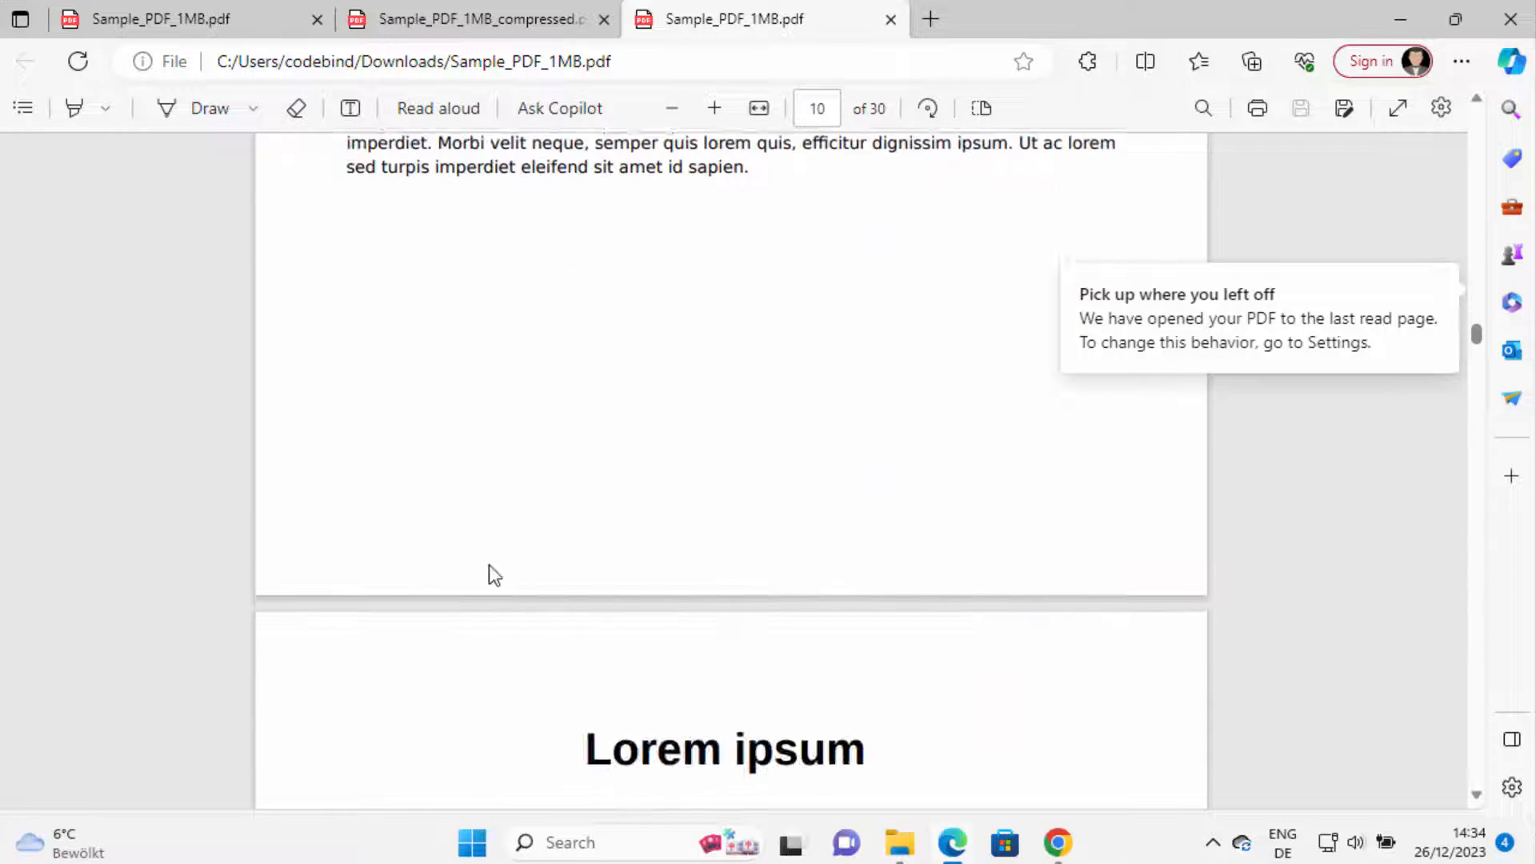
scroll("down", 3)
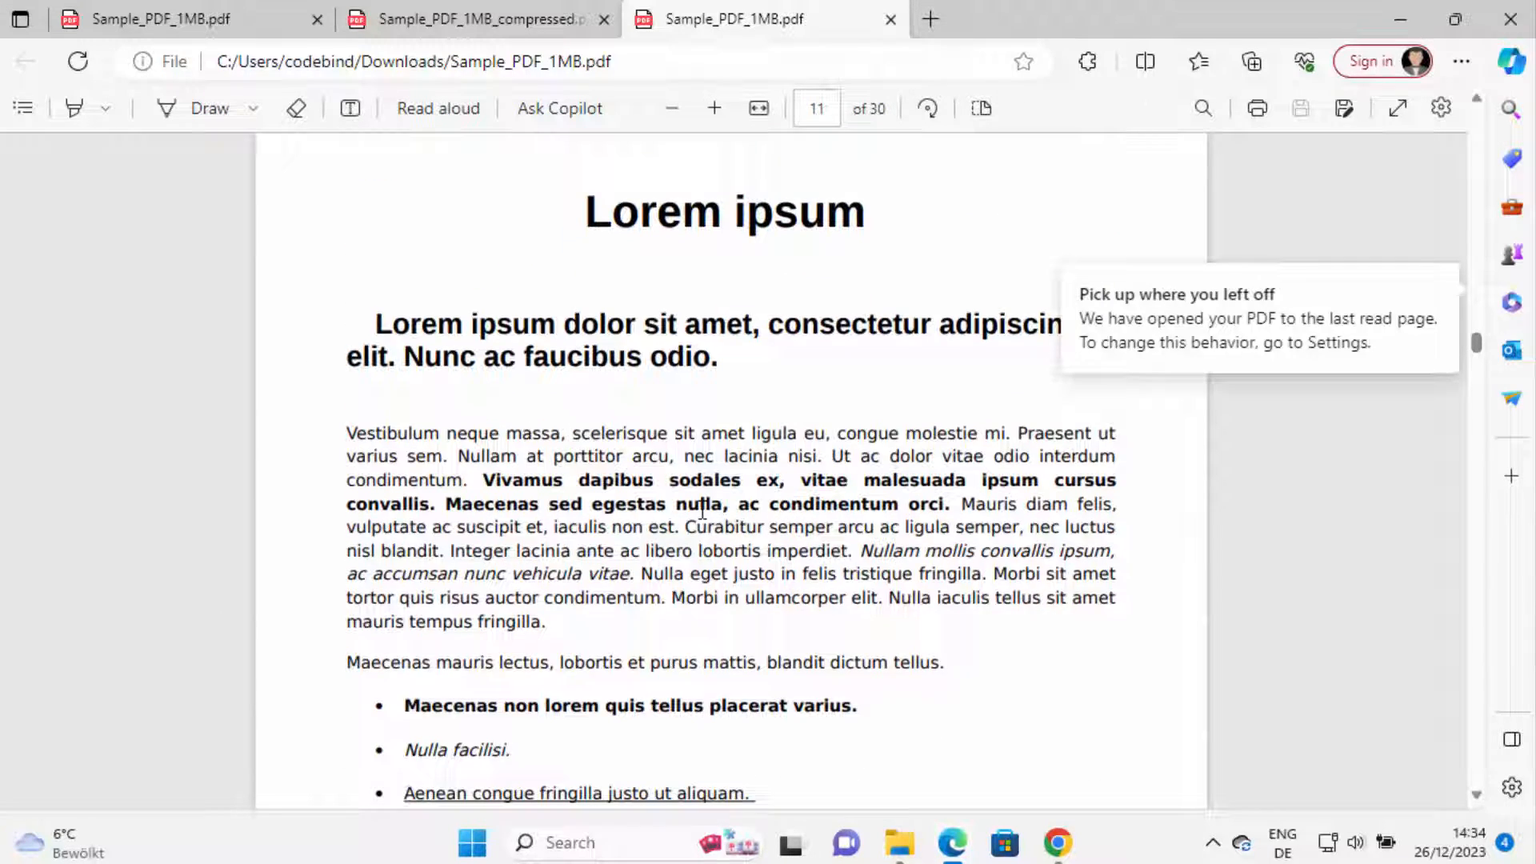
scroll("down", 3)
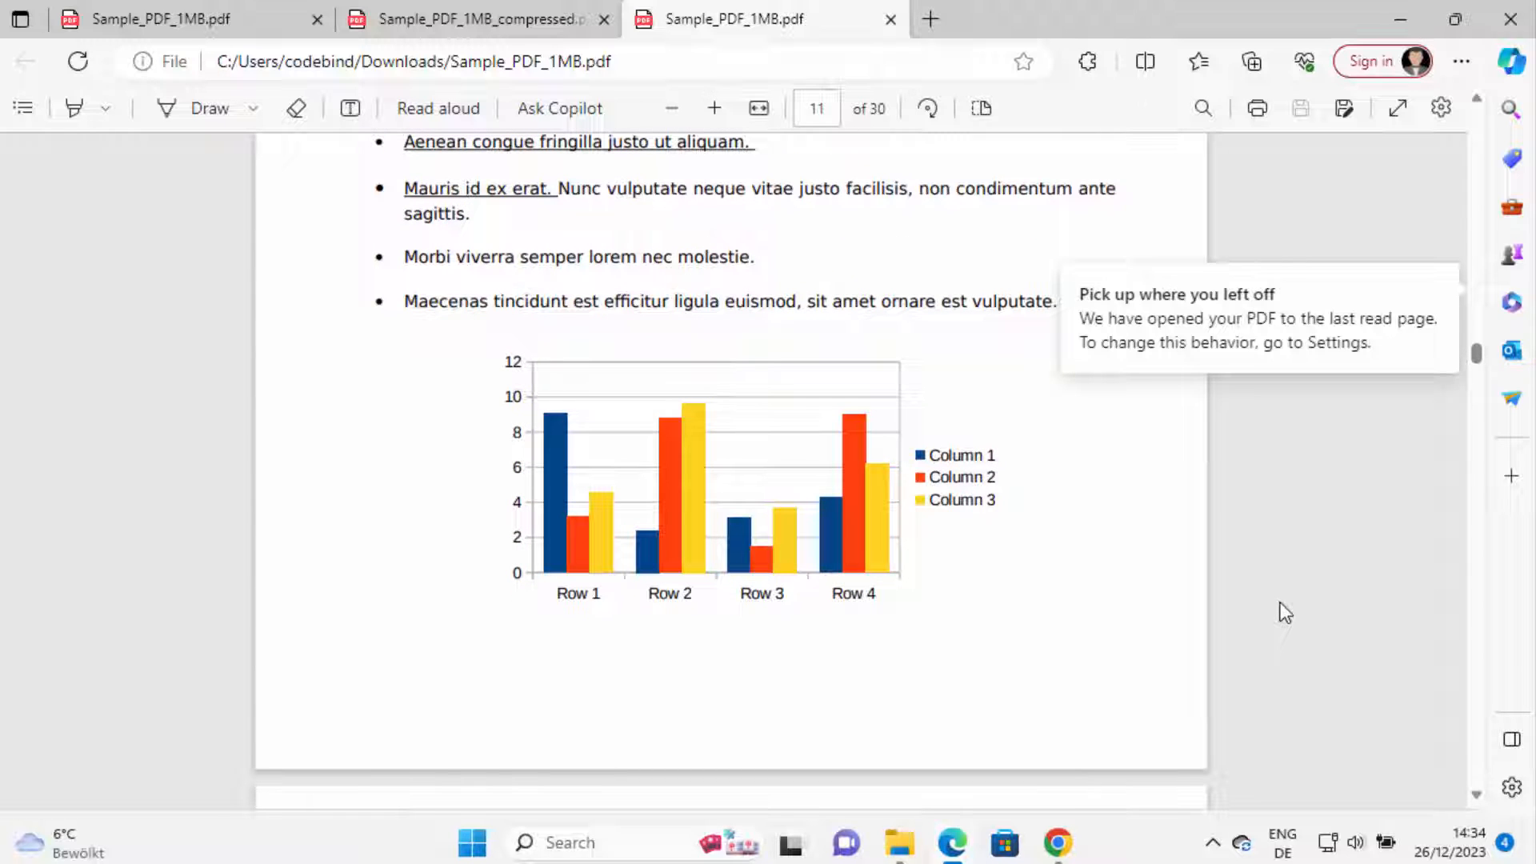
scroll("down", 3)
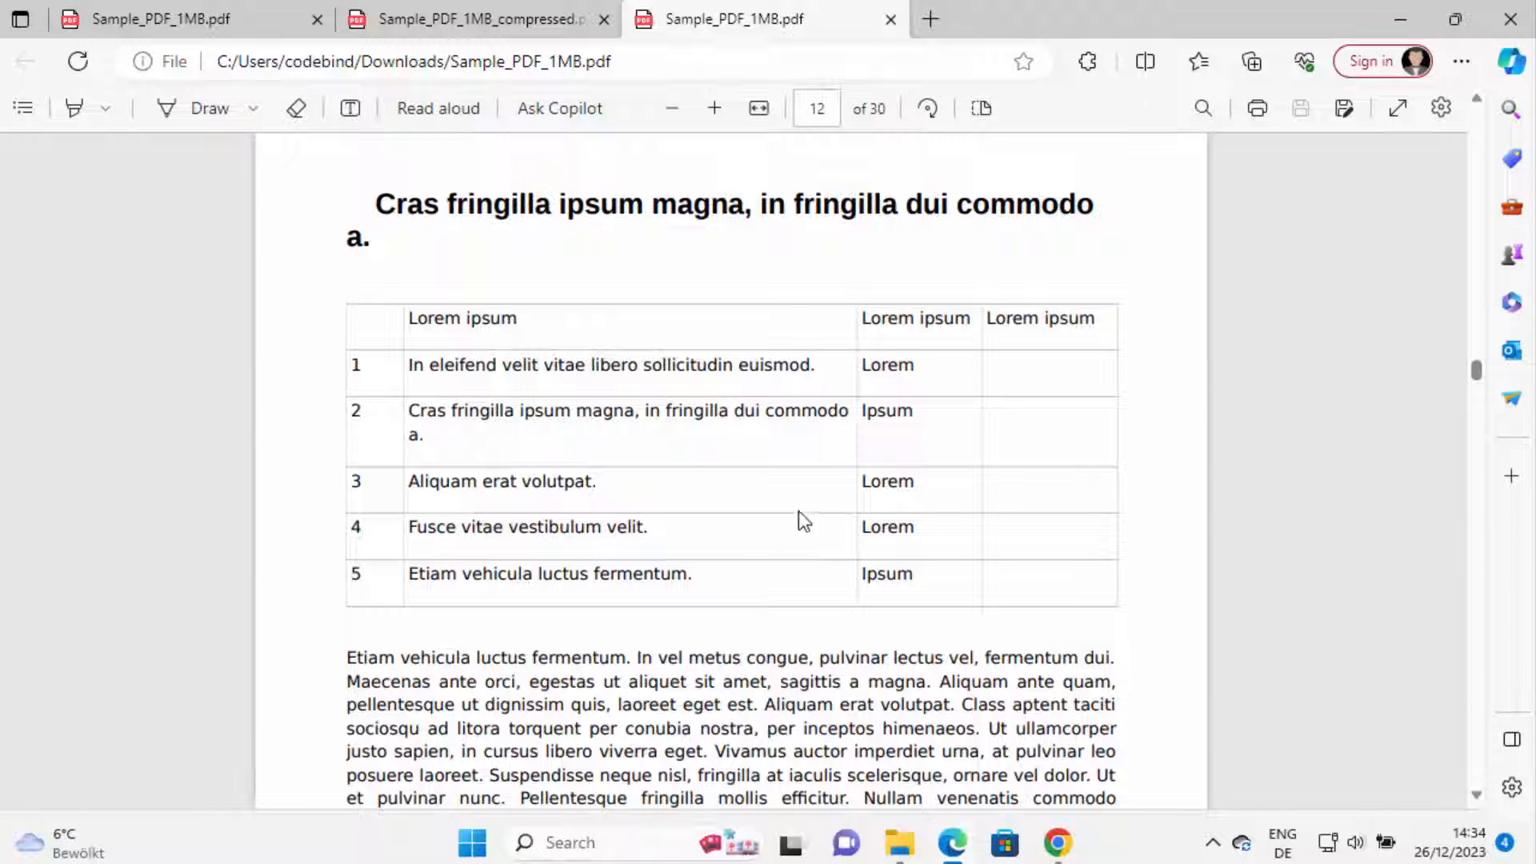
left_click(898, 843)
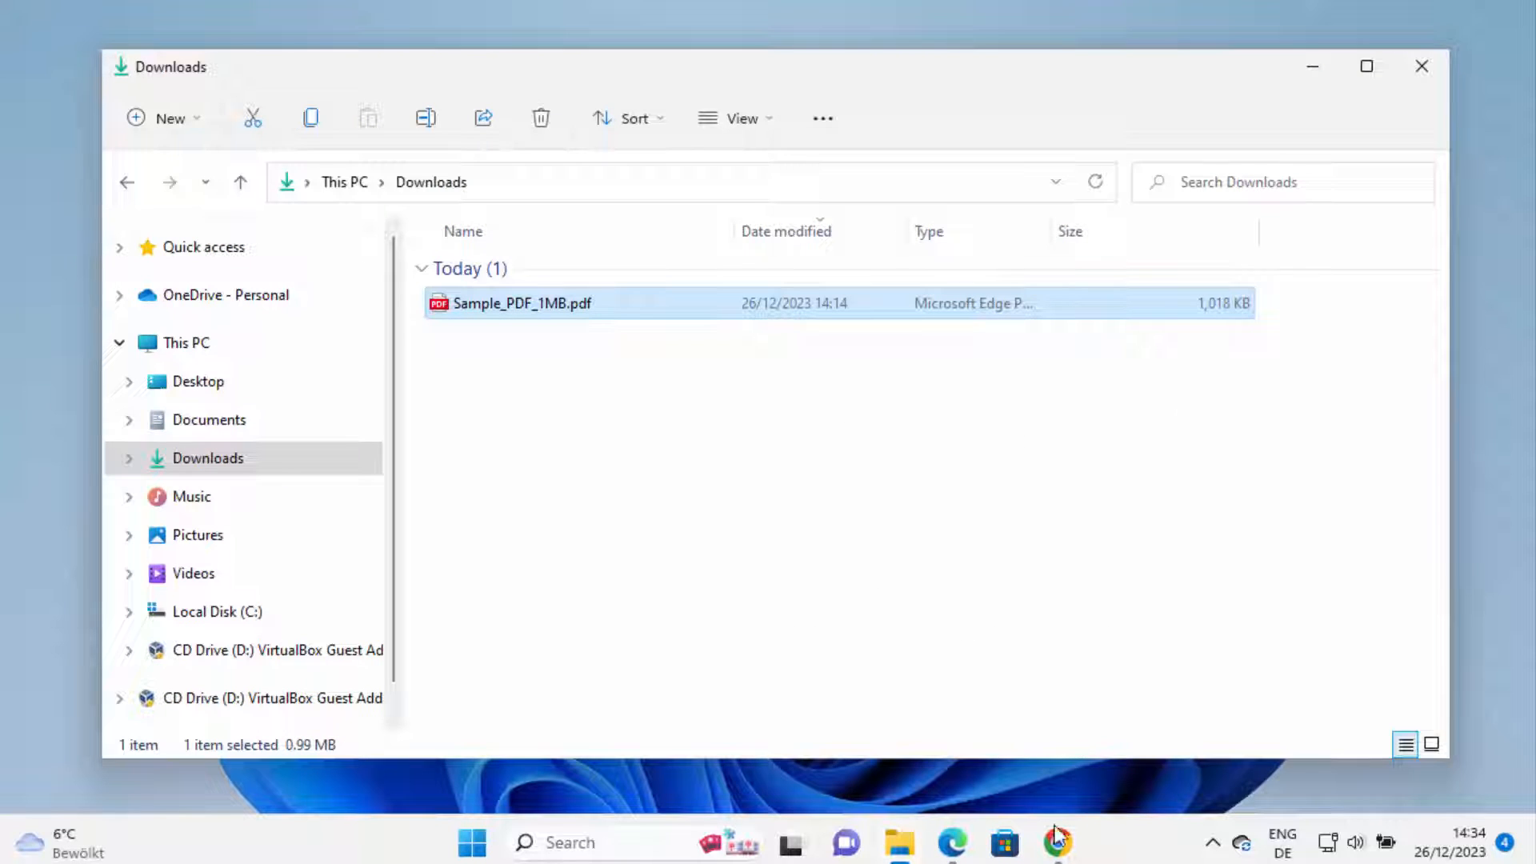
Switch to Chrome on ilovepdf.com/remove-pages with the address bar selected.
left_click(1058, 843)
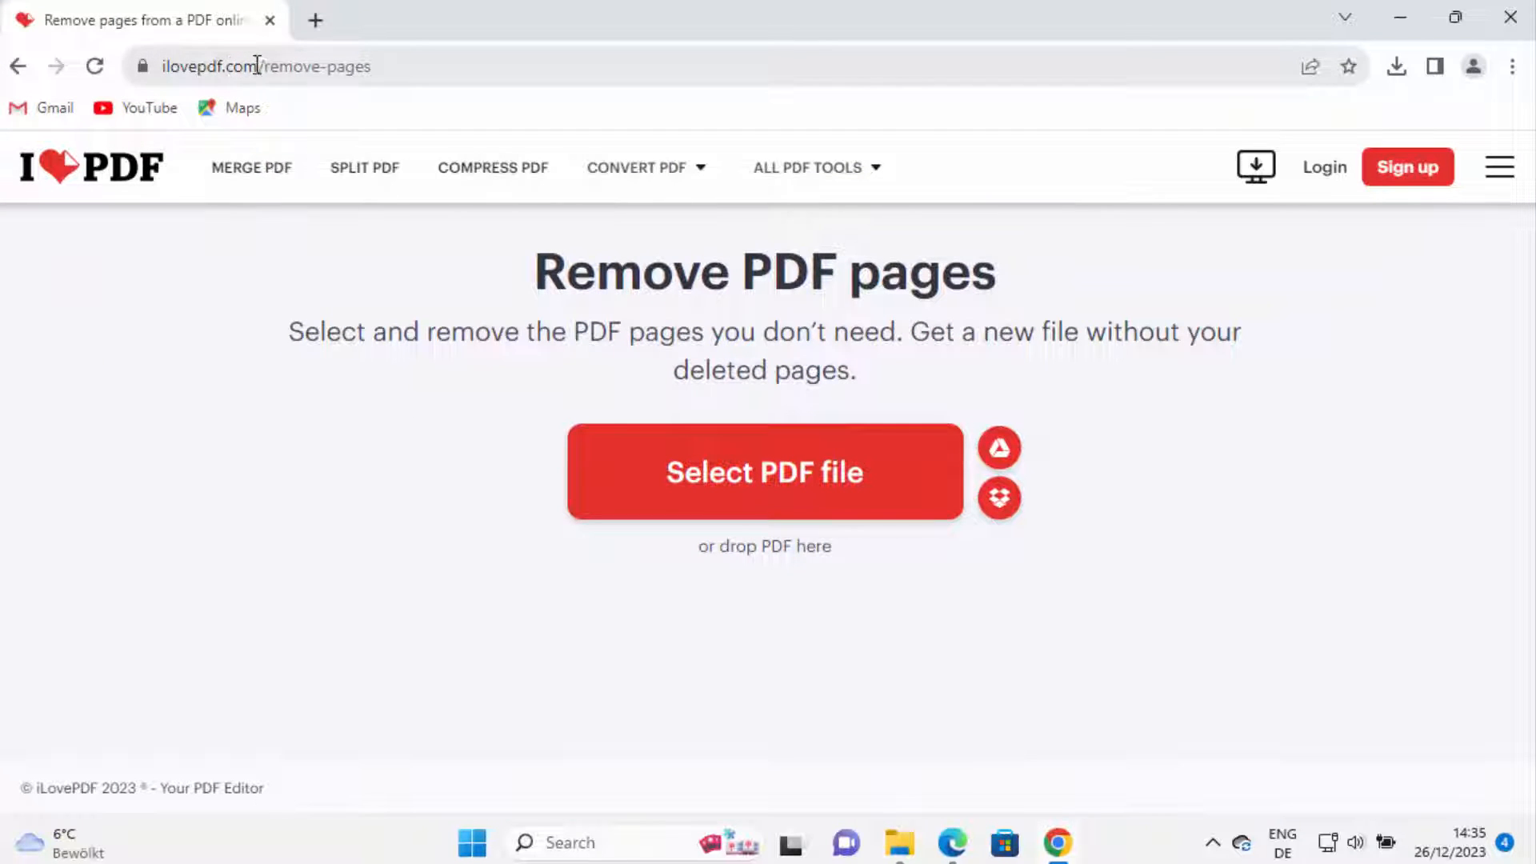
mouse_move(386, 68)
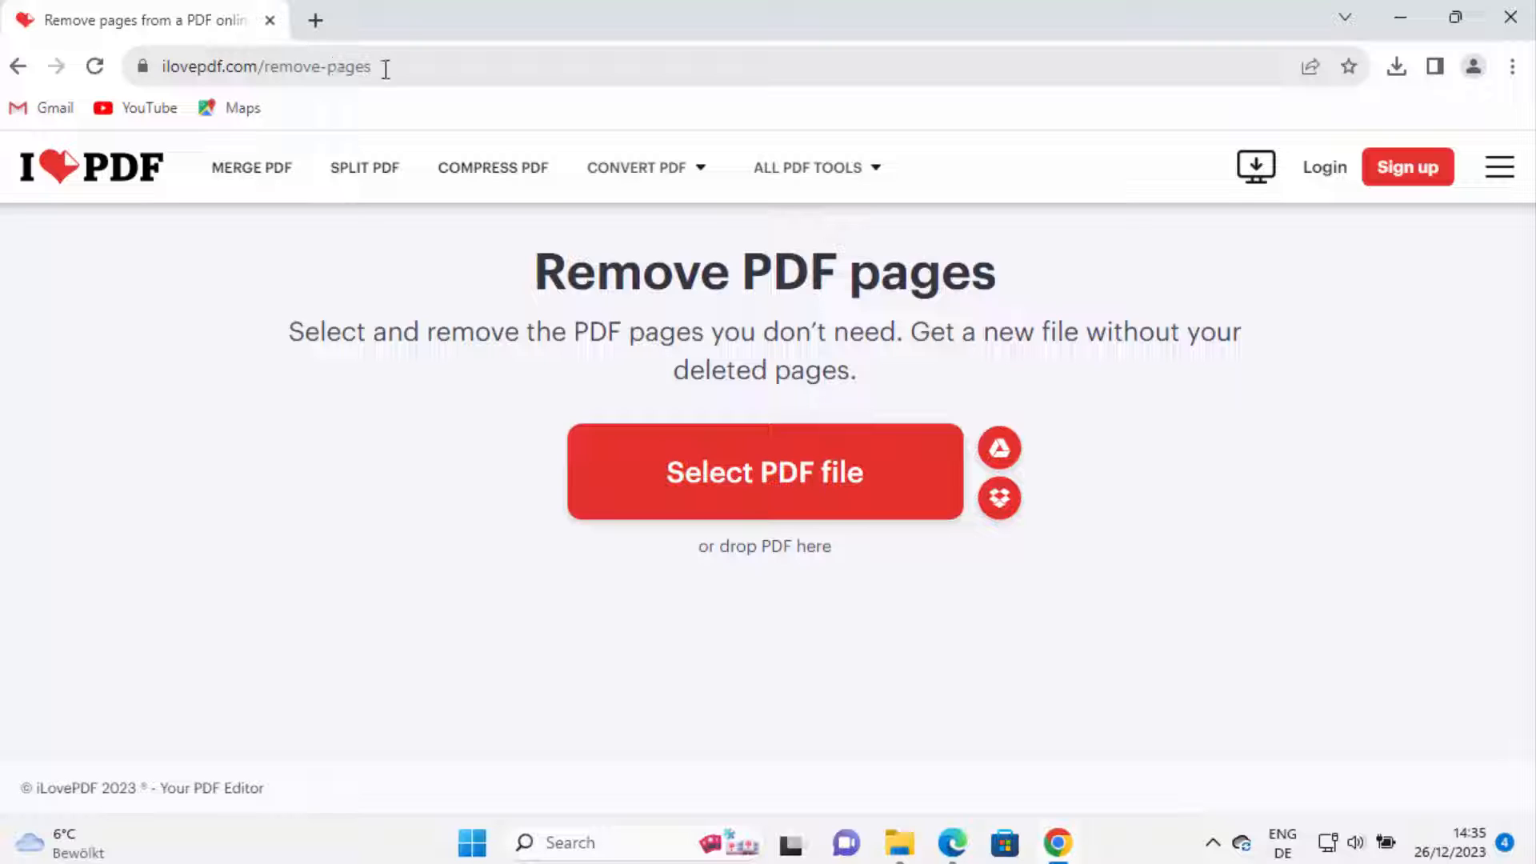
left_click(264, 67)
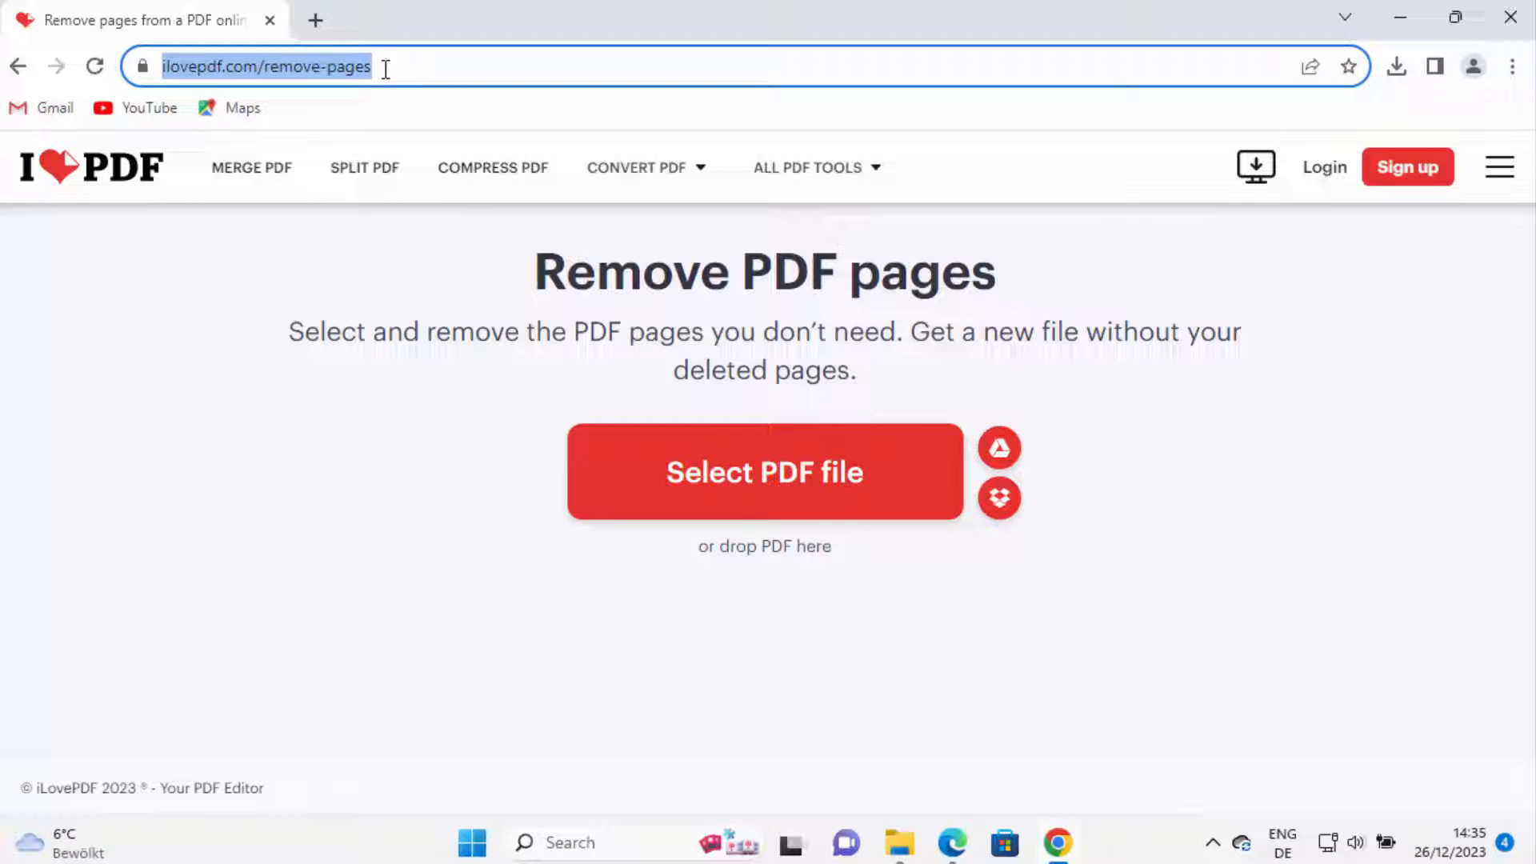
mouse_move(597, 289)
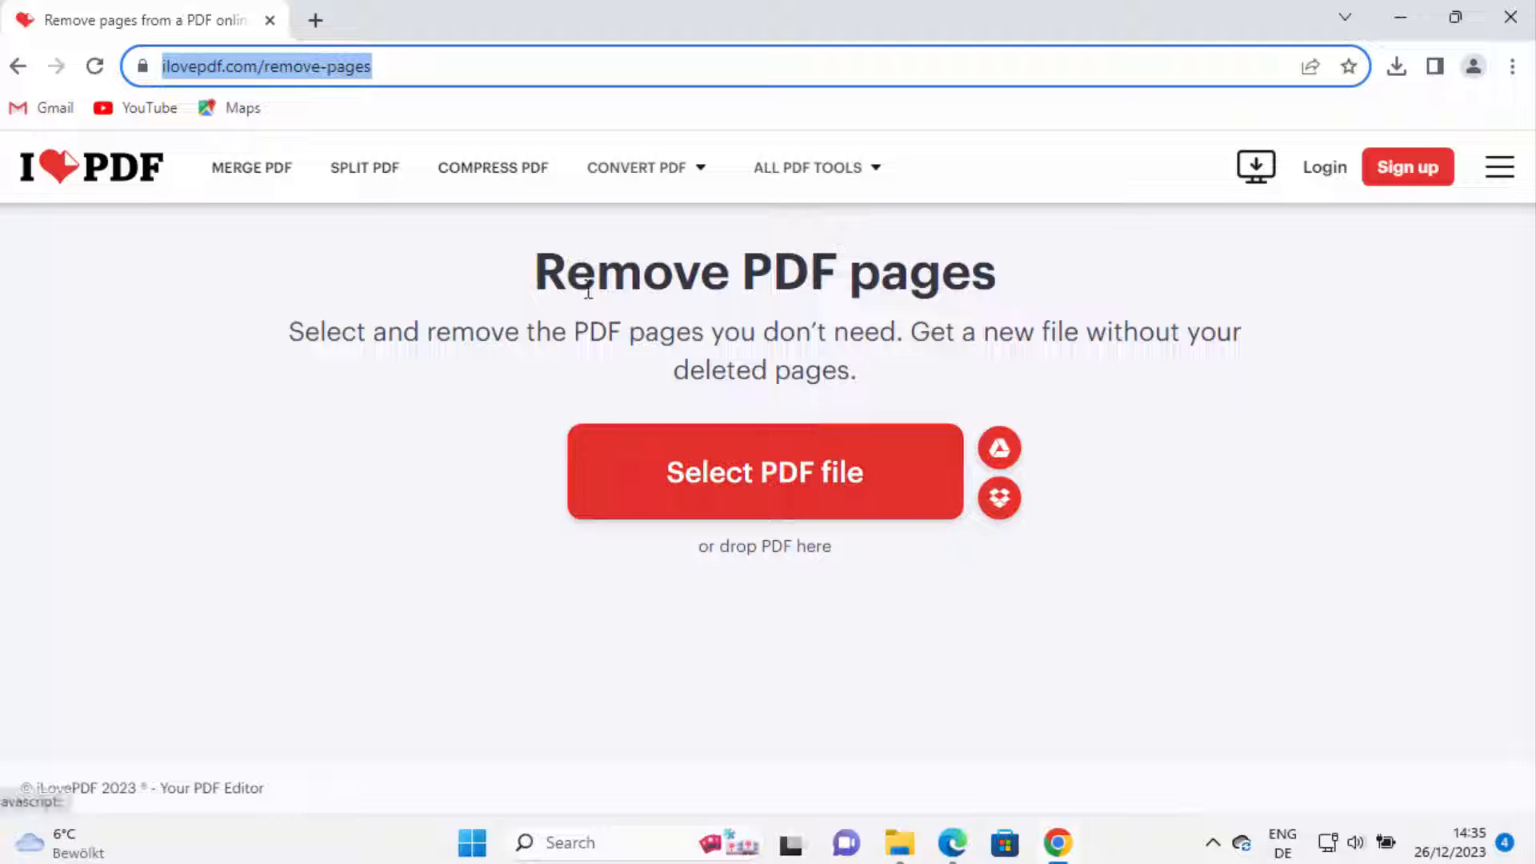
mouse_move(784, 475)
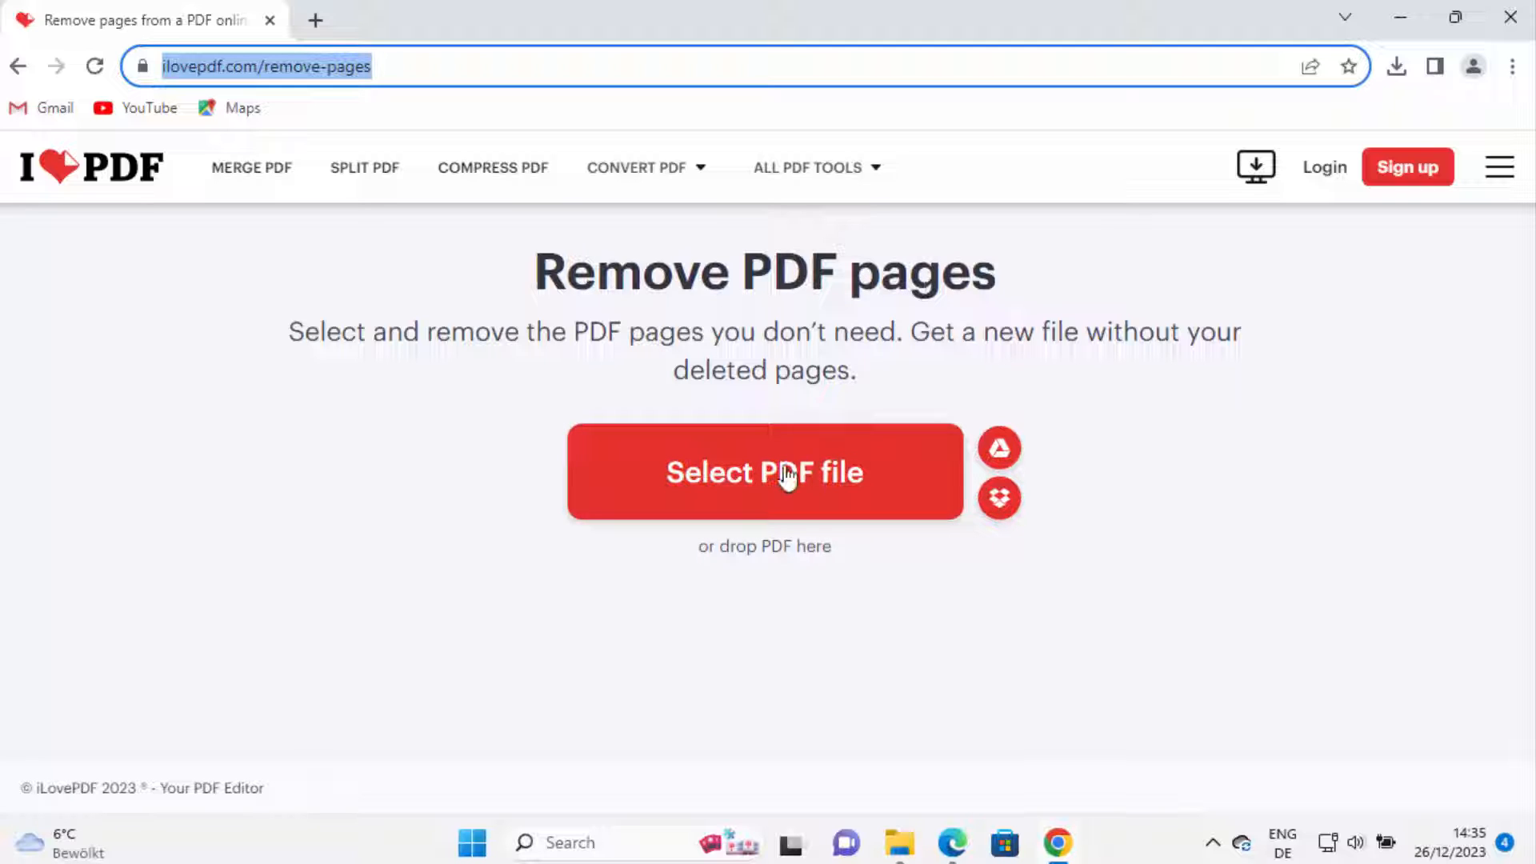
Upload Sample_PDF_1MB.pdf and review its 30 page thumbnails.
left_click(765, 471)
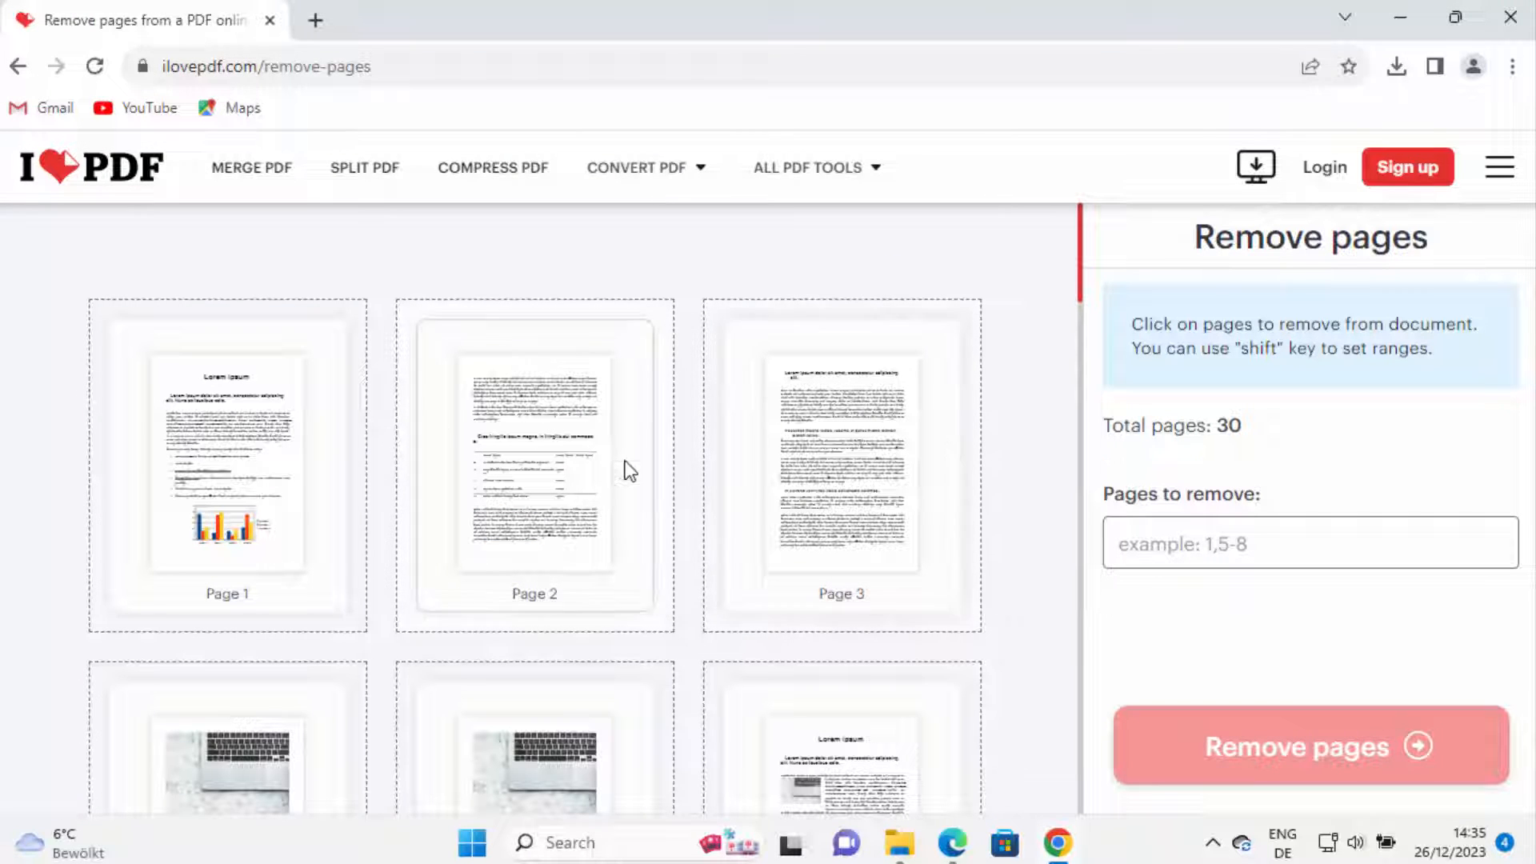
scroll("down", 3)
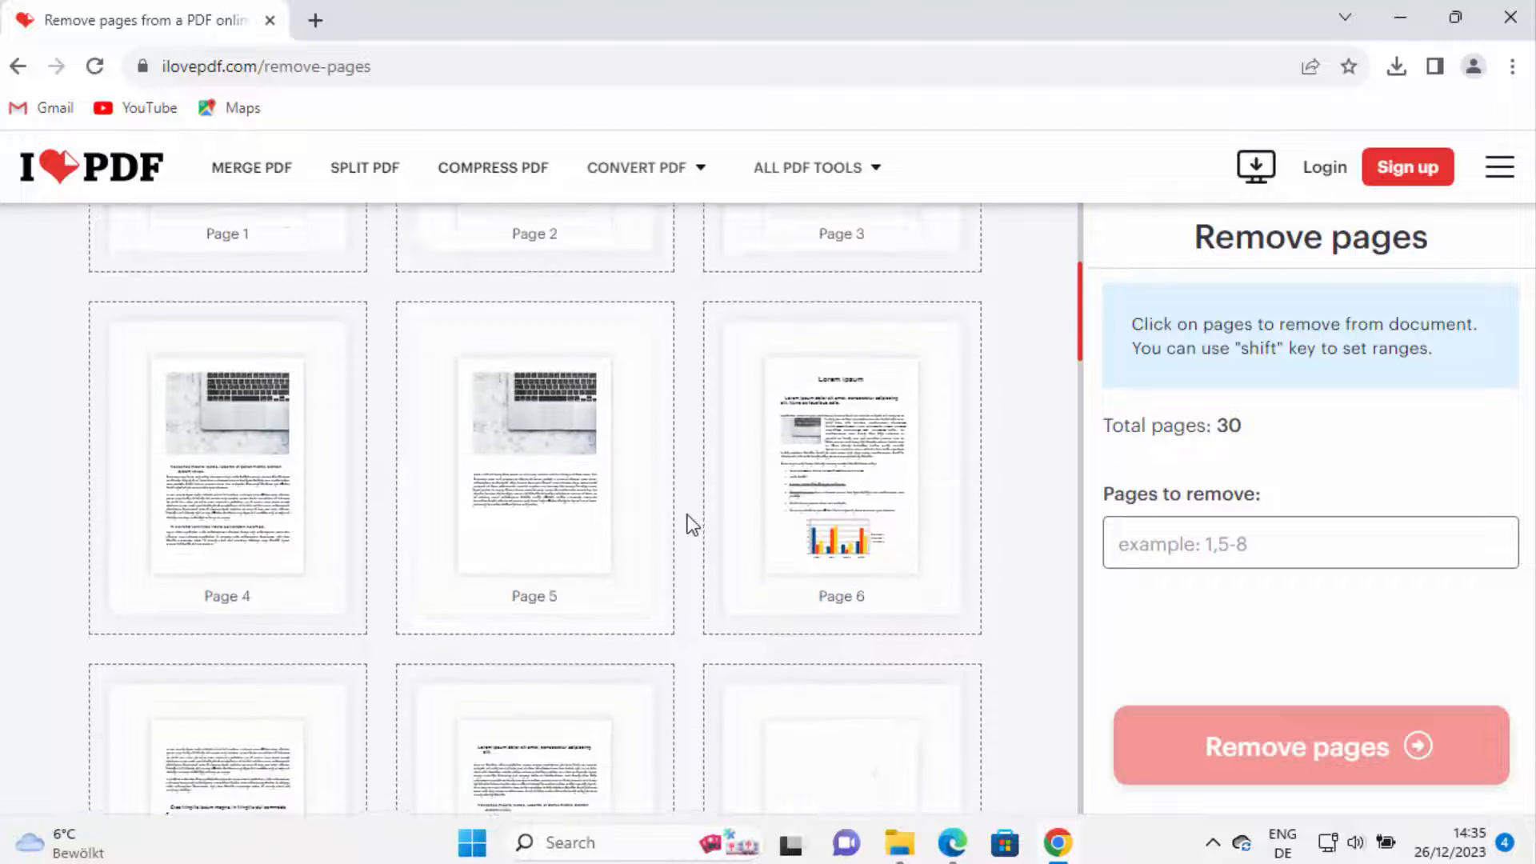
scroll("down", 3)
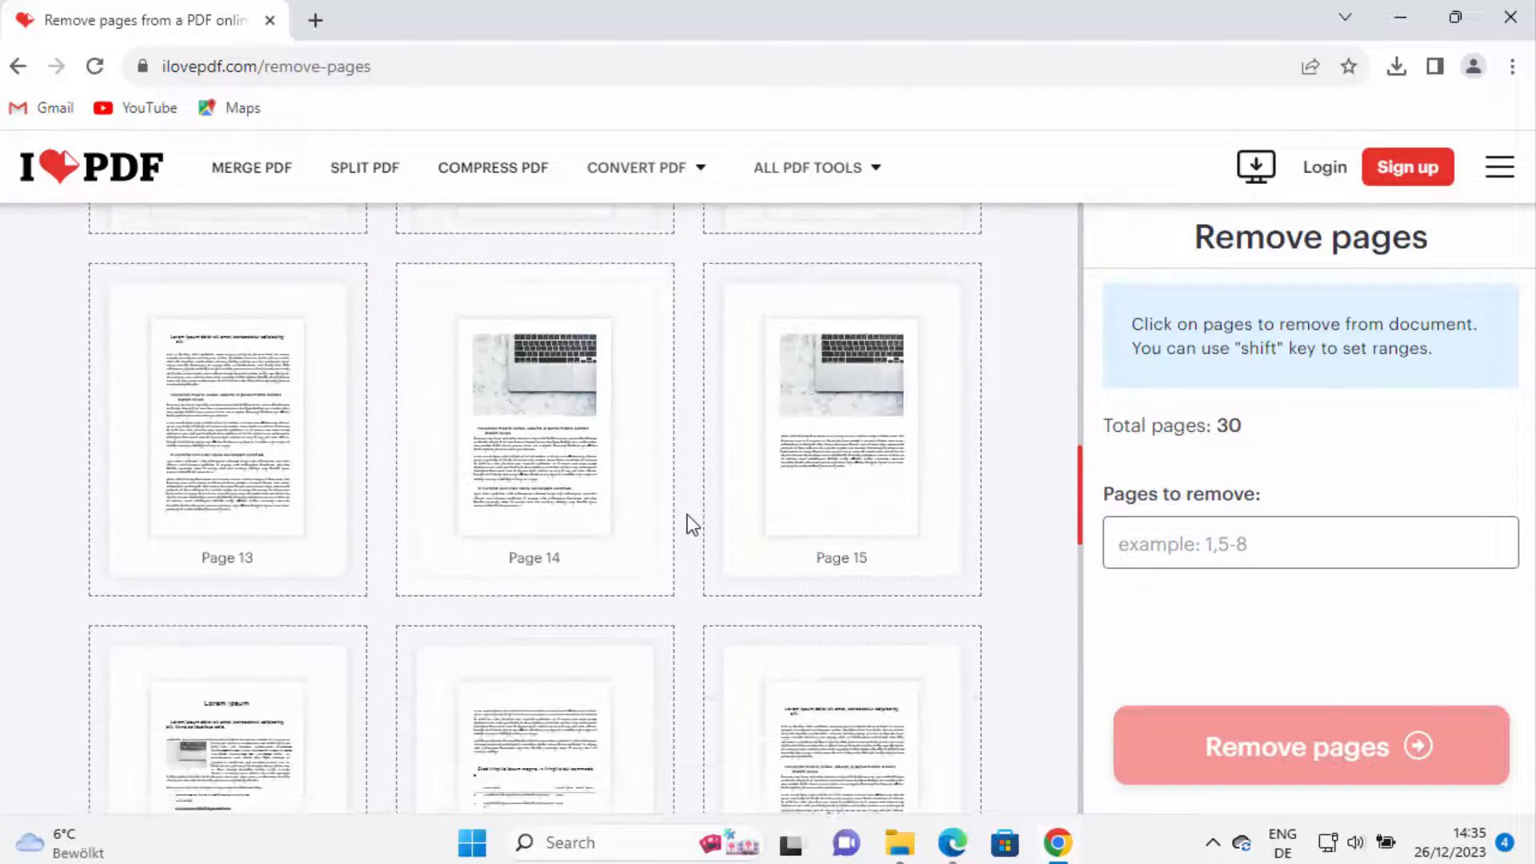
scroll("down", 3)
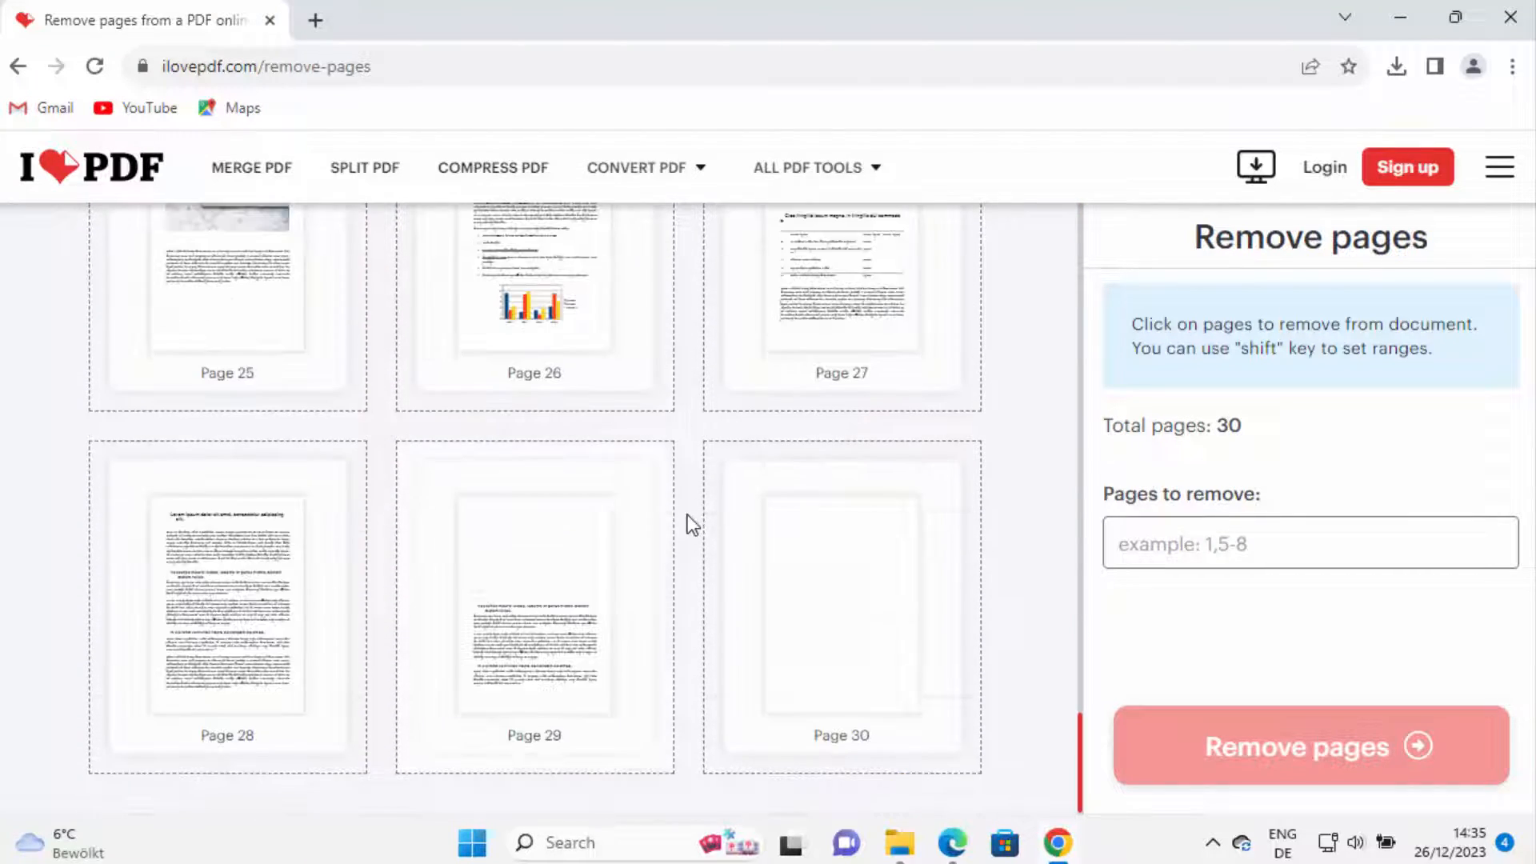
scroll("up", 3)
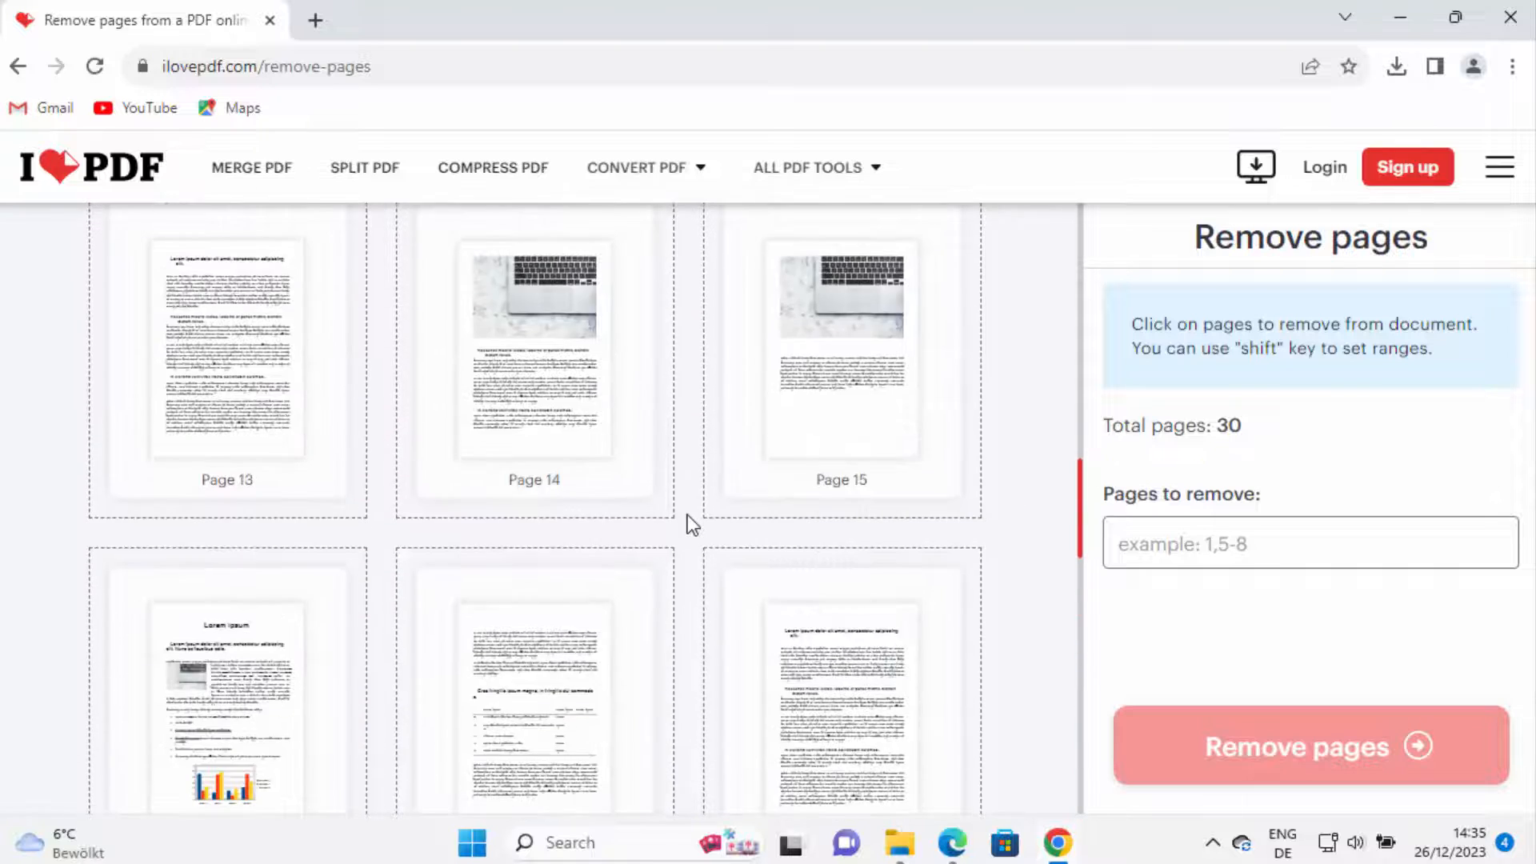
scroll("up", 3)
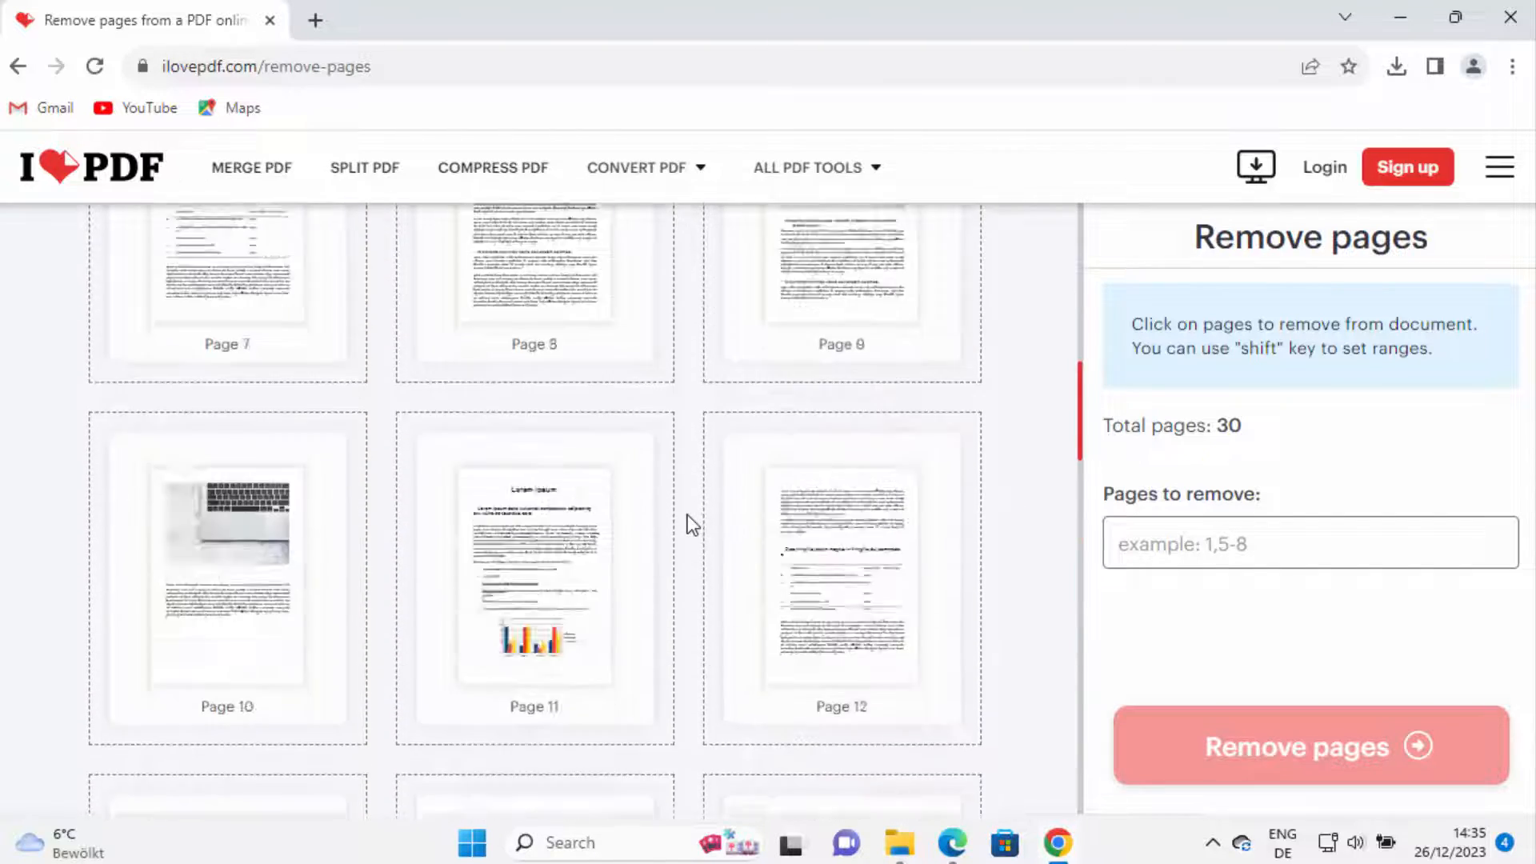
scroll("up", 3)
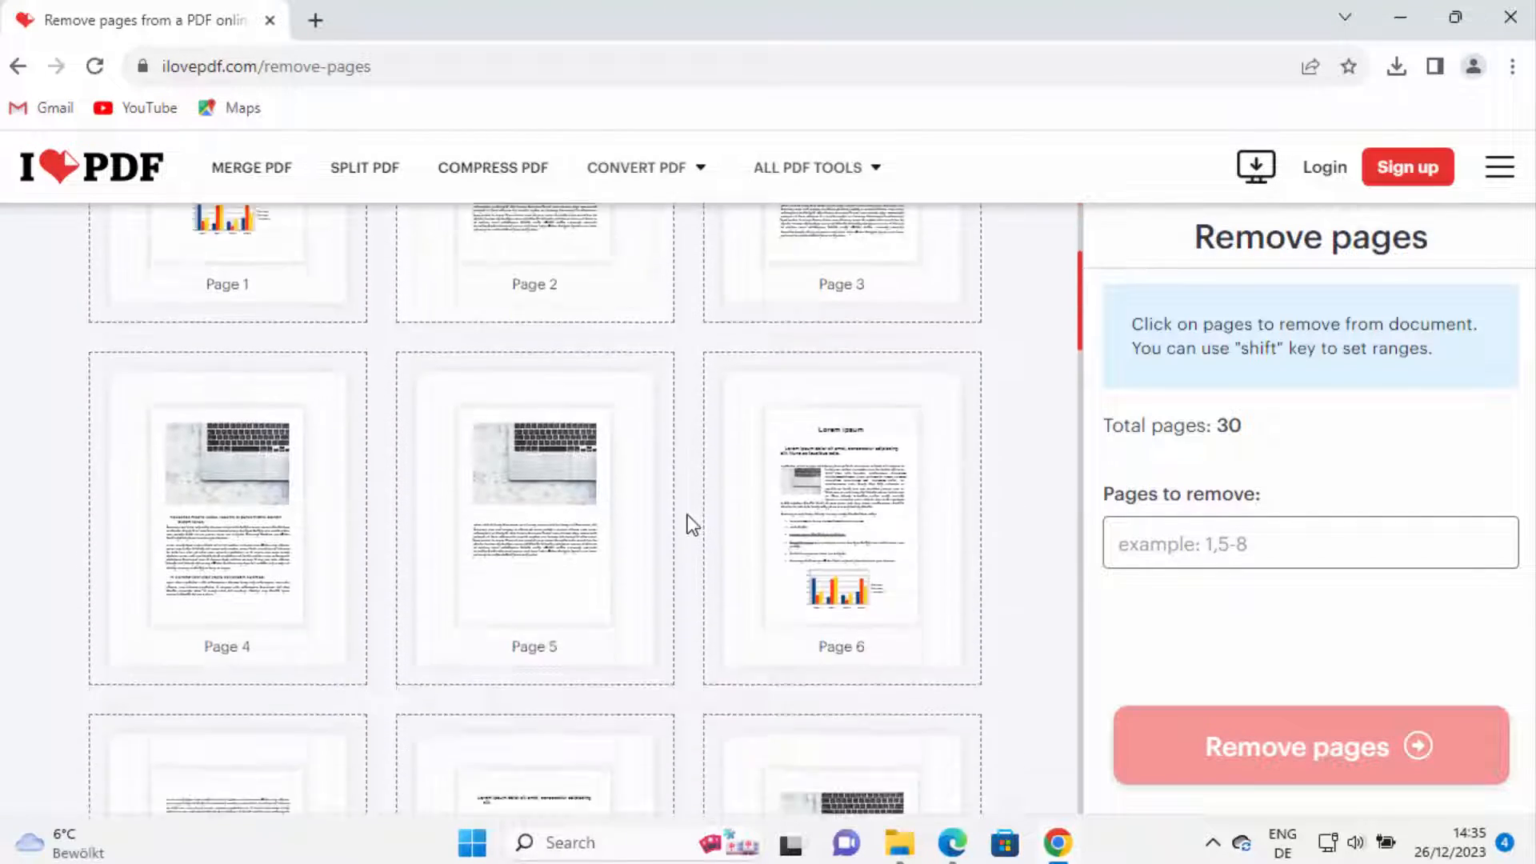
Mark pages 4-5 and 20-21 for removal on the thumbnails.
left_click(535, 517)
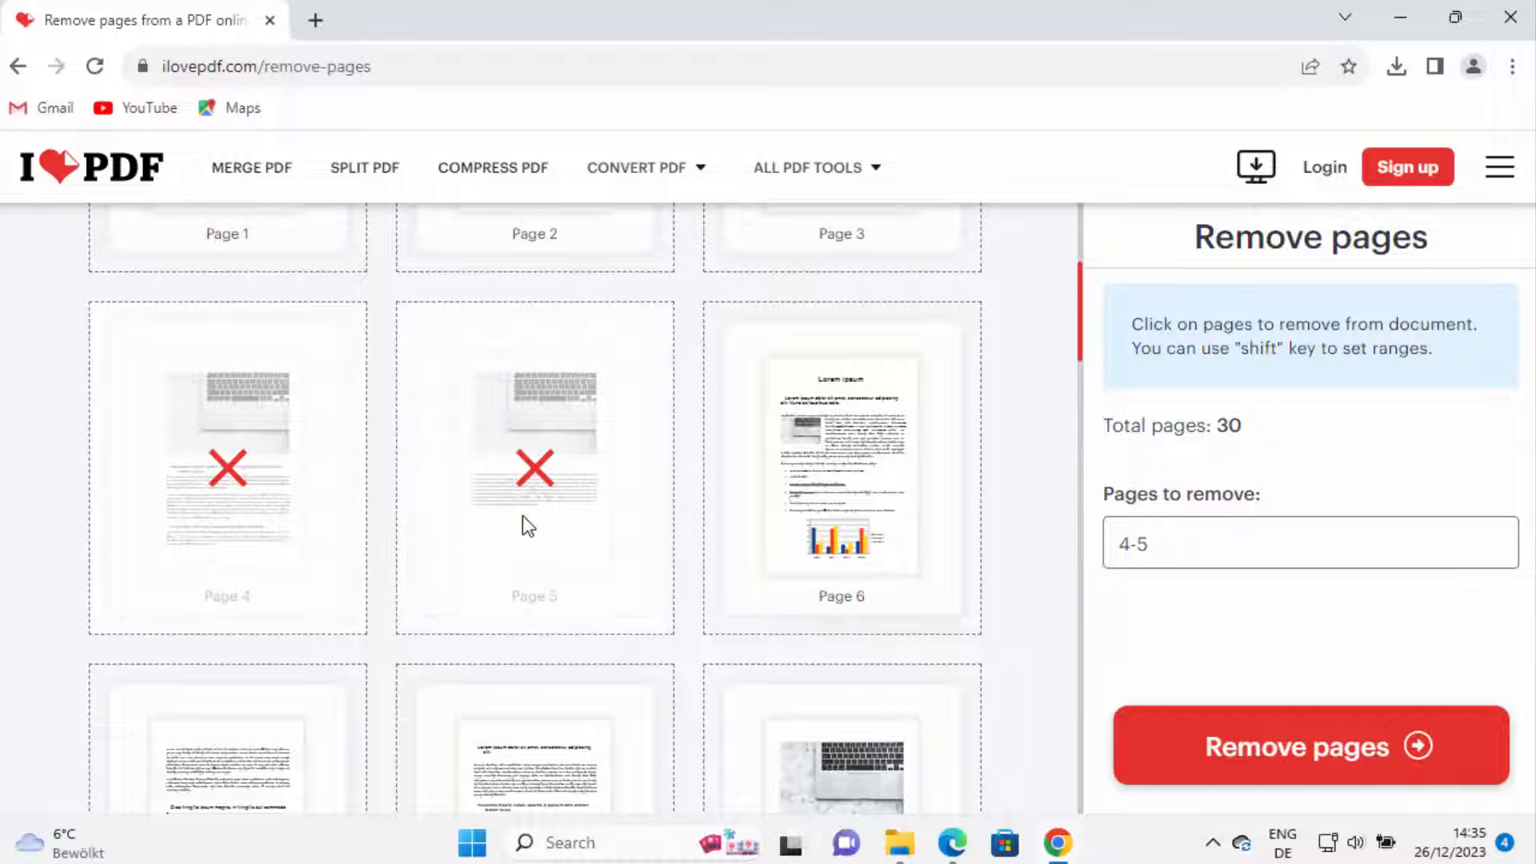
scroll("down", 3)
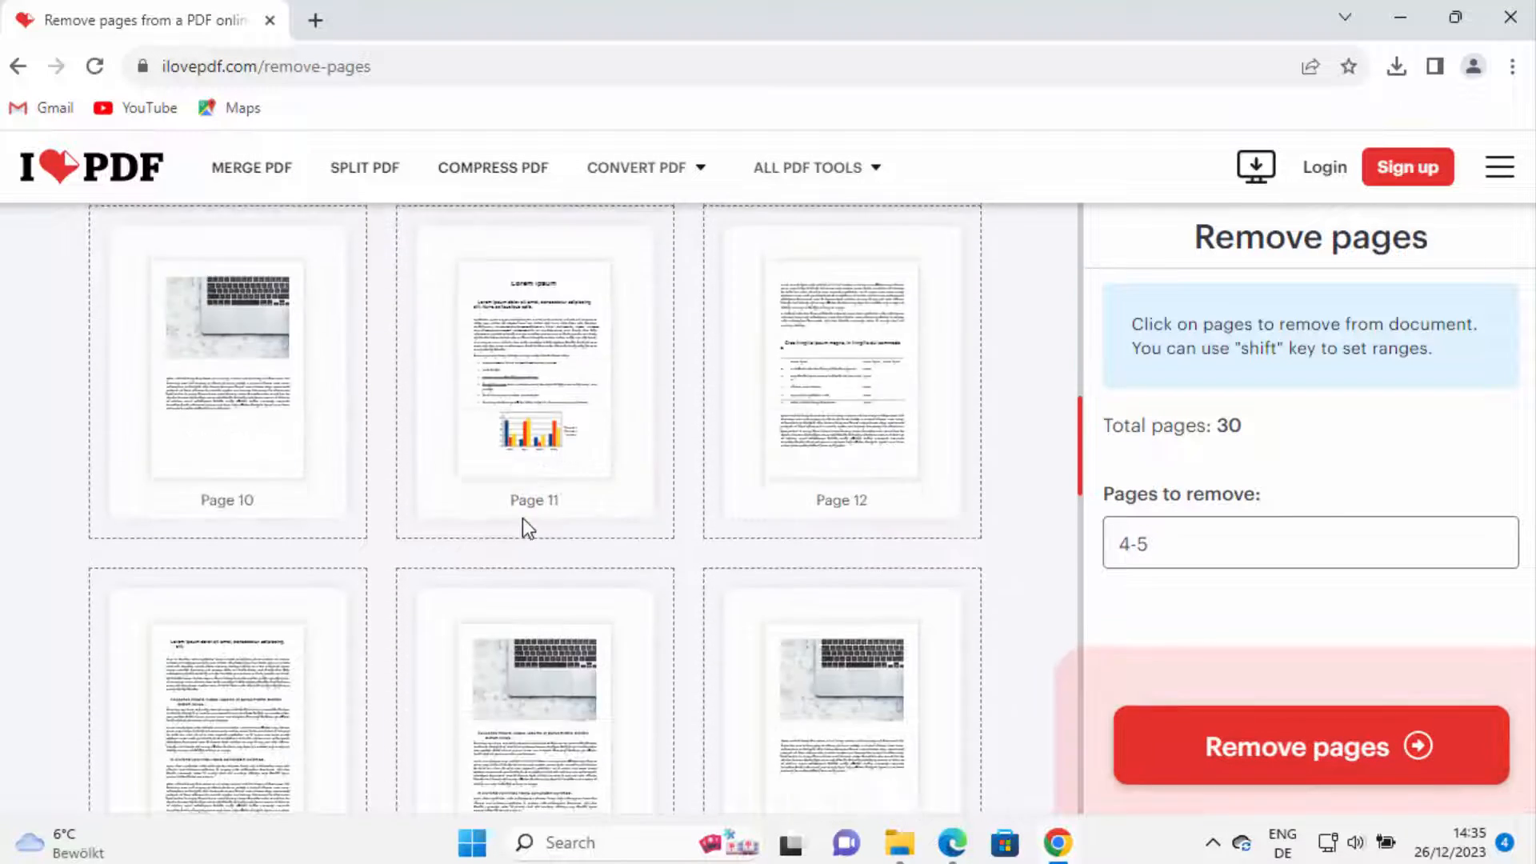
scroll("down", 3)
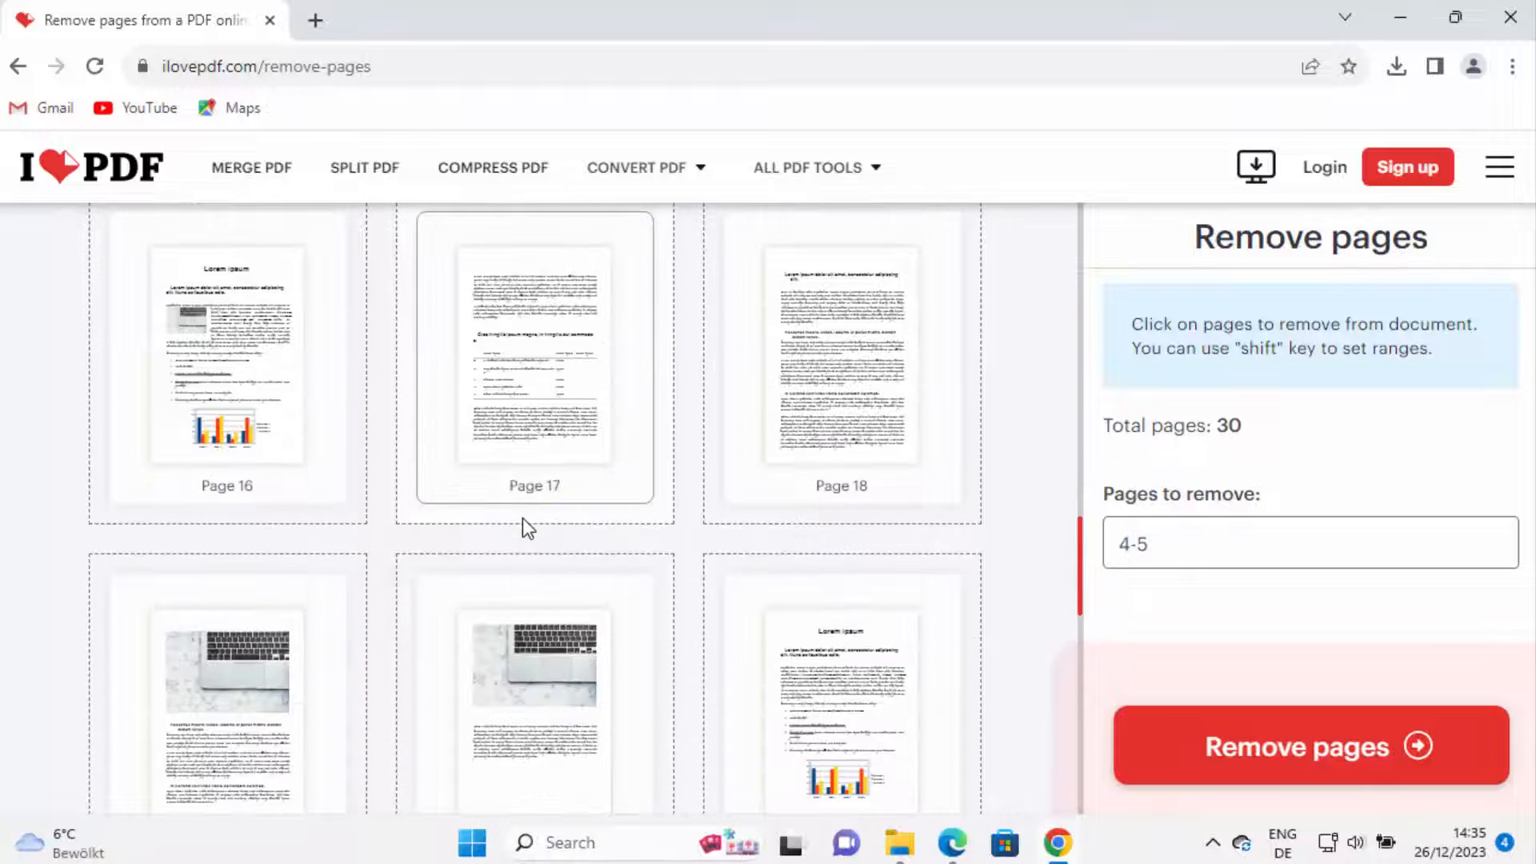
left_click(535, 352)
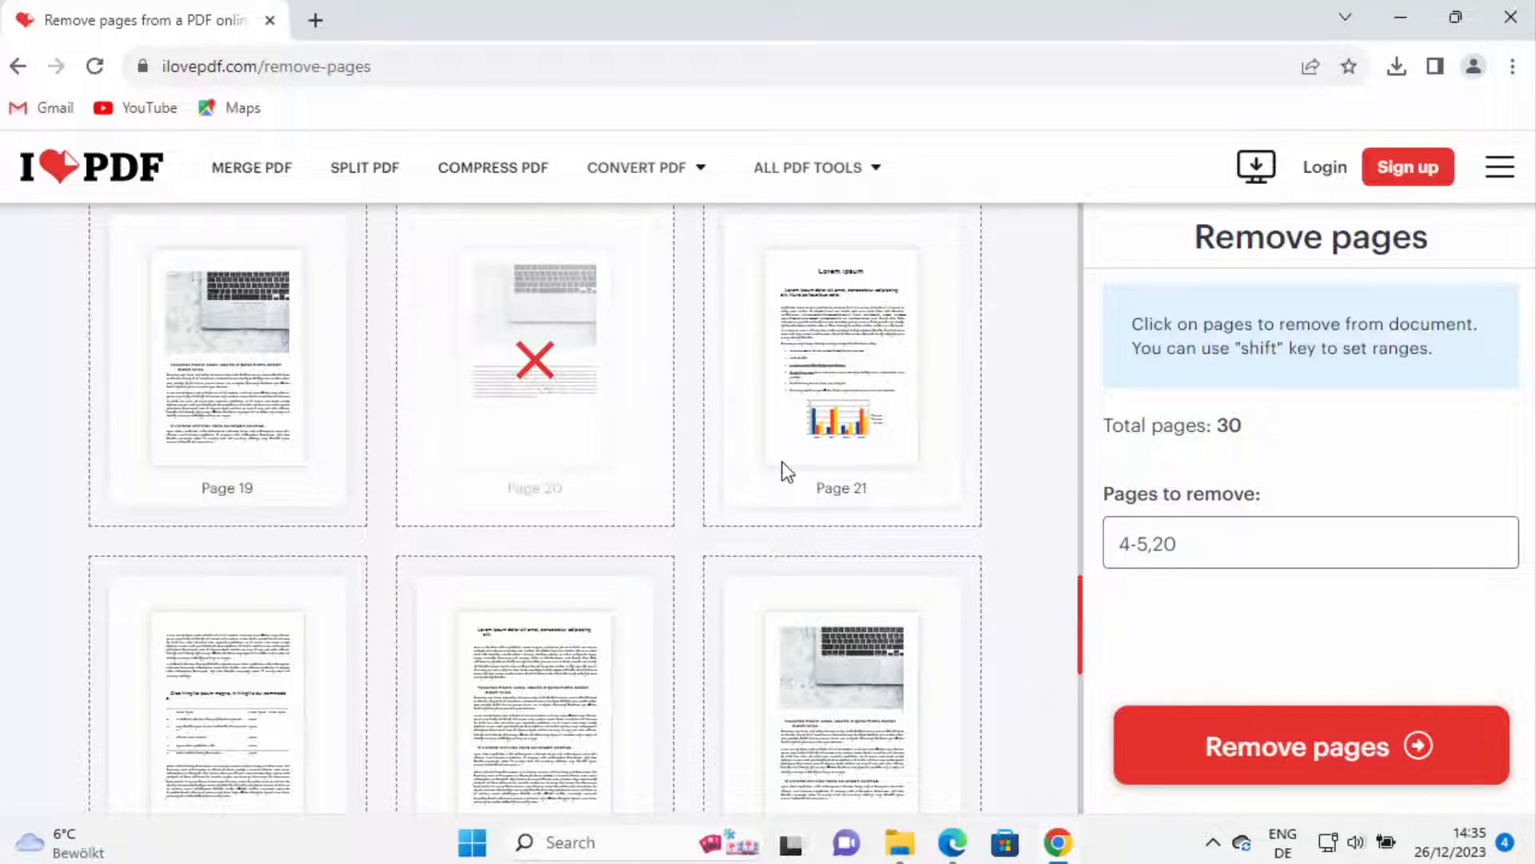
left_click(840, 357)
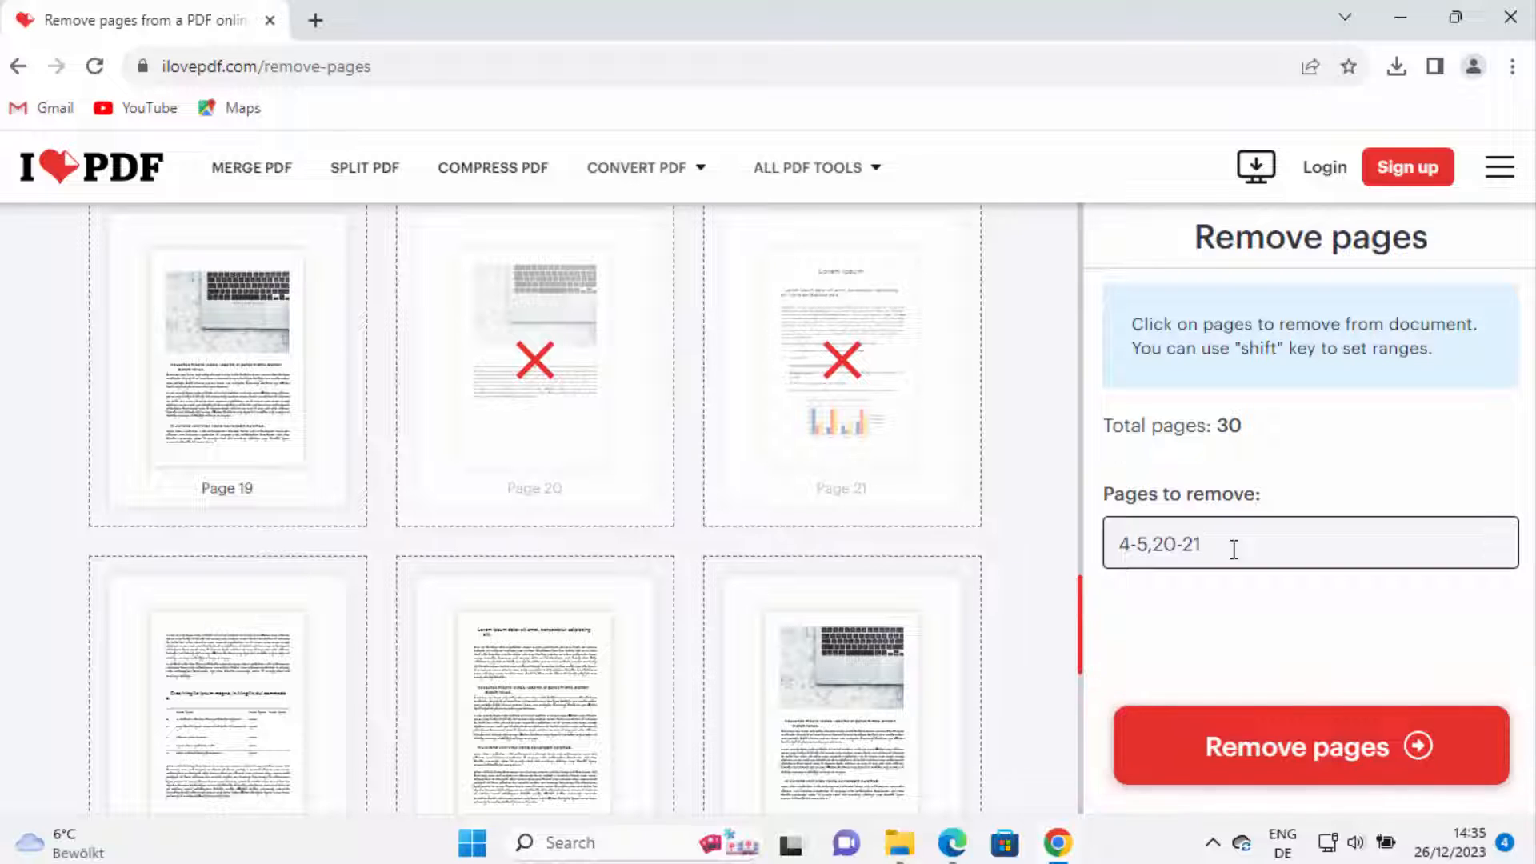
Add page 25 to the pages to remove and run Remove pages to reach the result page.
type(",")
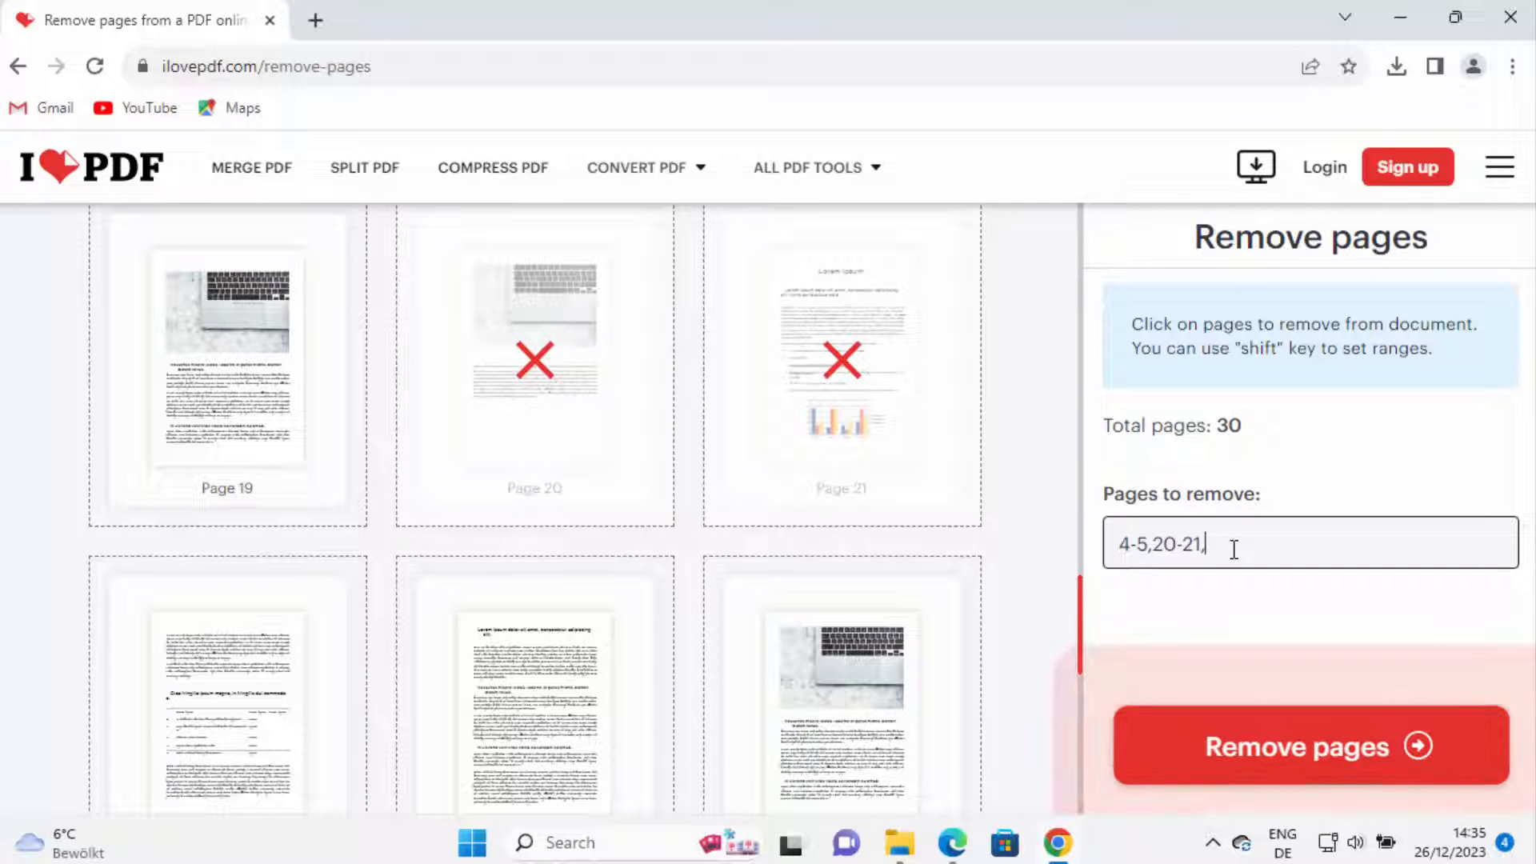
scroll("down", 3)
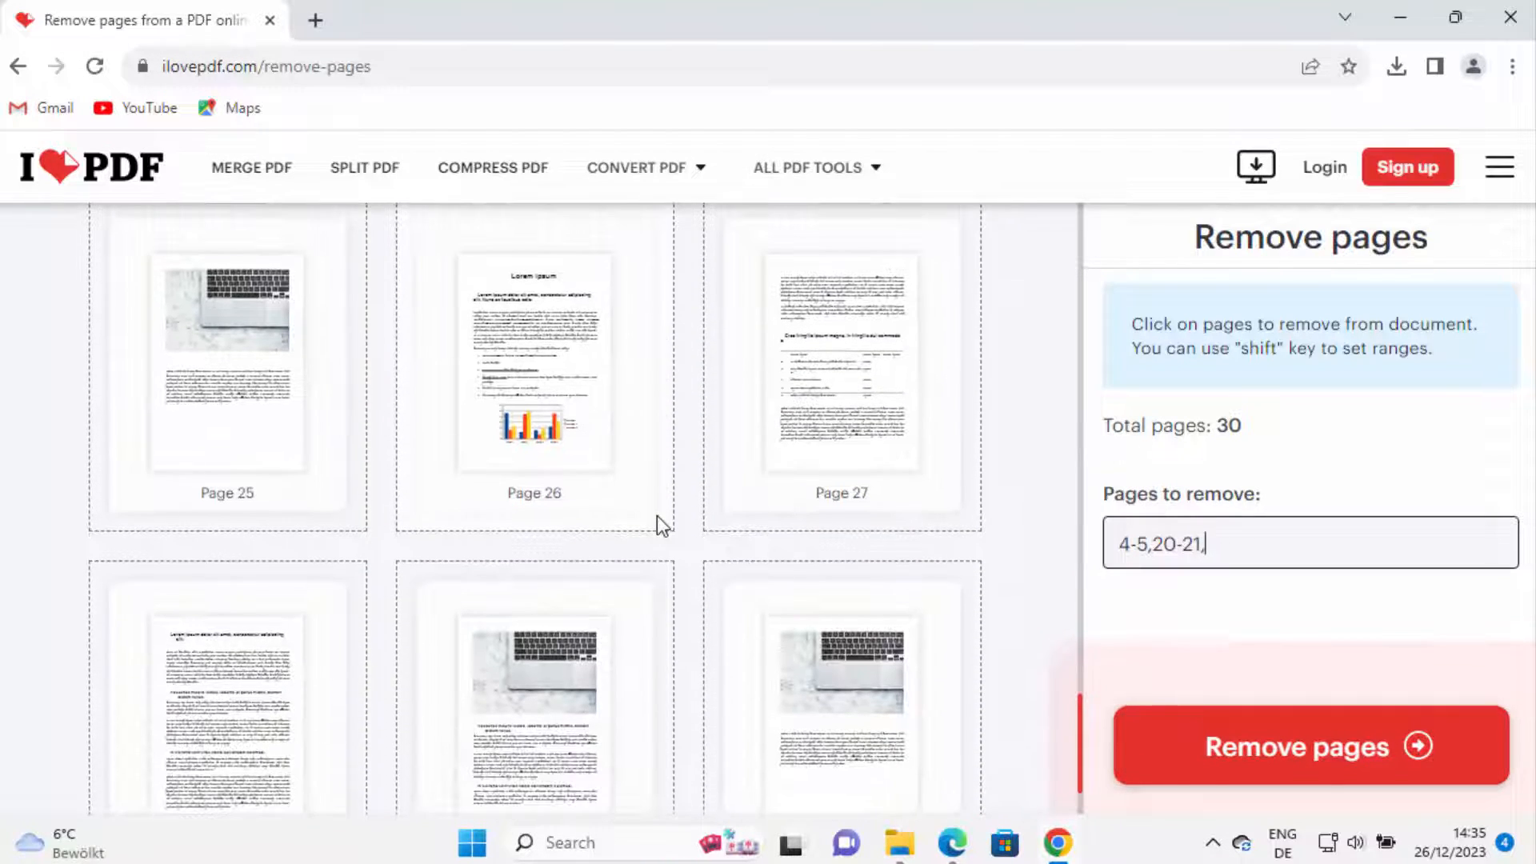
type("25")
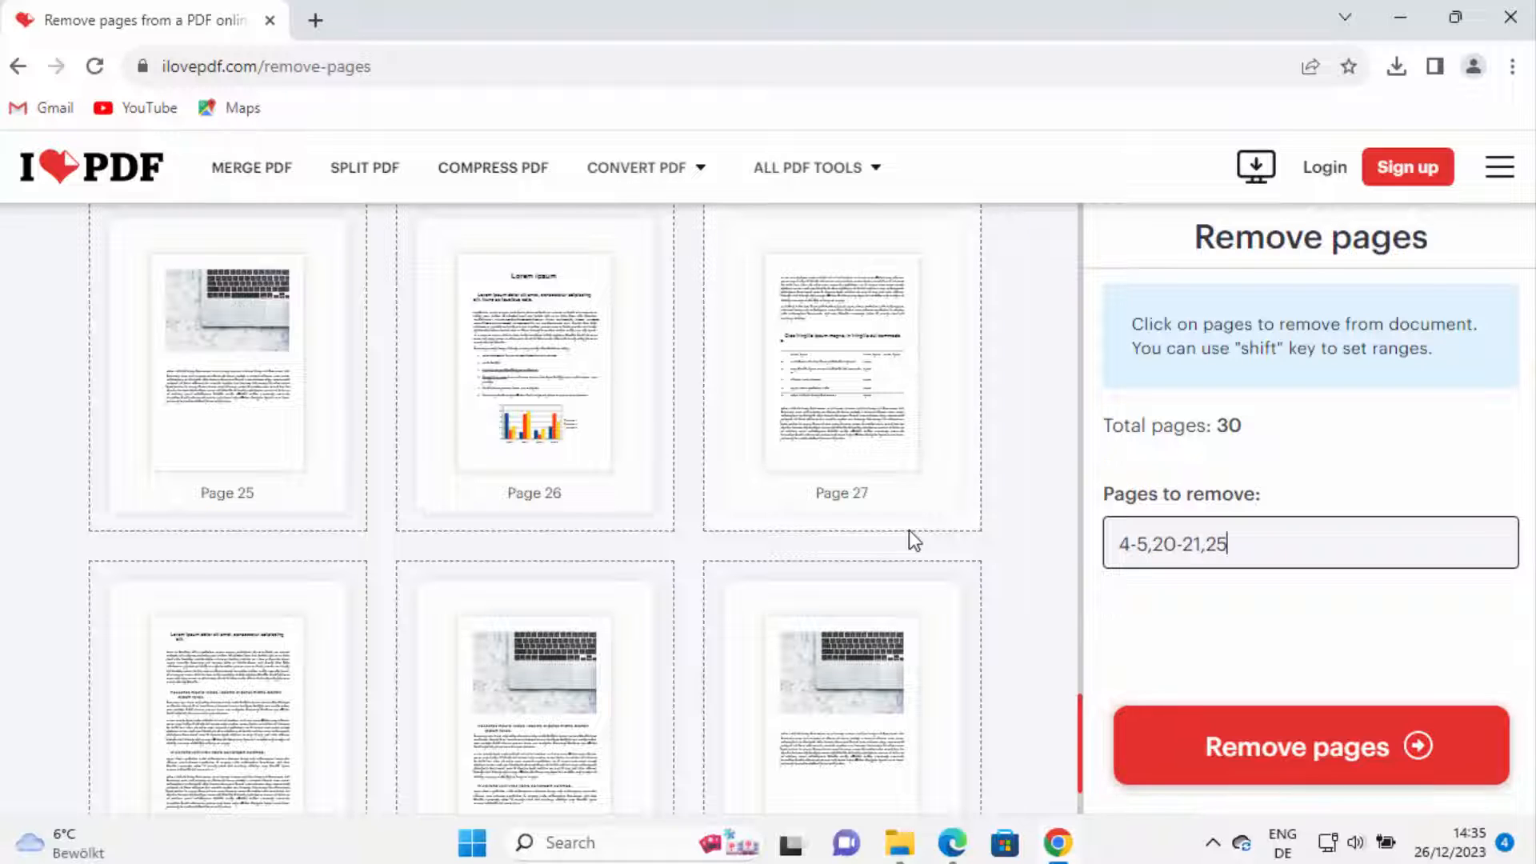
left_click(225, 364)
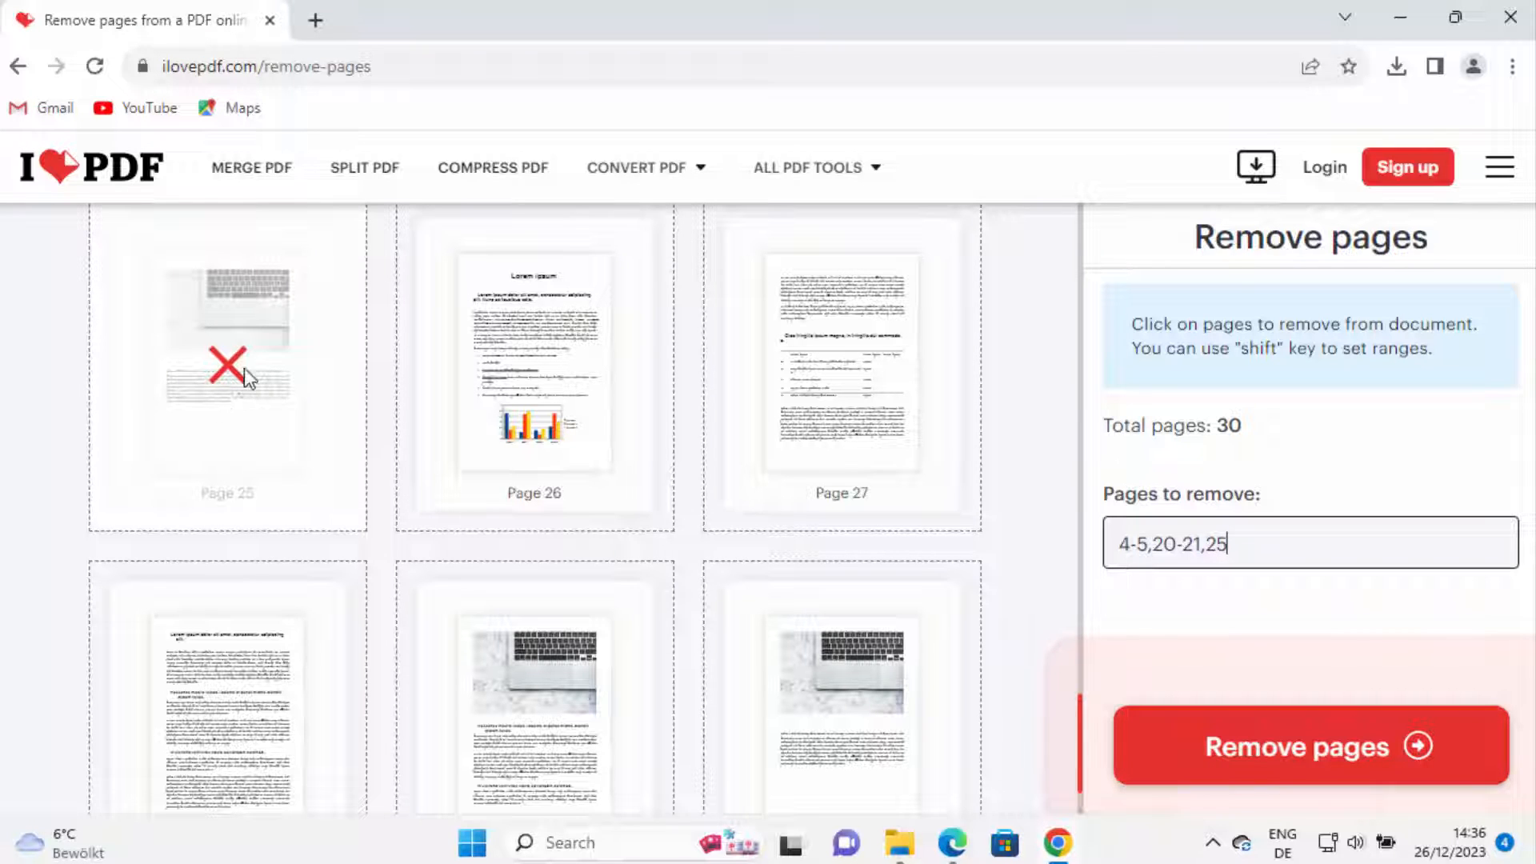
mouse_move(1032, 617)
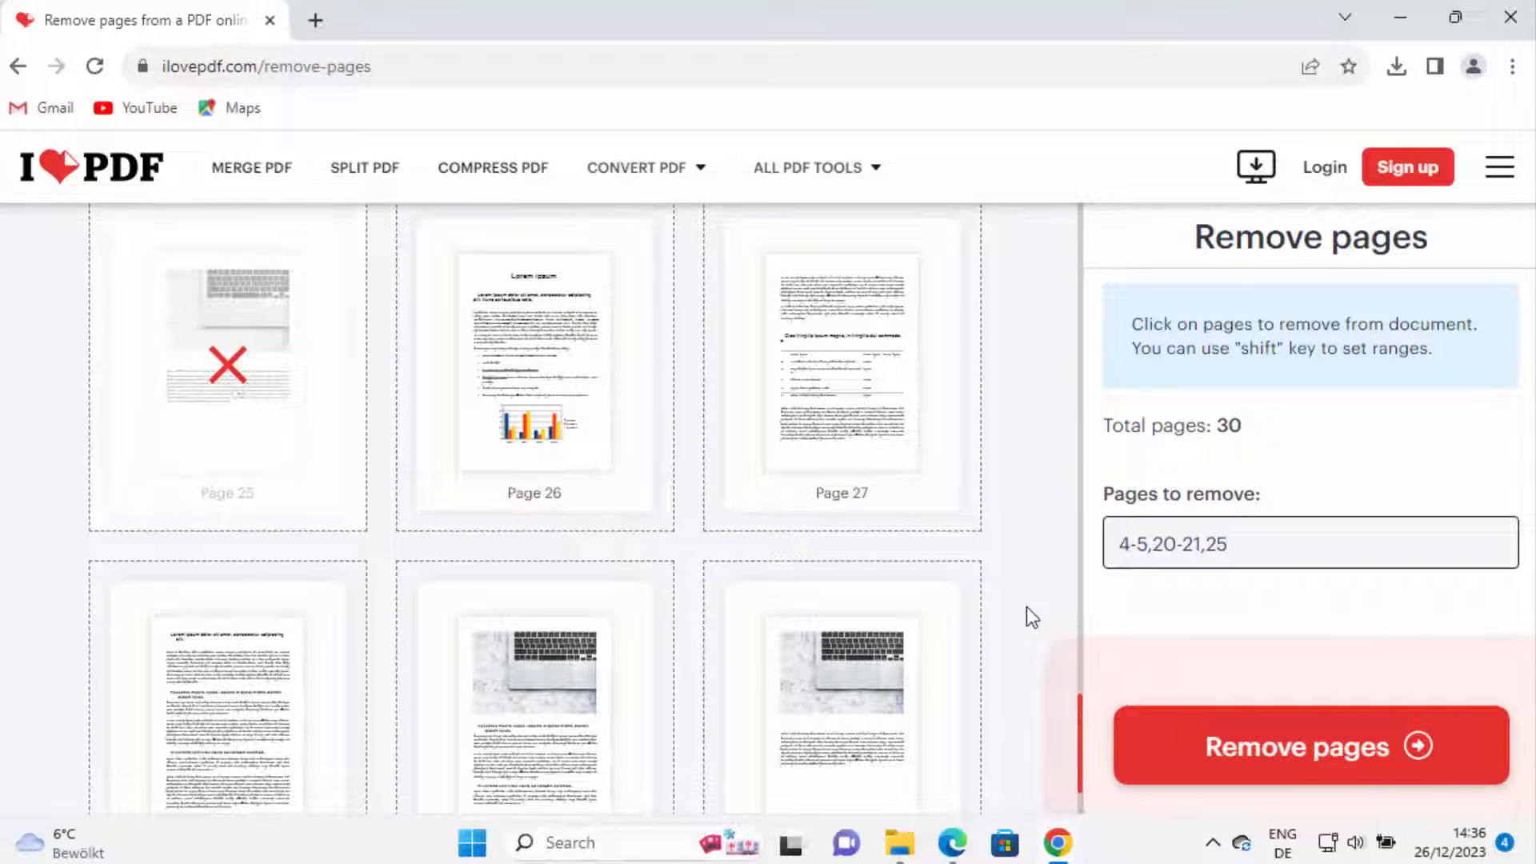
mouse_move(1096, 568)
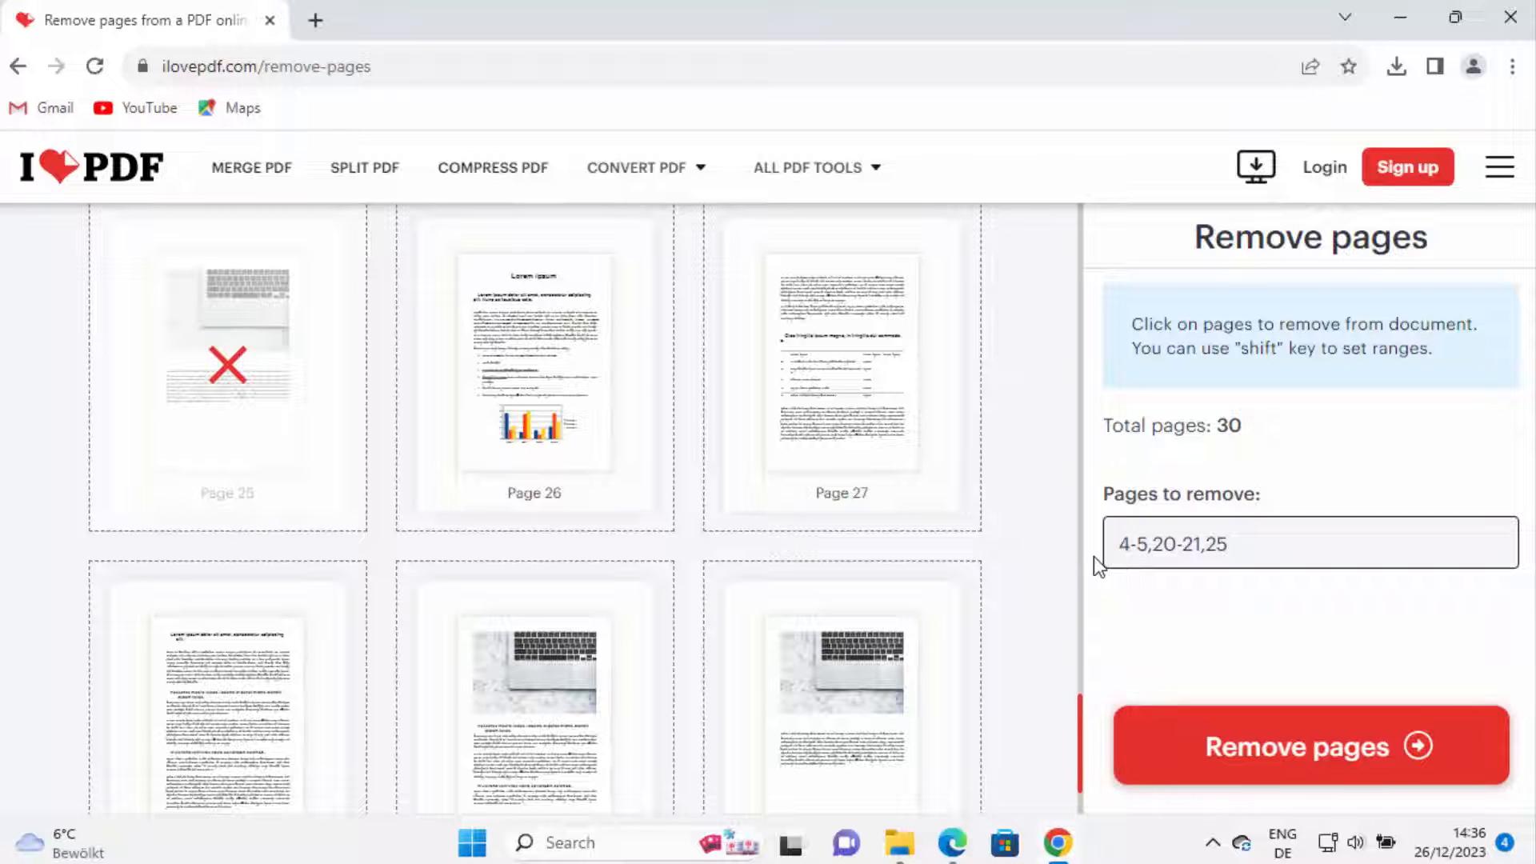
mouse_move(1262, 752)
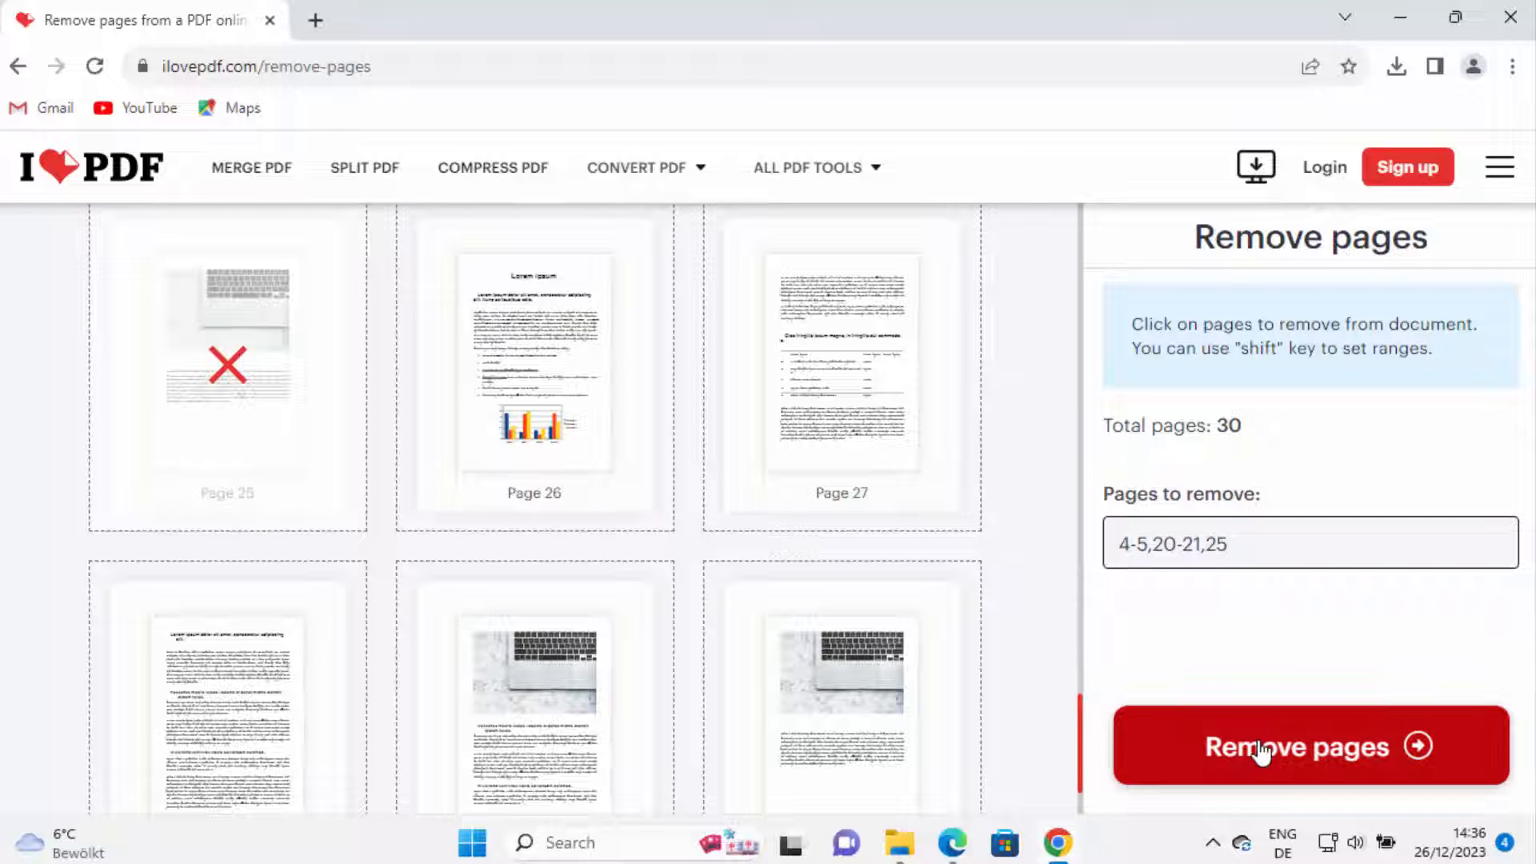
left_click(1308, 745)
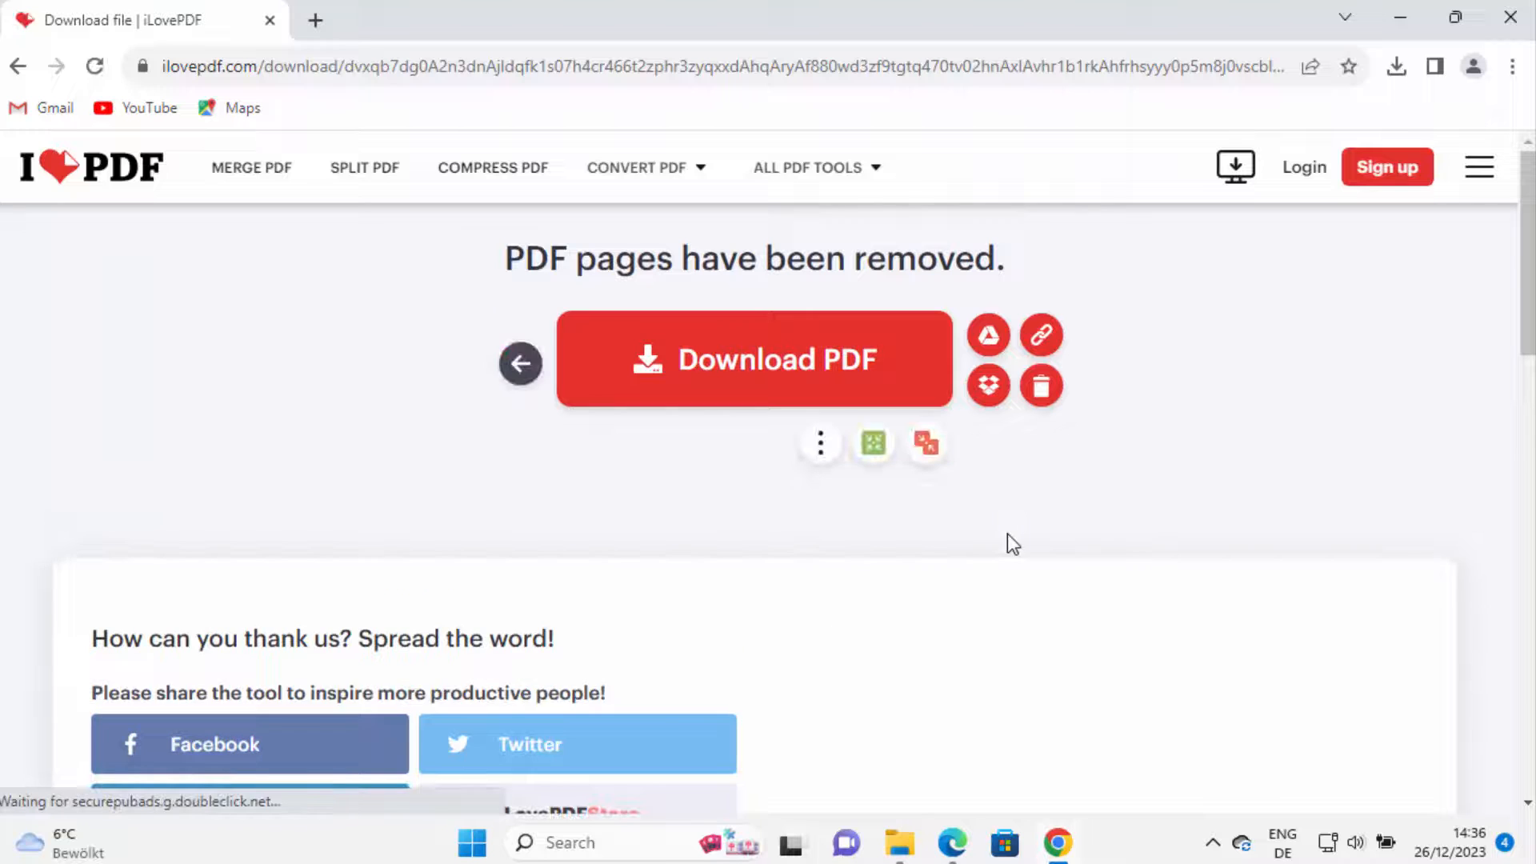
scroll("down", 3)
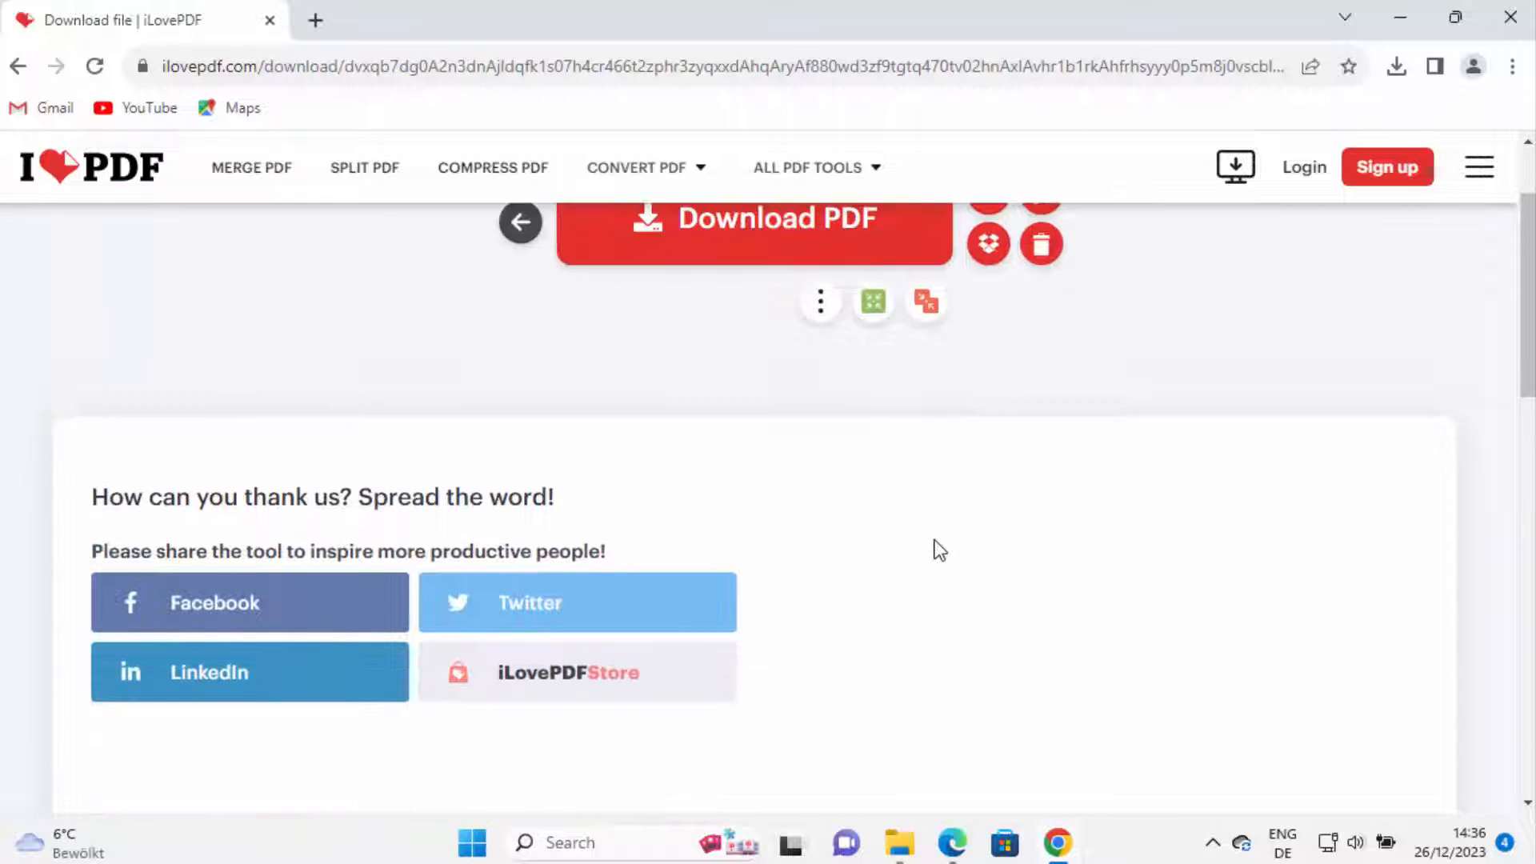
scroll("up", 3)
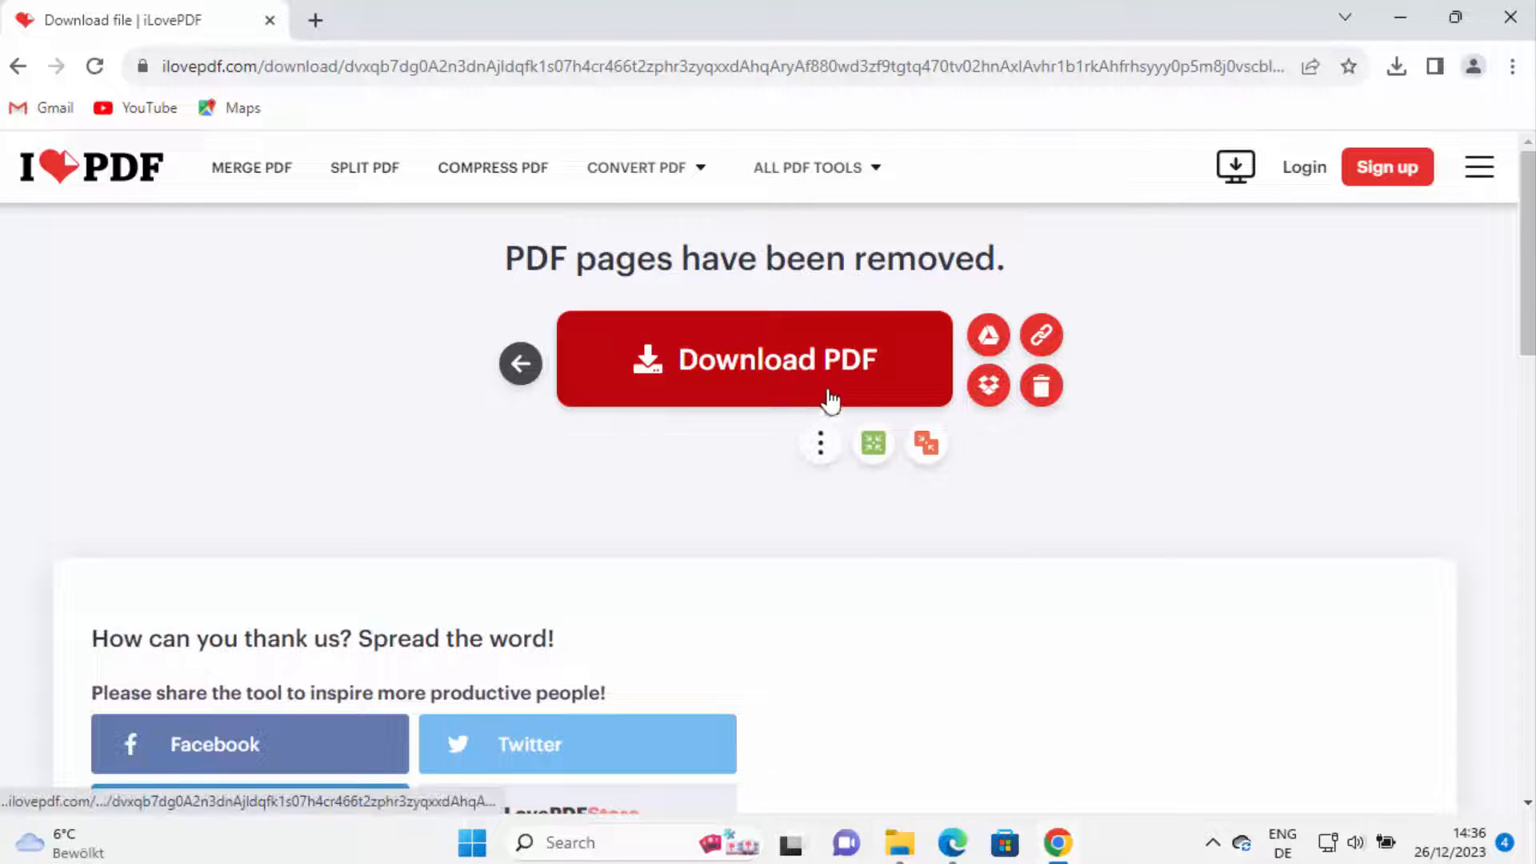
Download Sample_PDF_1MB_removed.pdf (1,007 KB) to Chrome's Downloads.
left_click(754, 358)
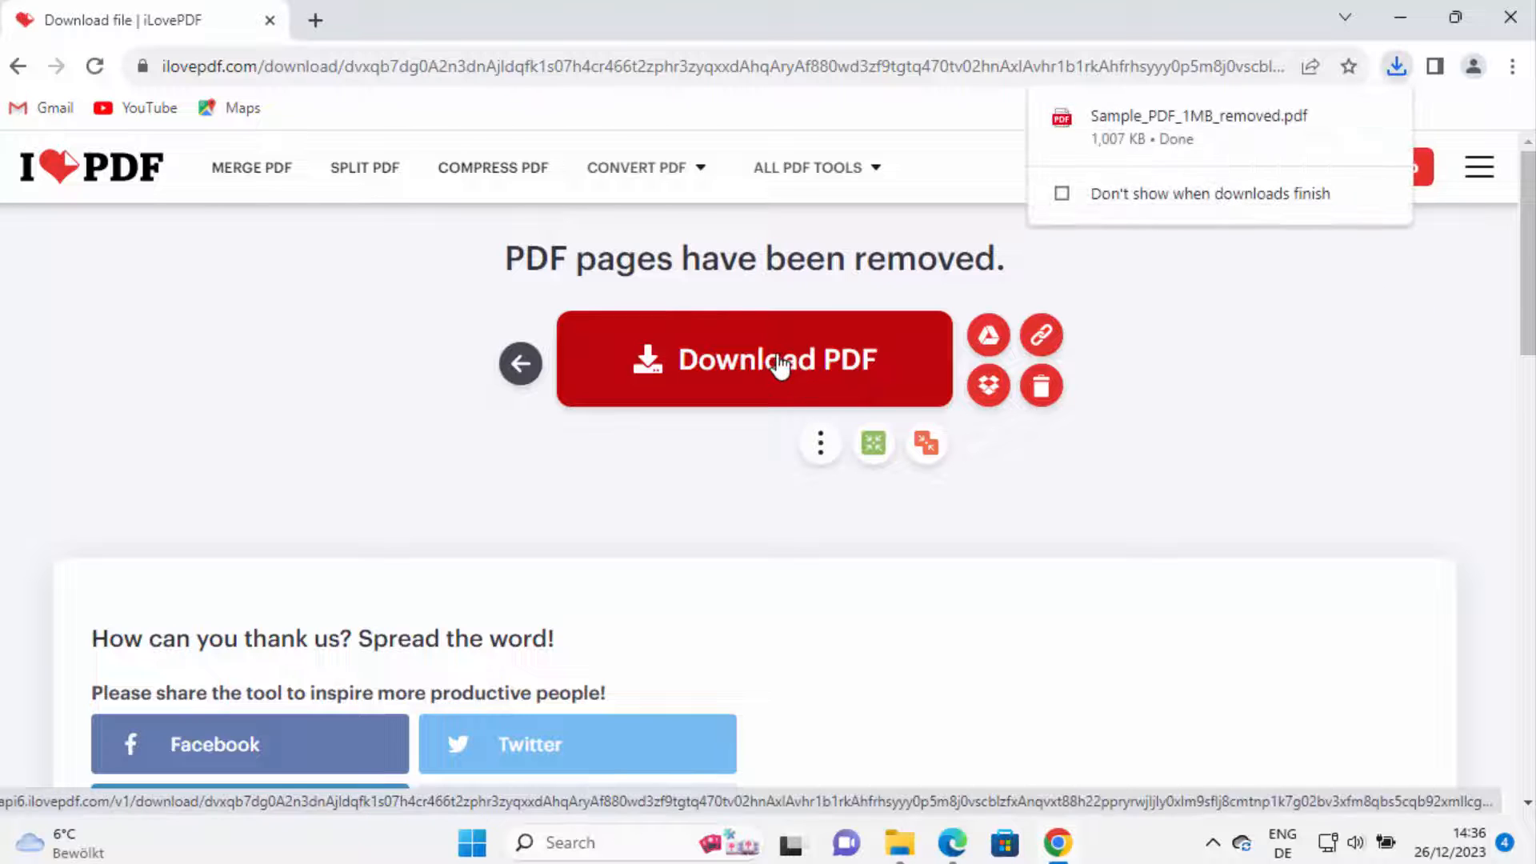
mouse_move(1116, 152)
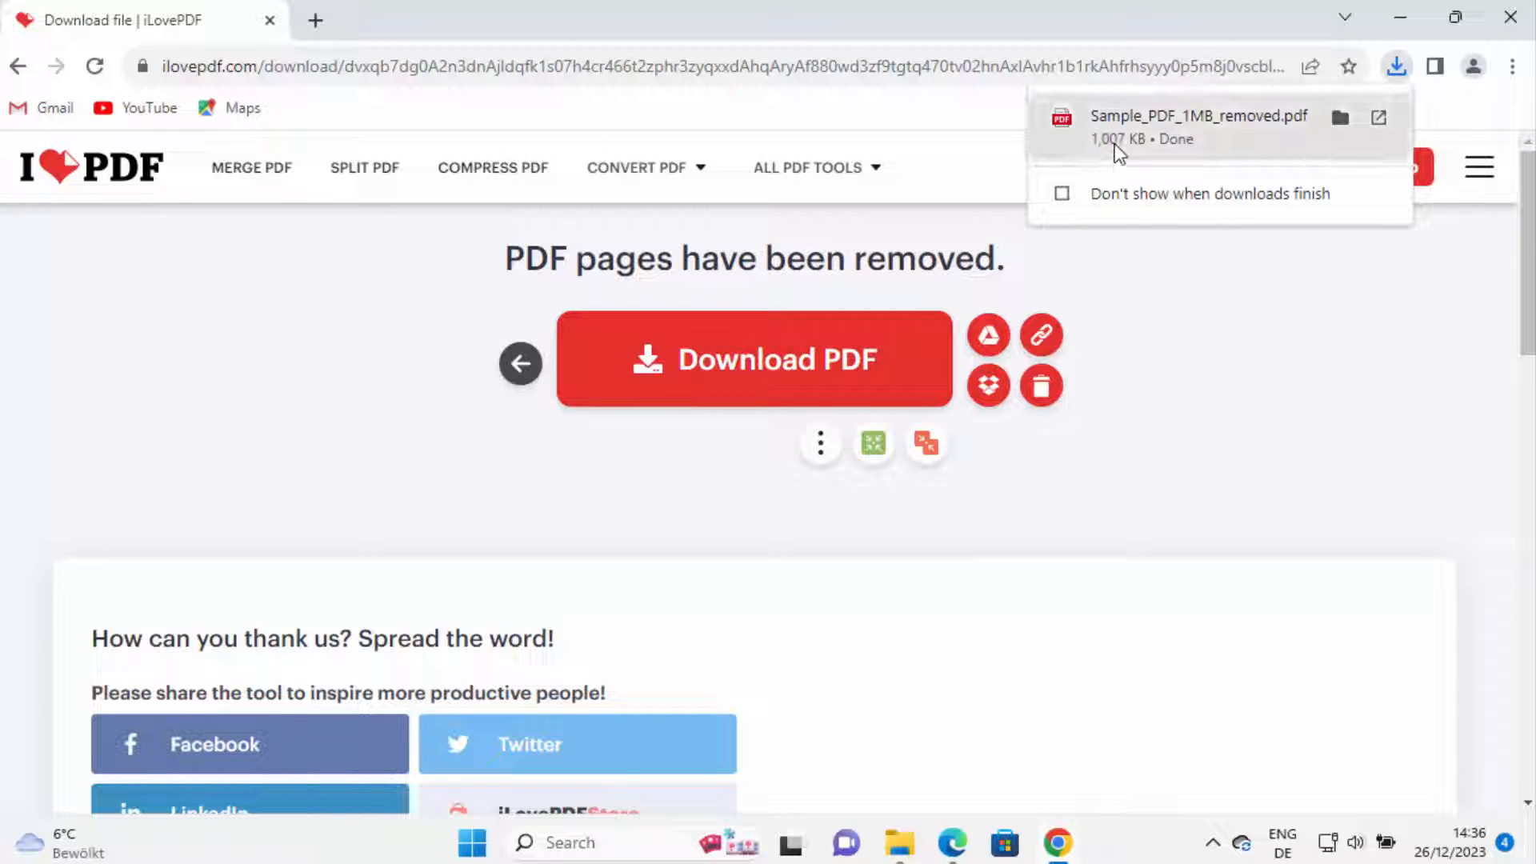
mouse_move(1172, 166)
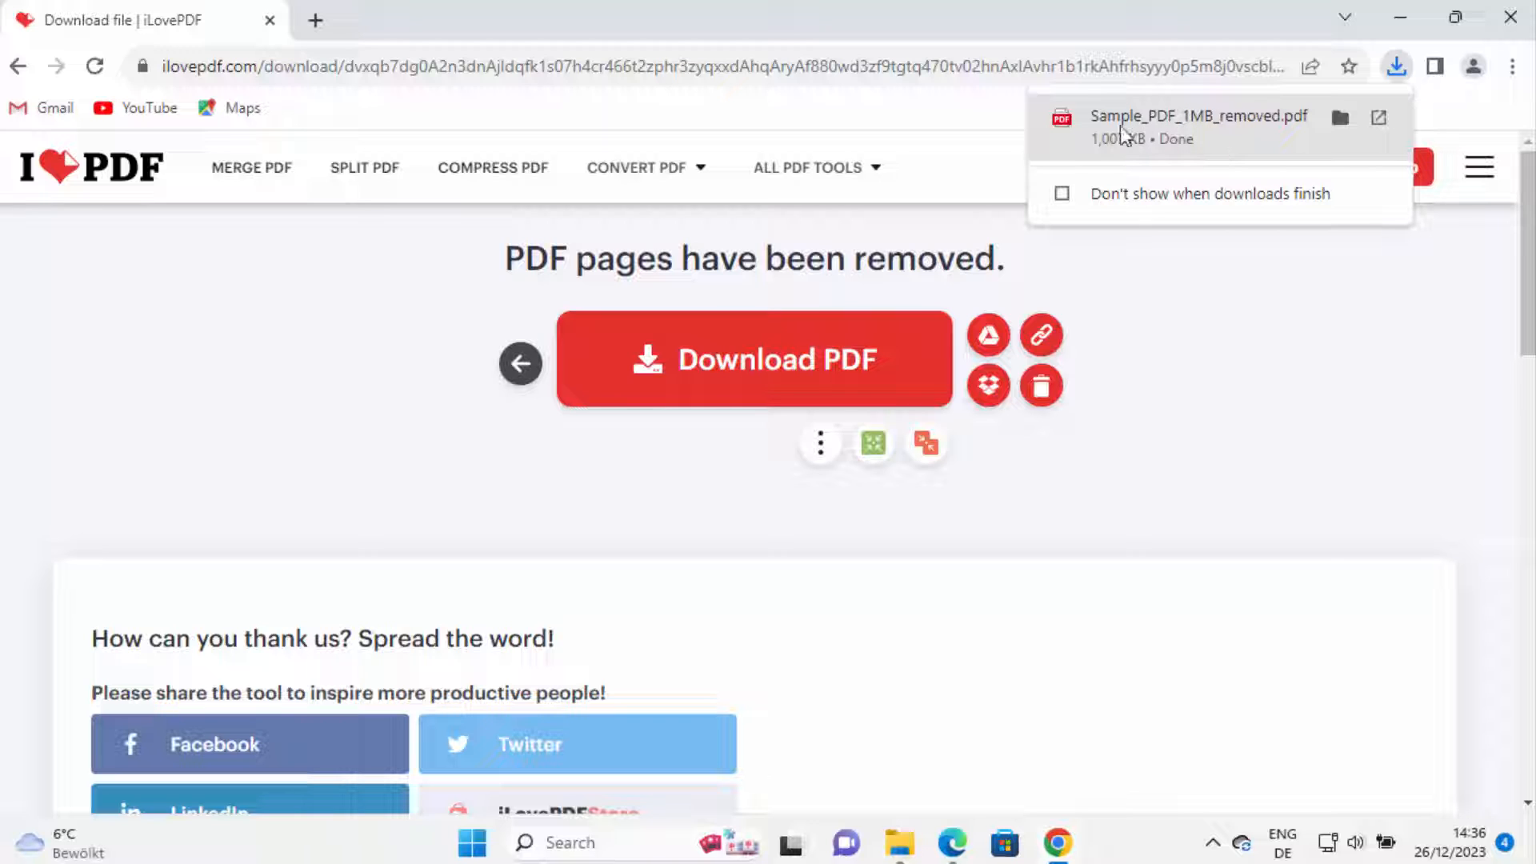
mouse_move(1210, 140)
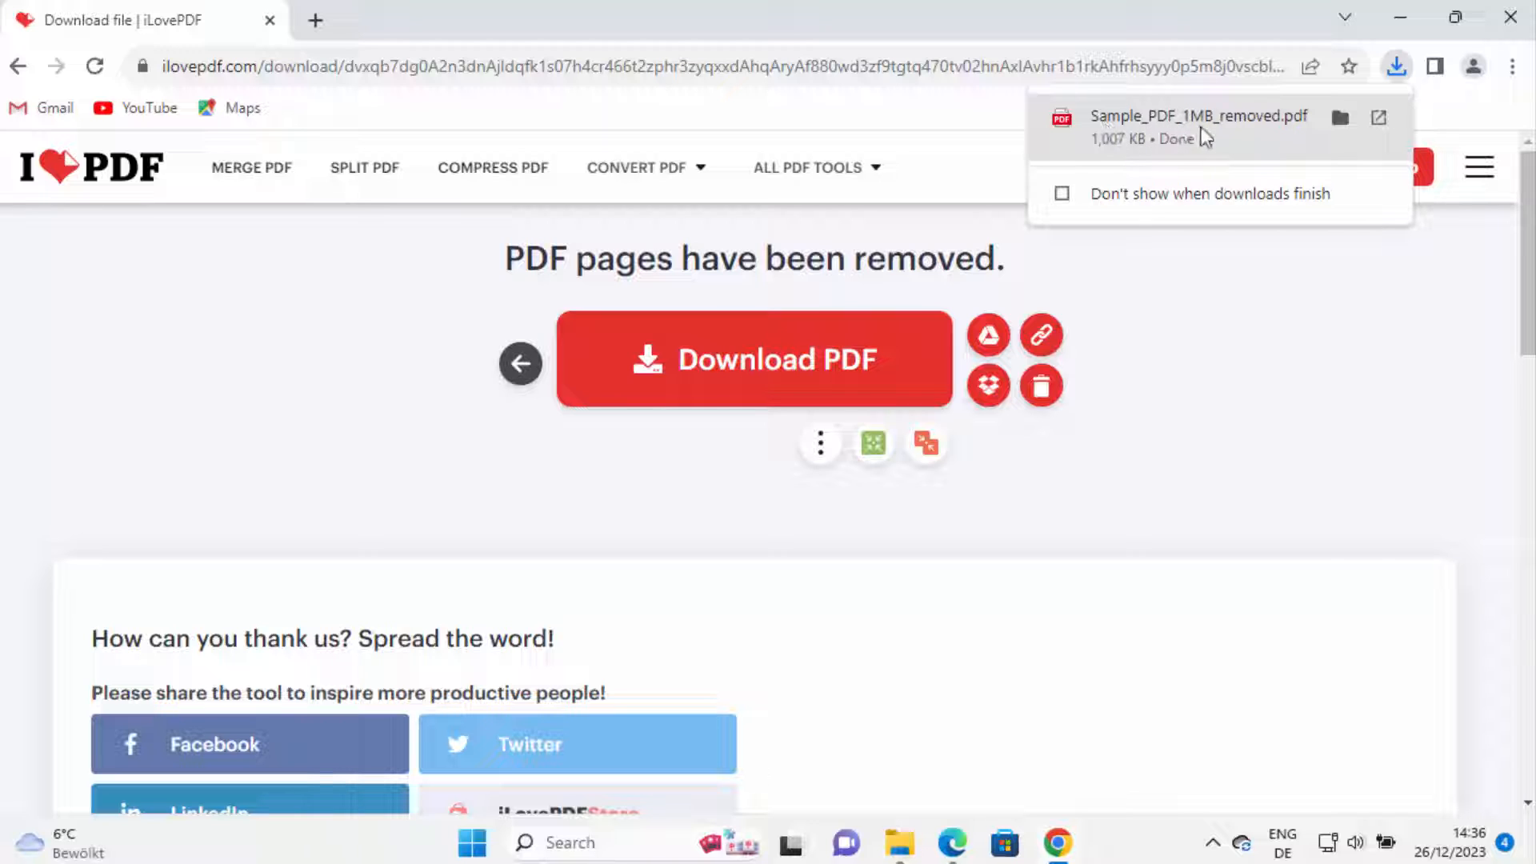
mouse_move(1236, 134)
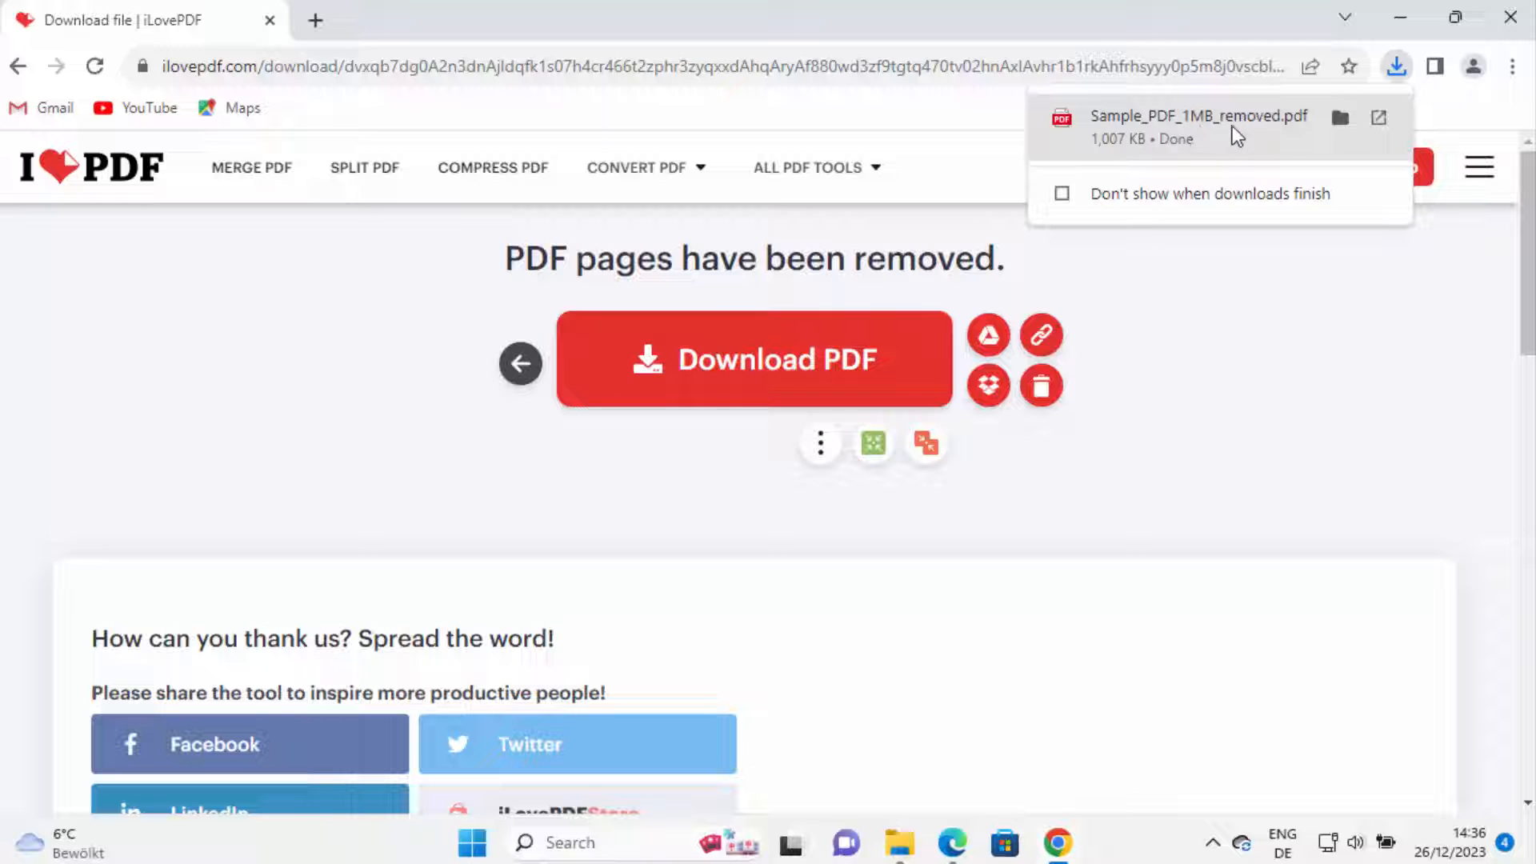
mouse_move(1277, 135)
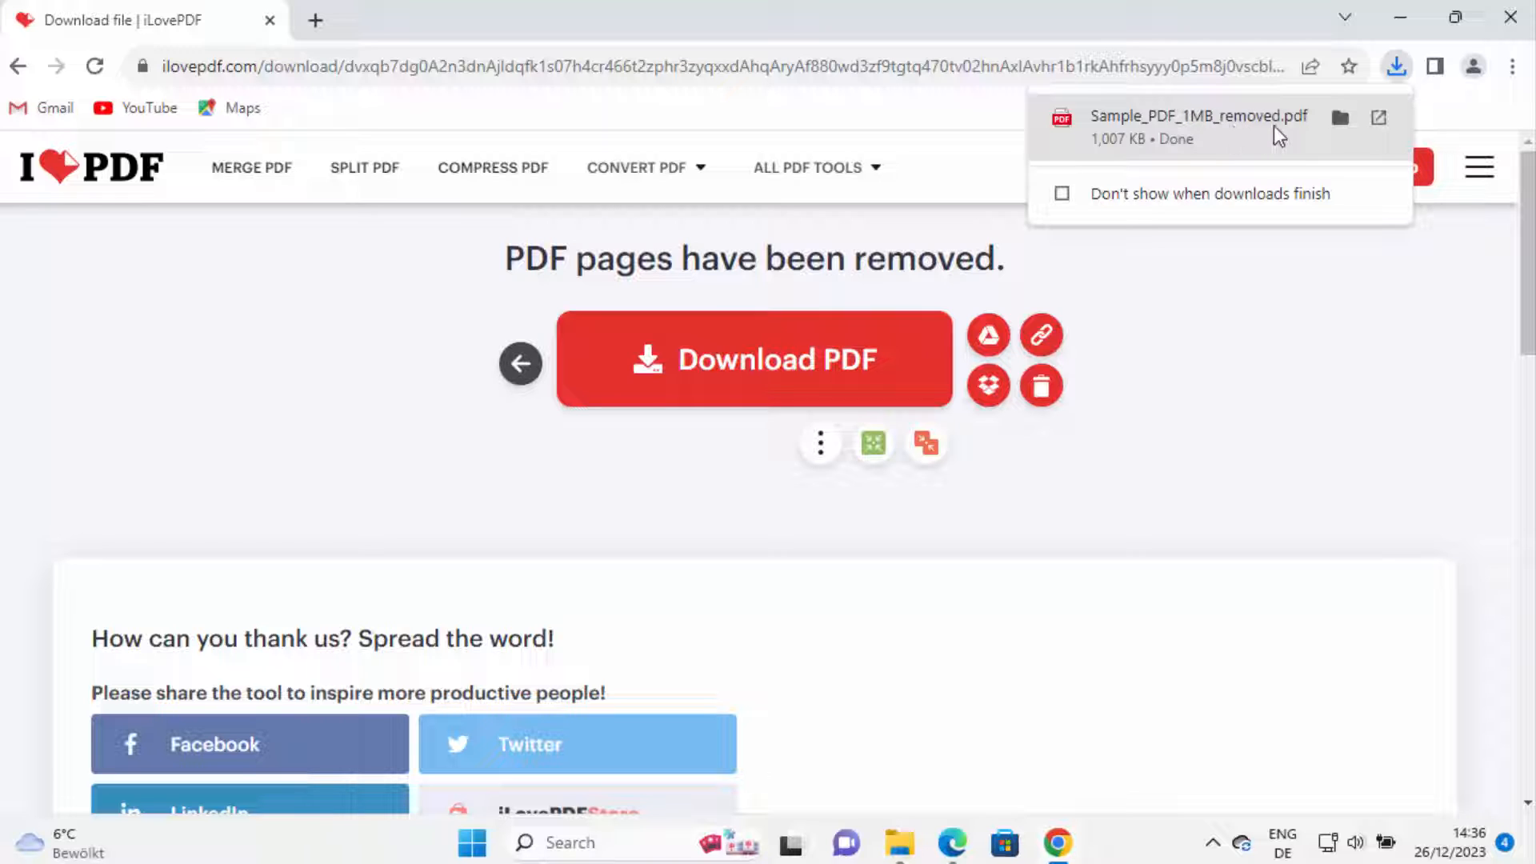
mouse_move(1250, 138)
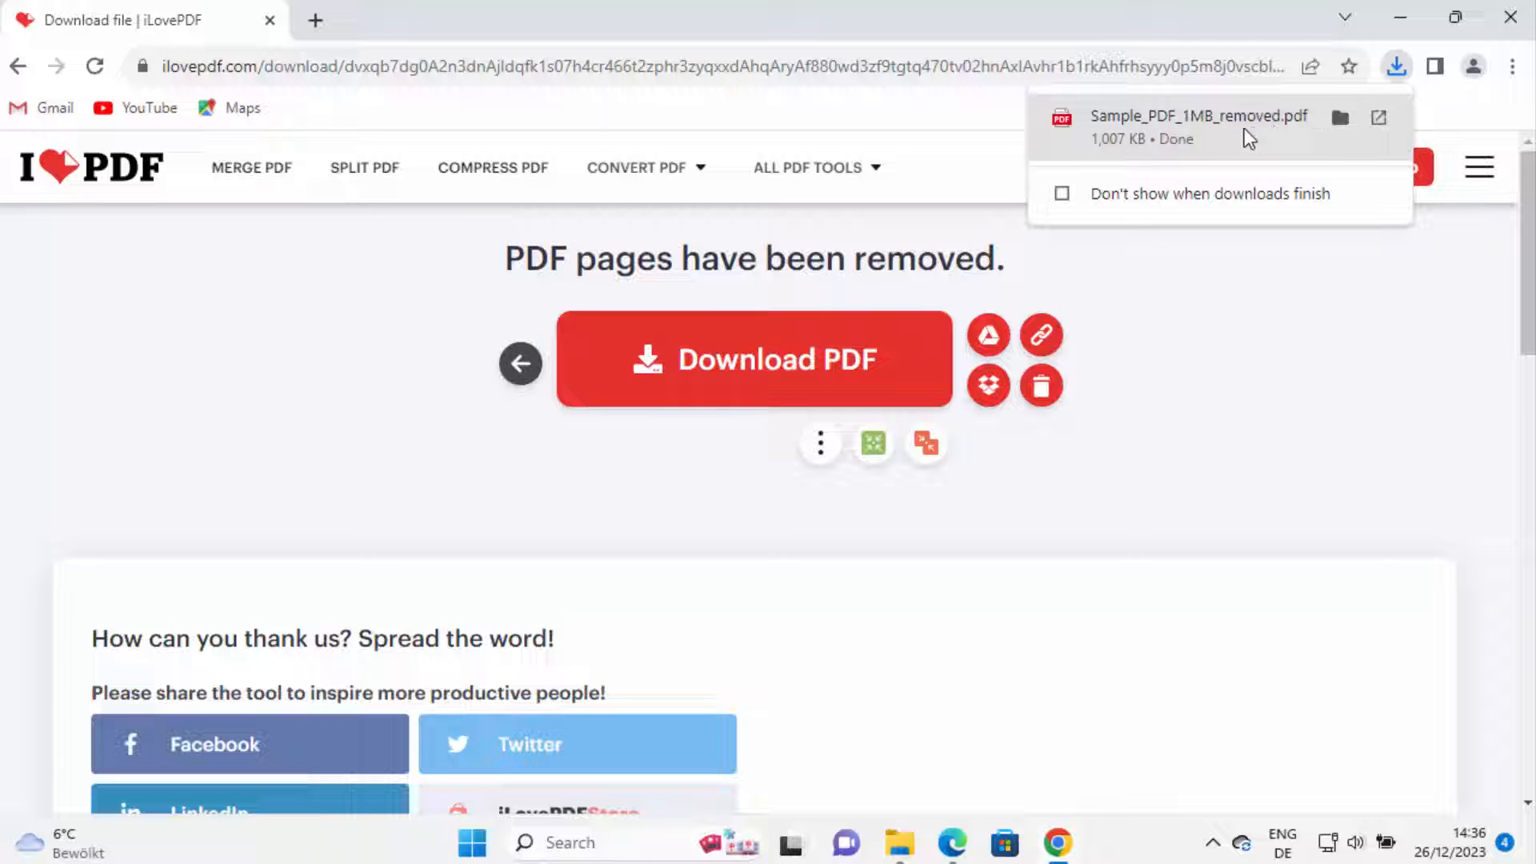
mouse_move(1216, 135)
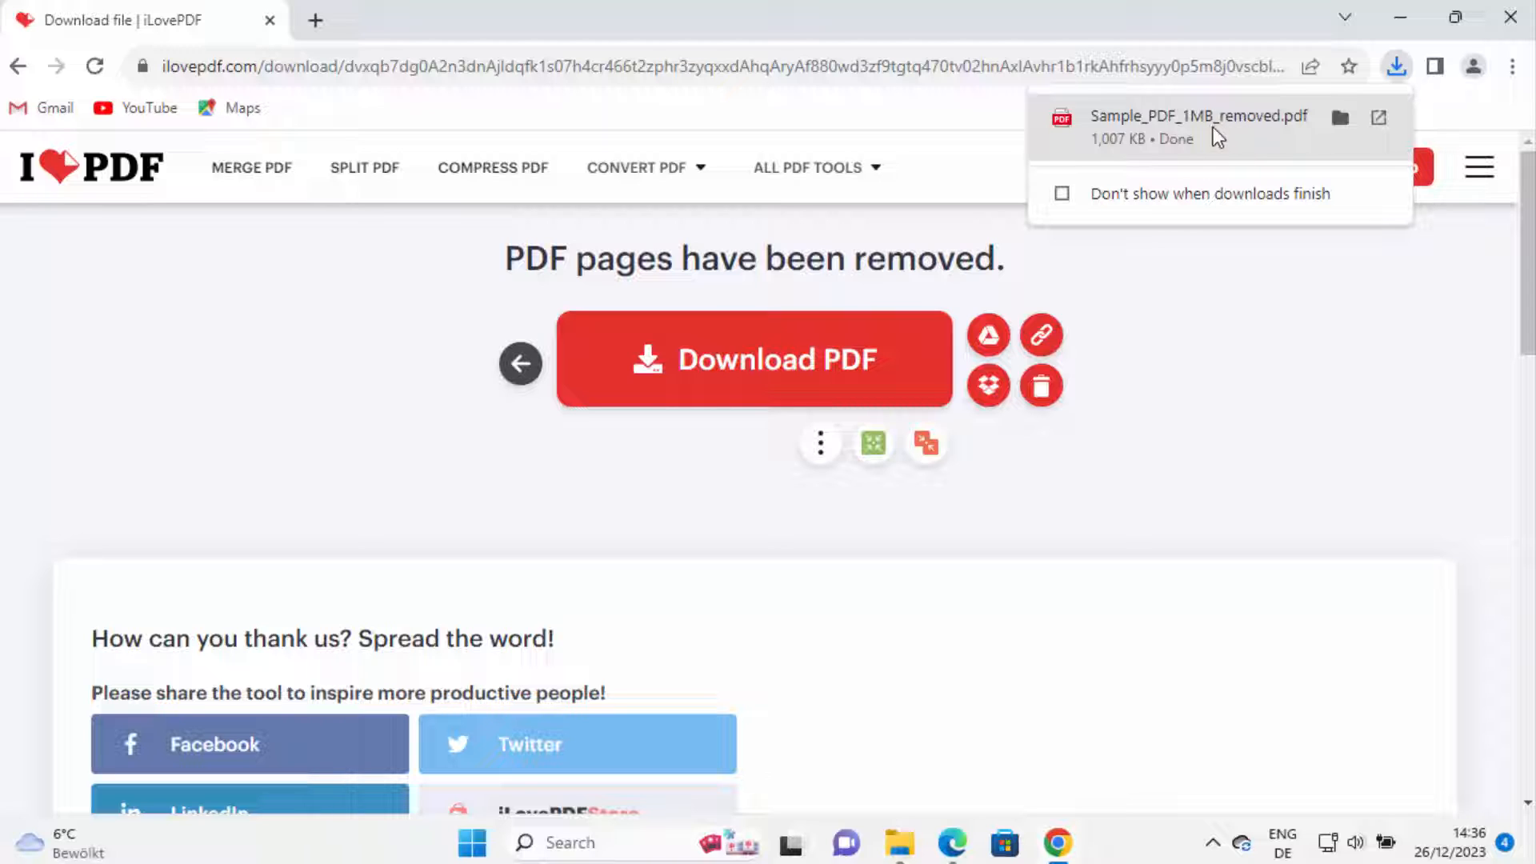
mouse_move(1280, 141)
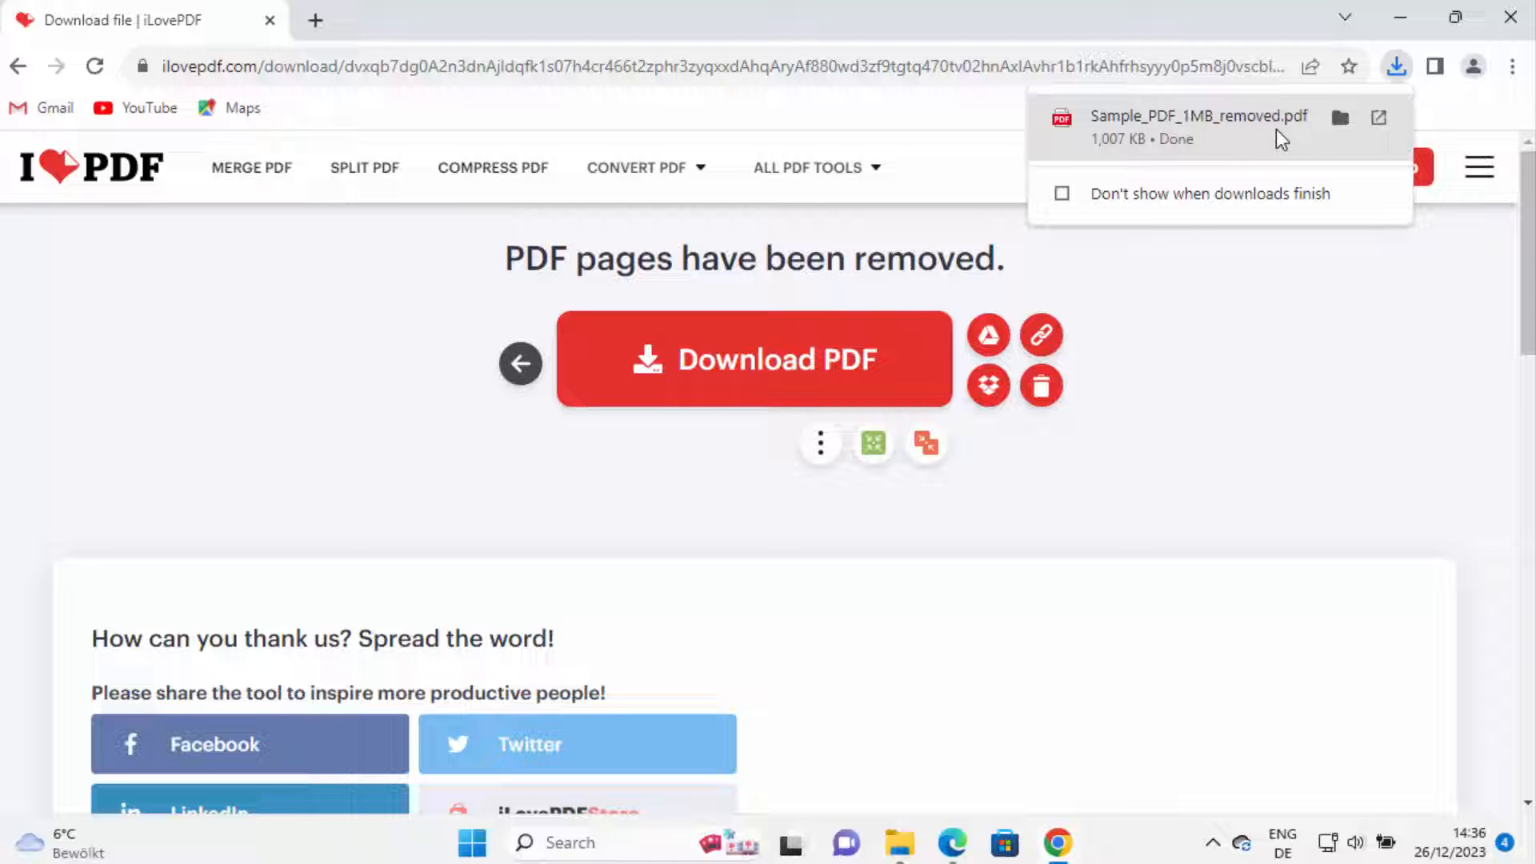
mouse_move(1222, 141)
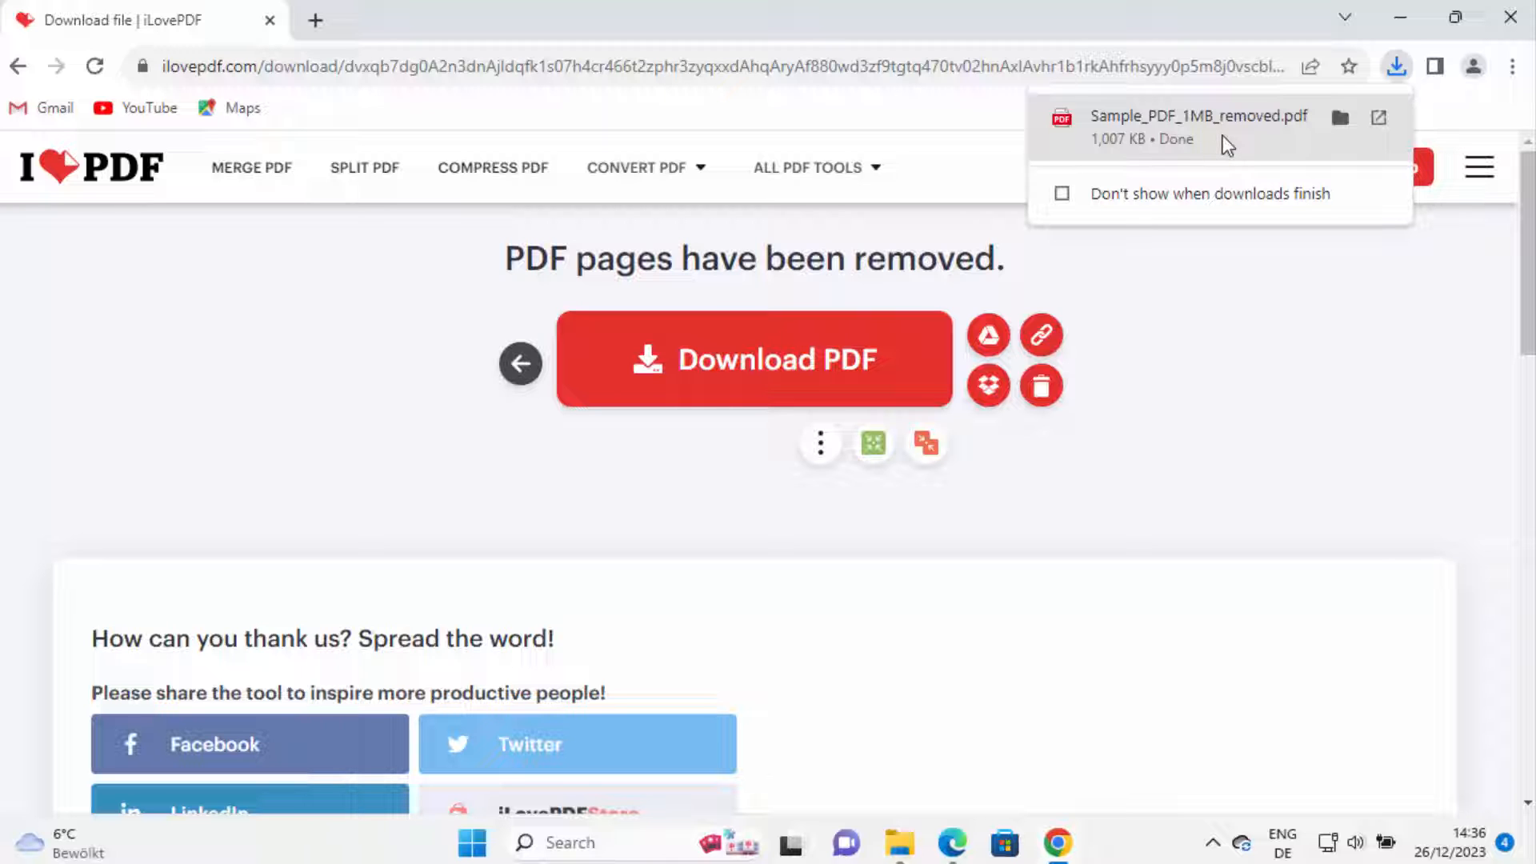
View the 25-page Sample_PDF_1MB_removed.pdf in Chrome's PDF viewer, paging to page 4.
left_click(1378, 117)
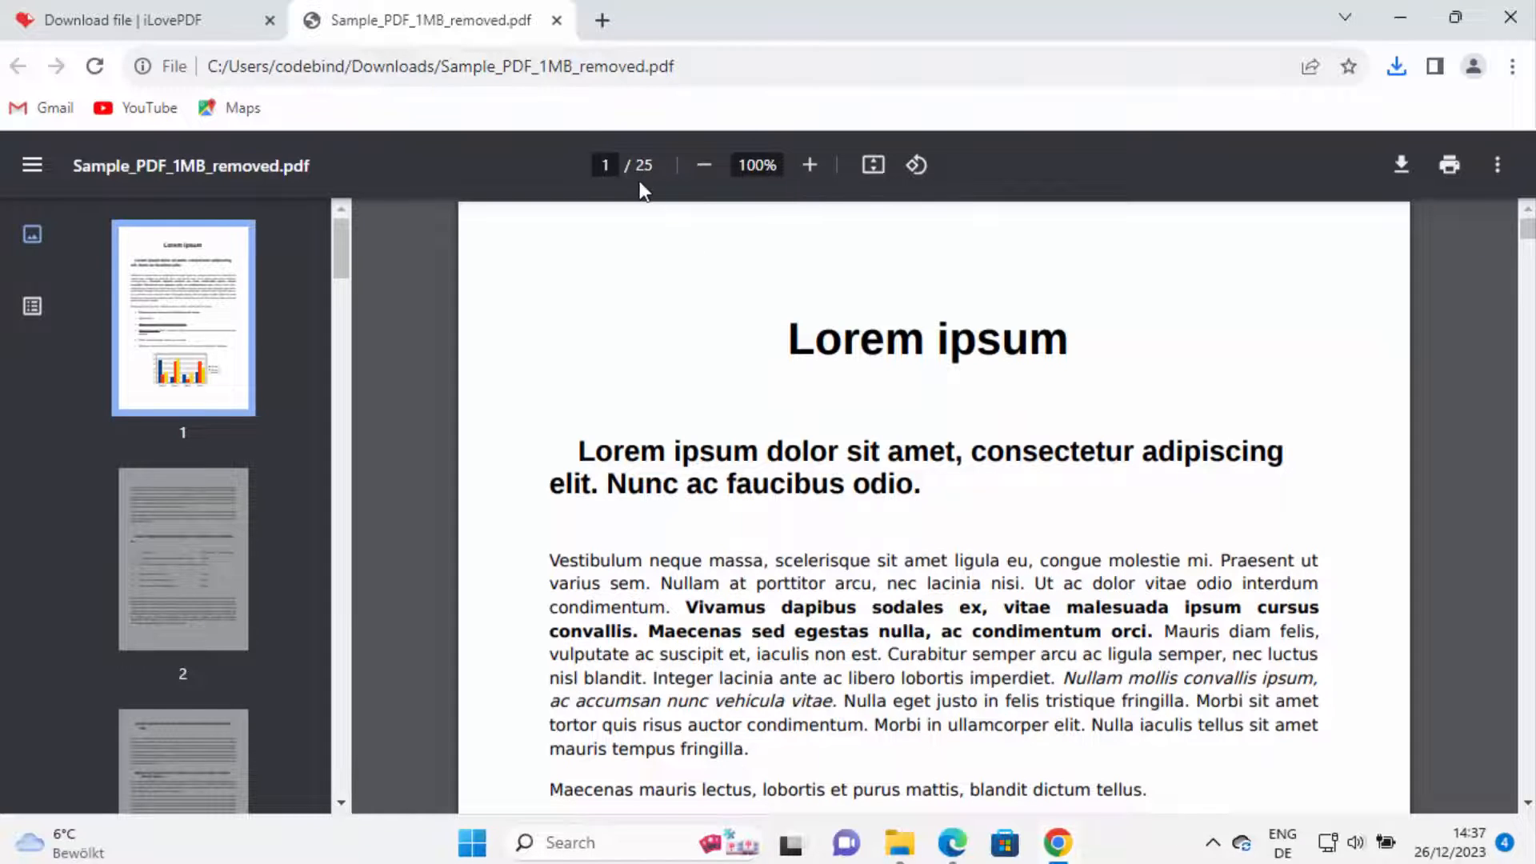
mouse_move(710, 288)
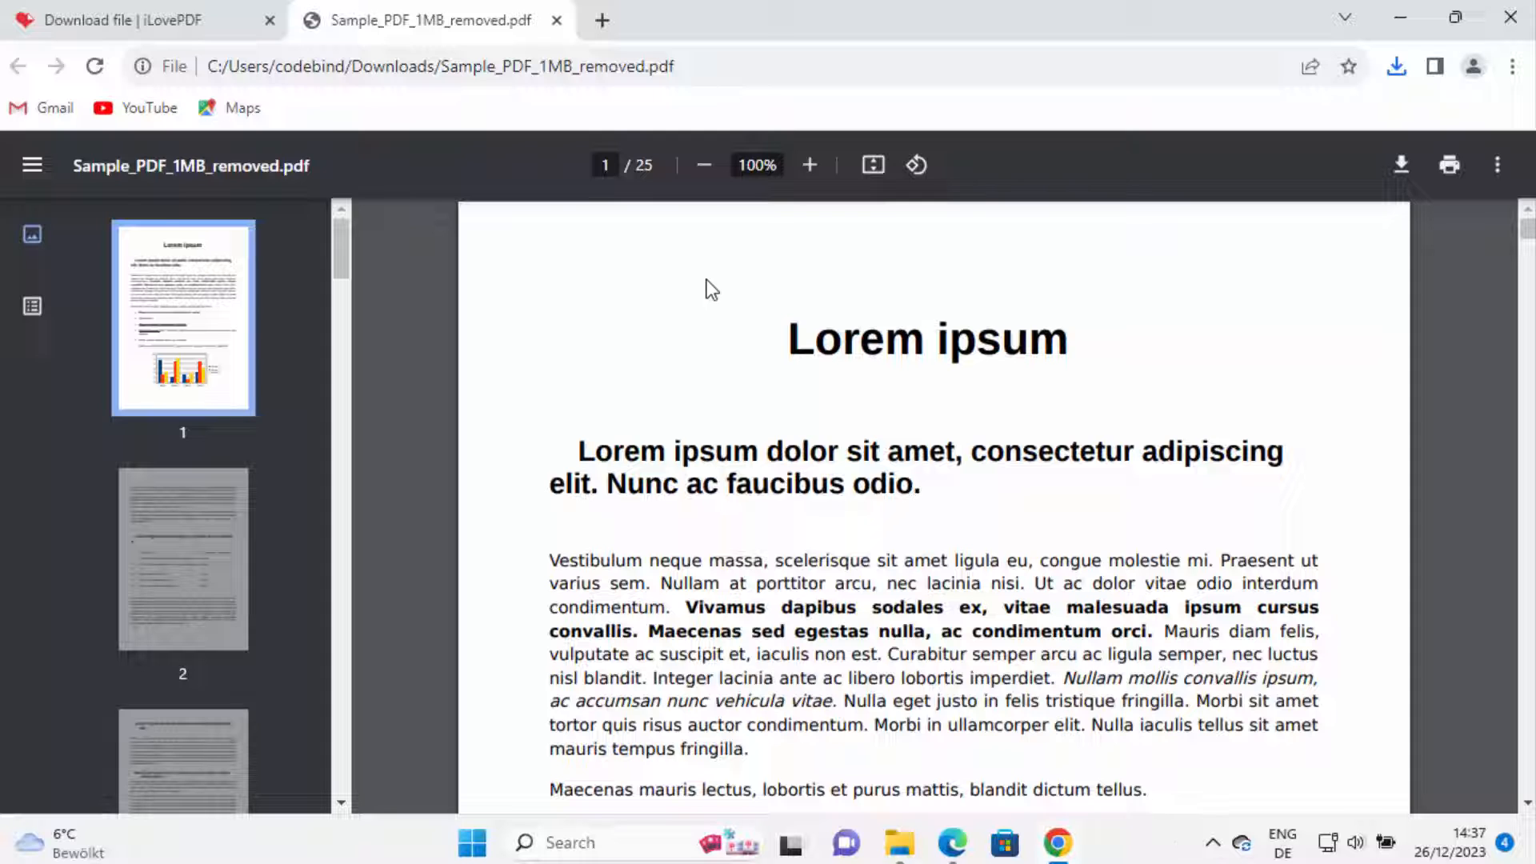
scroll("down", 3)
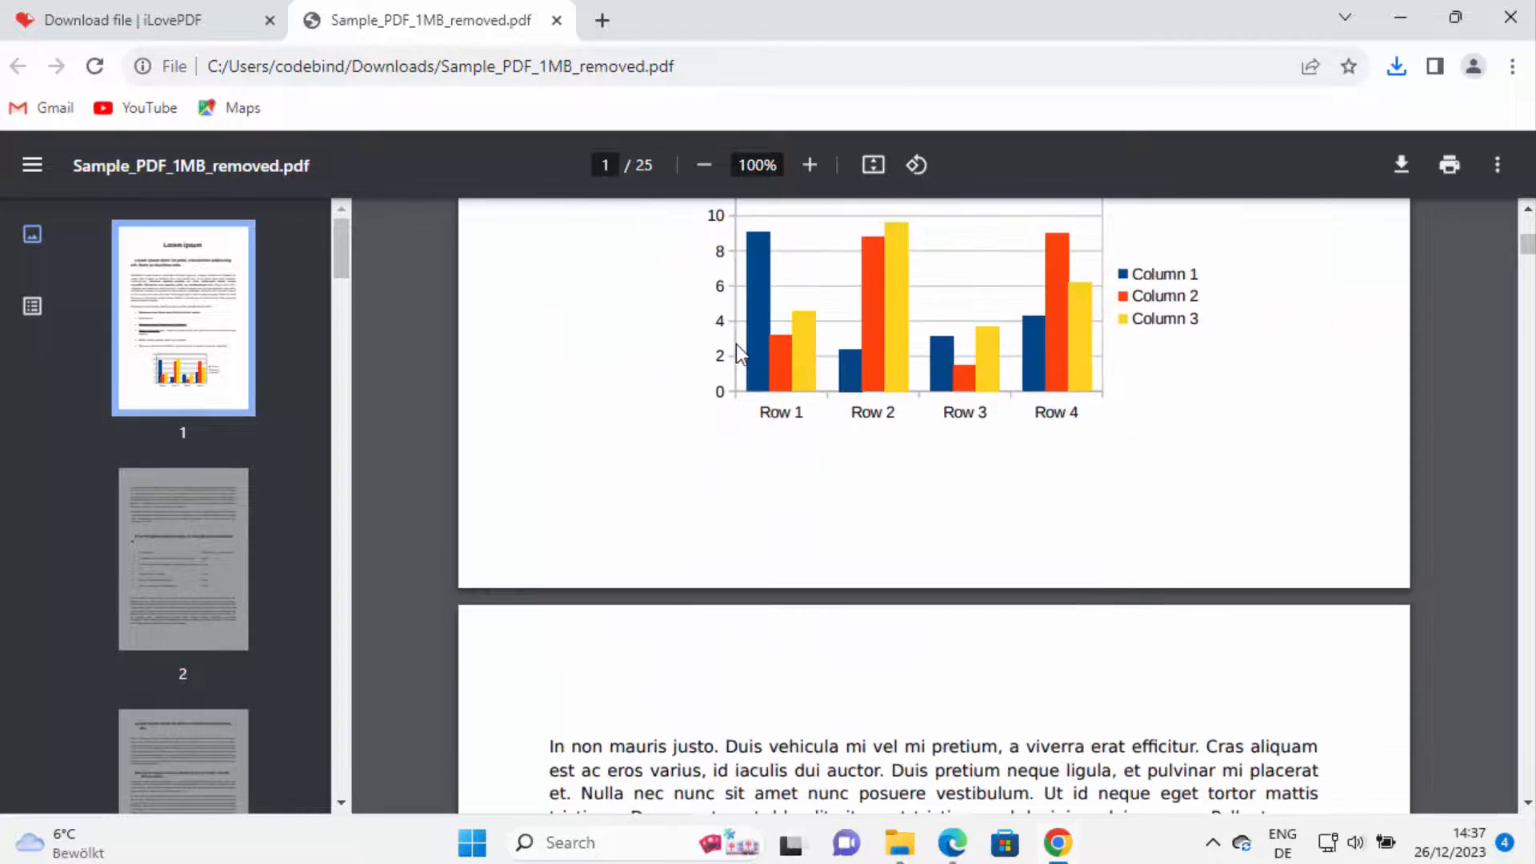
scroll("down", 3)
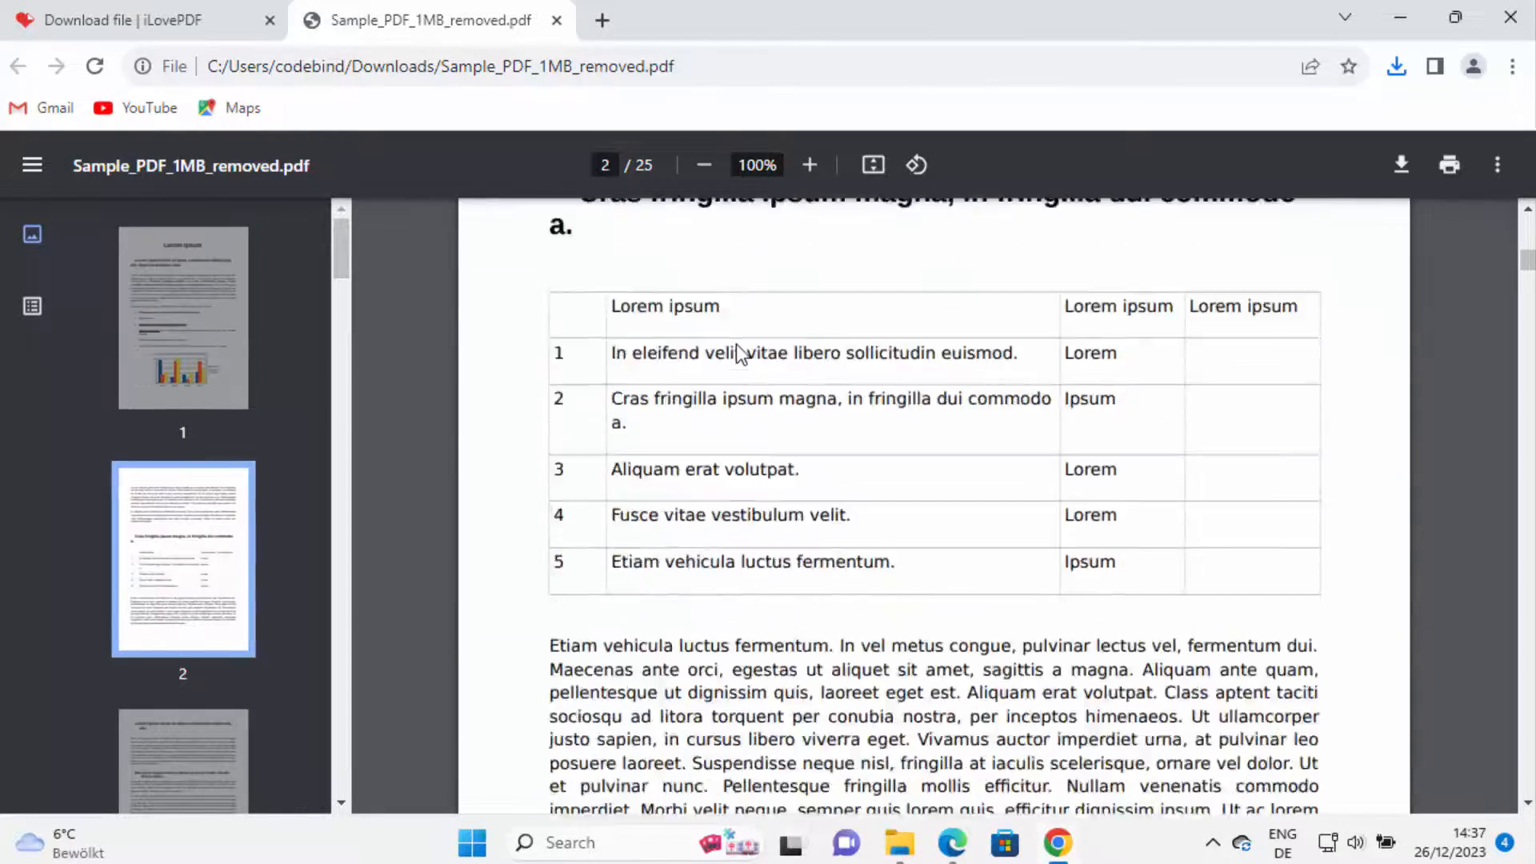
scroll("down", 3)
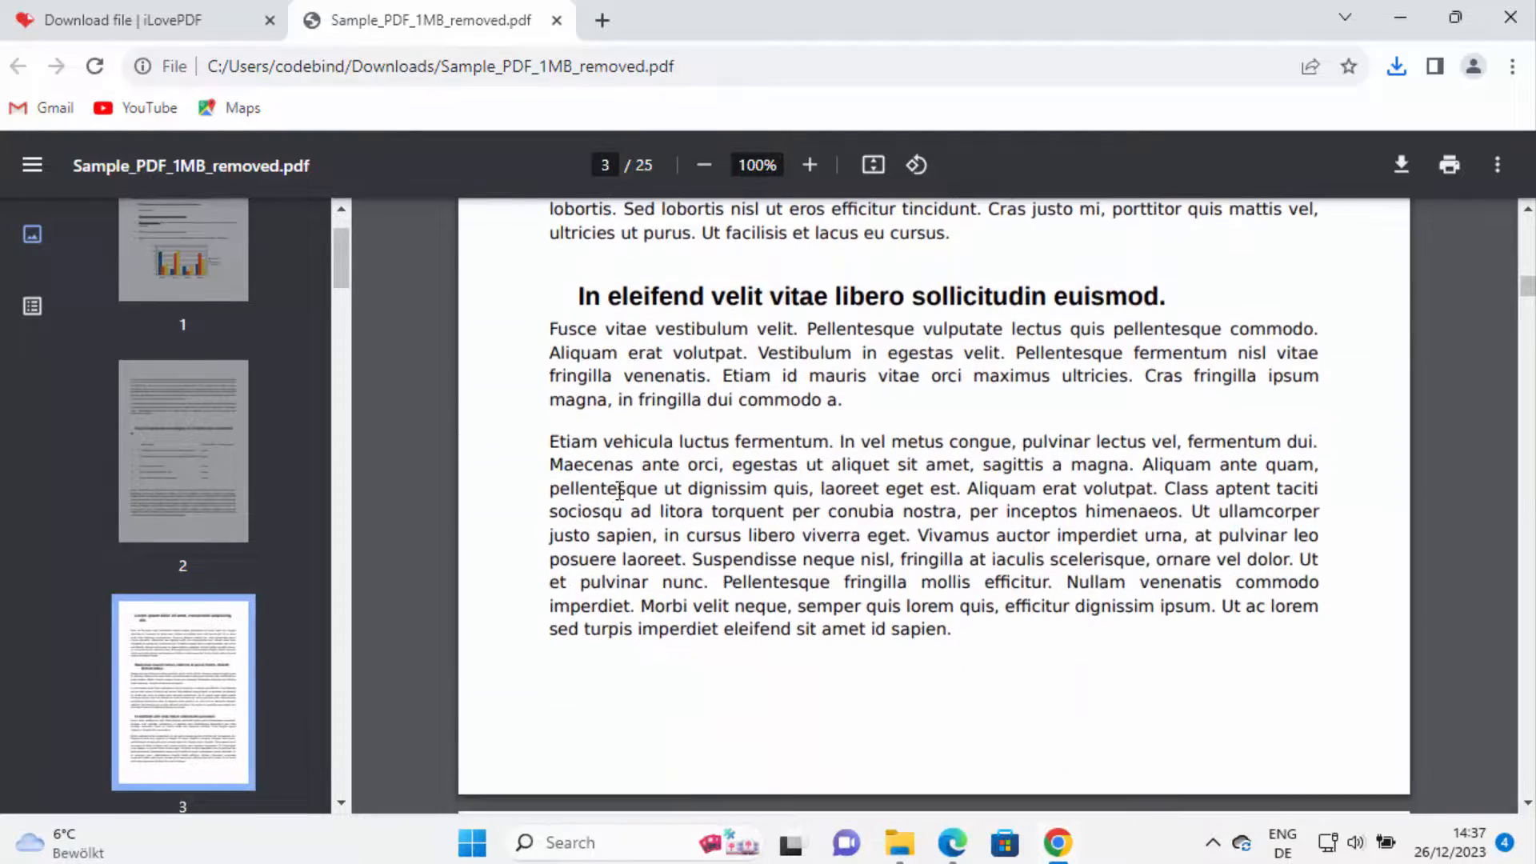
scroll("down", 3)
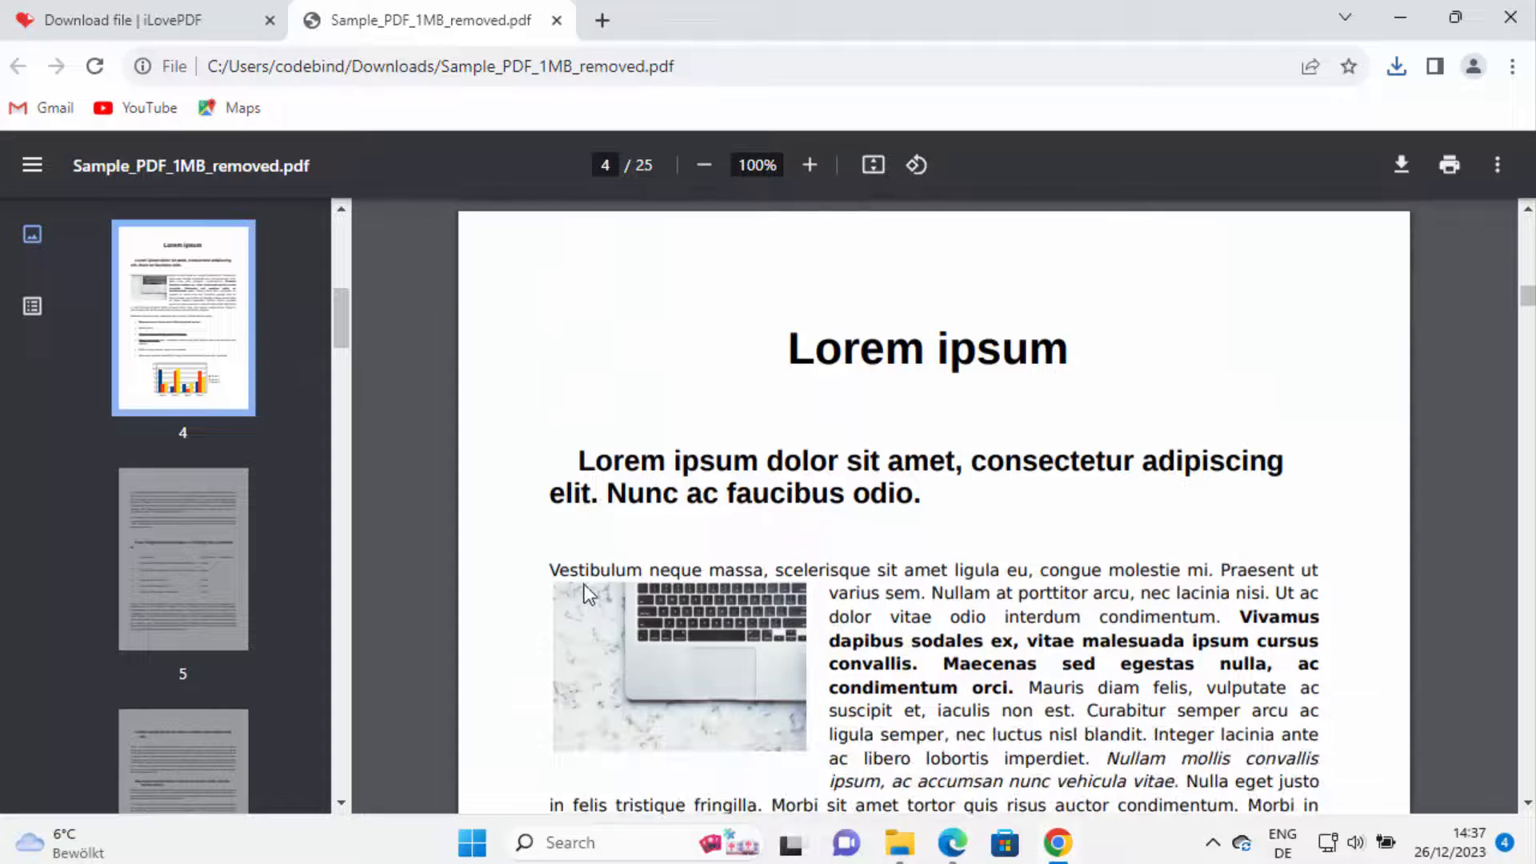
scroll("down", 3)
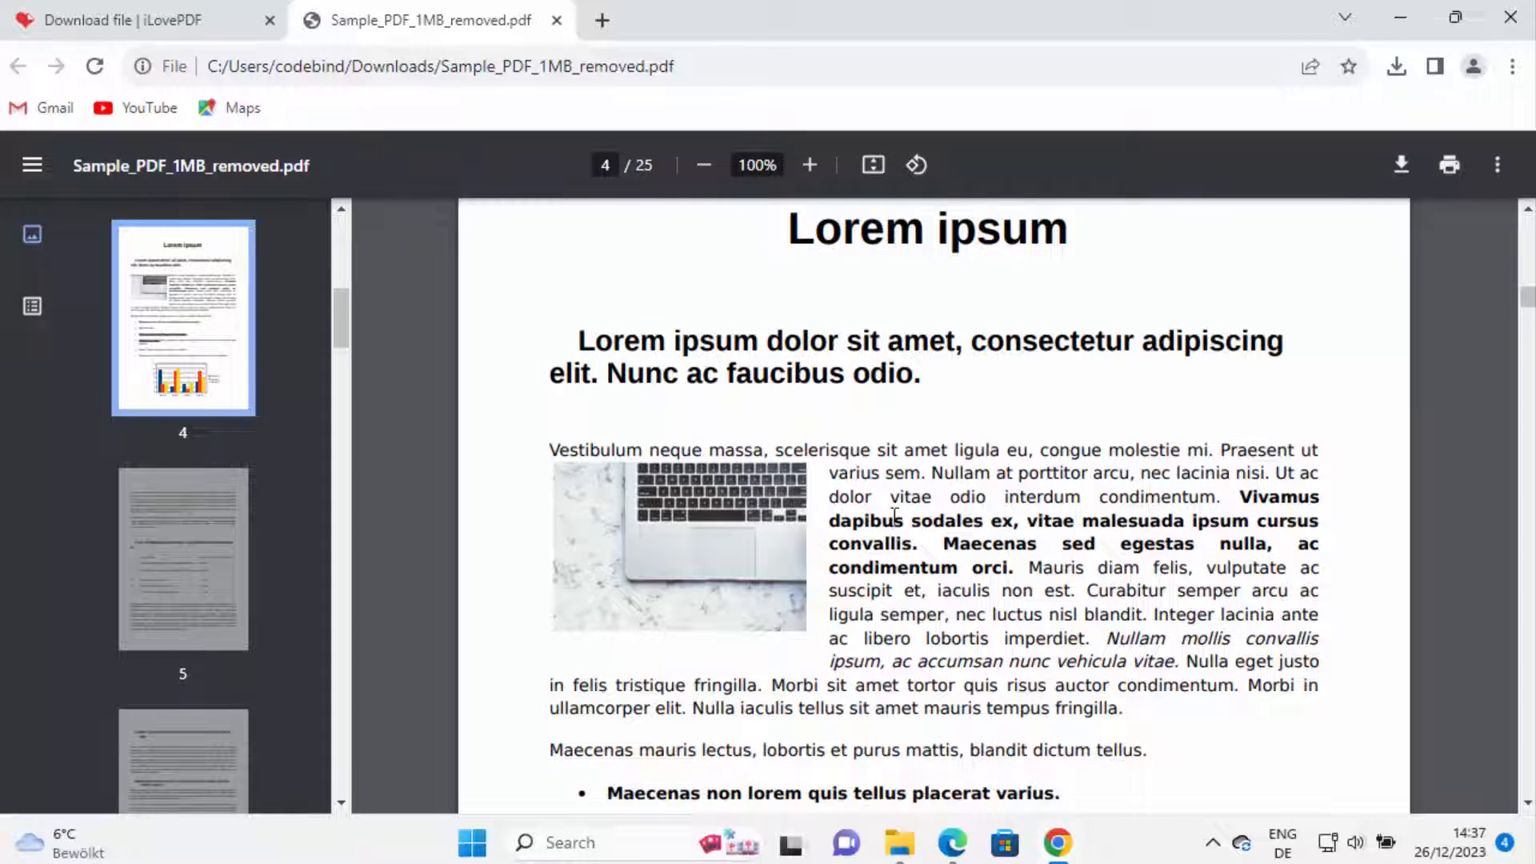